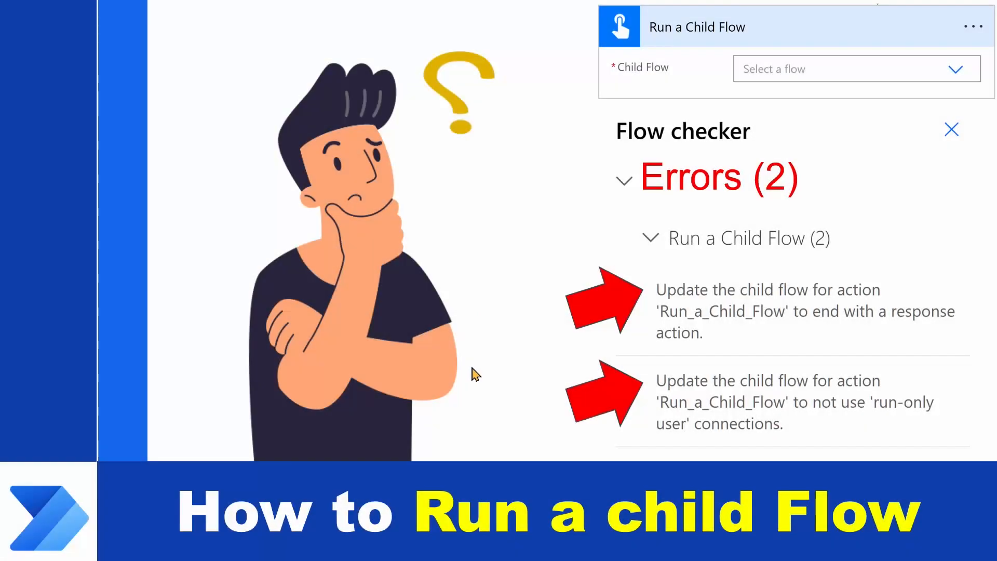
{"action": "mouse_move", "coordinate": [757, 486]}
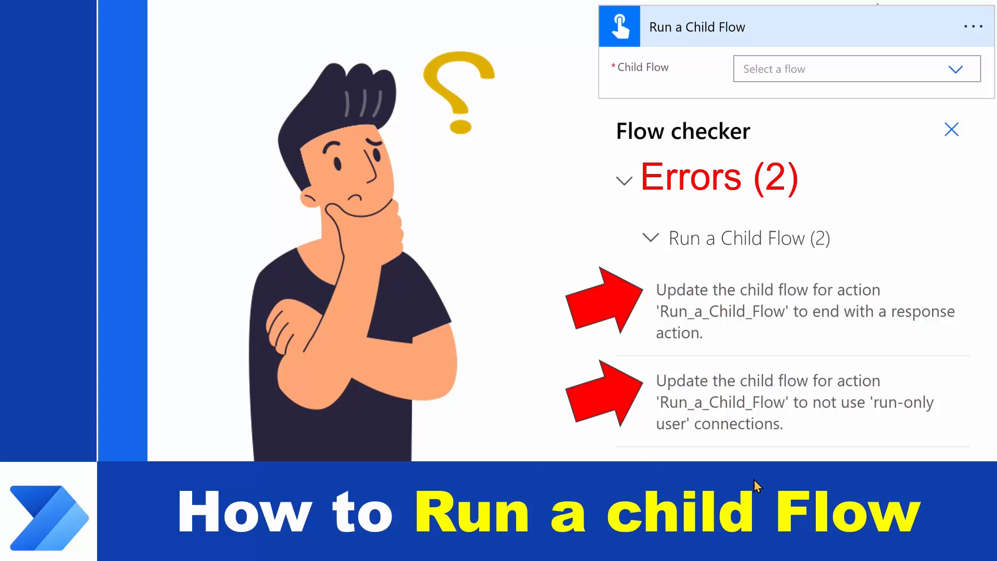
{"action": "mouse_move", "coordinate": [825, 64]}
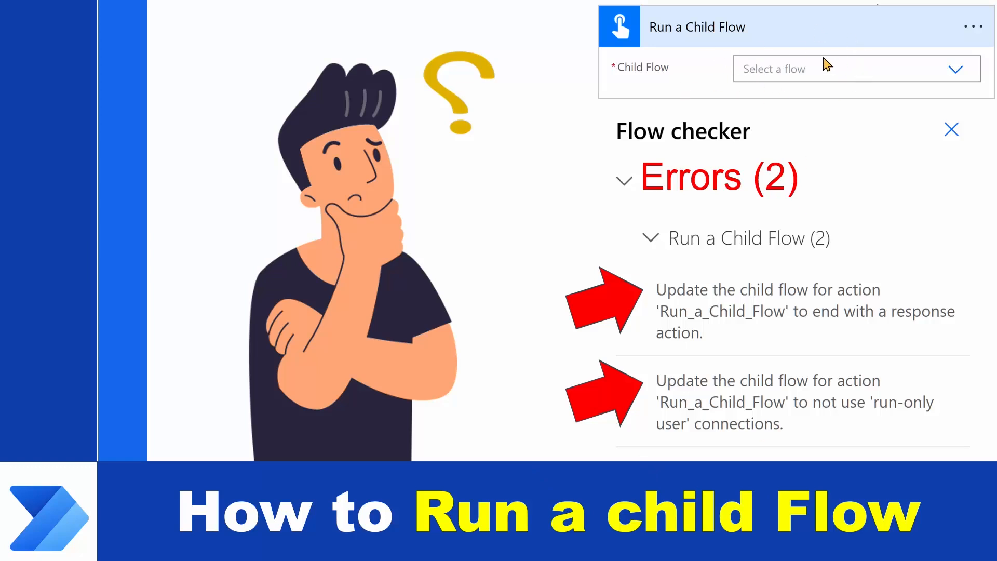
{"action": "mouse_move", "coordinate": [851, 204]}
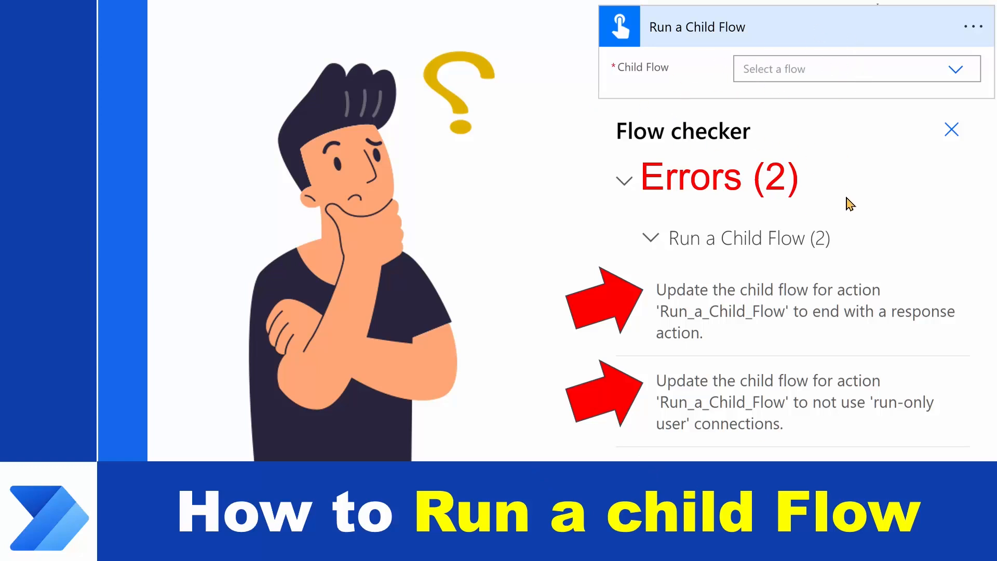
{"action": "mouse_move", "coordinate": [691, 332]}
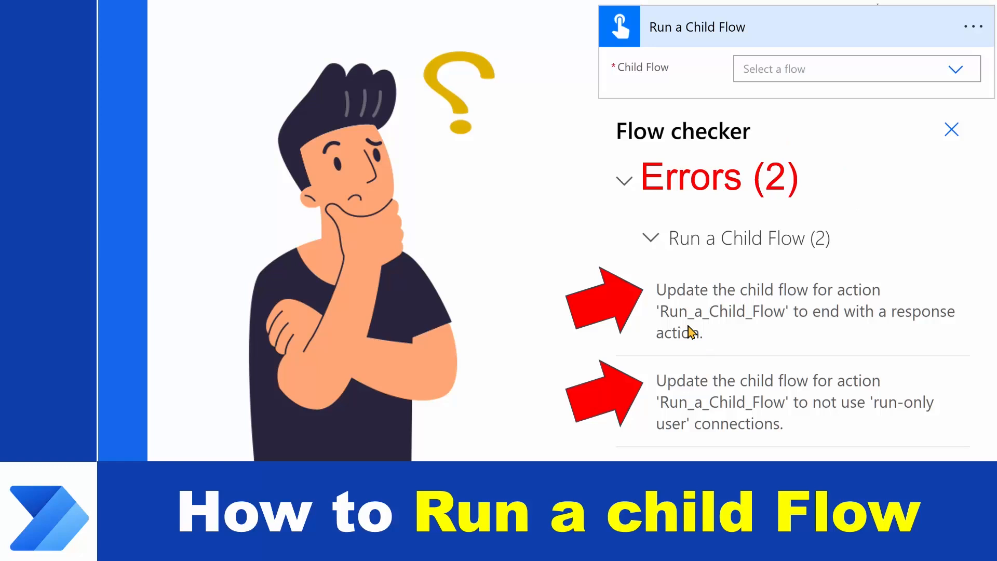
{"action": "mouse_move", "coordinate": [948, 351]}
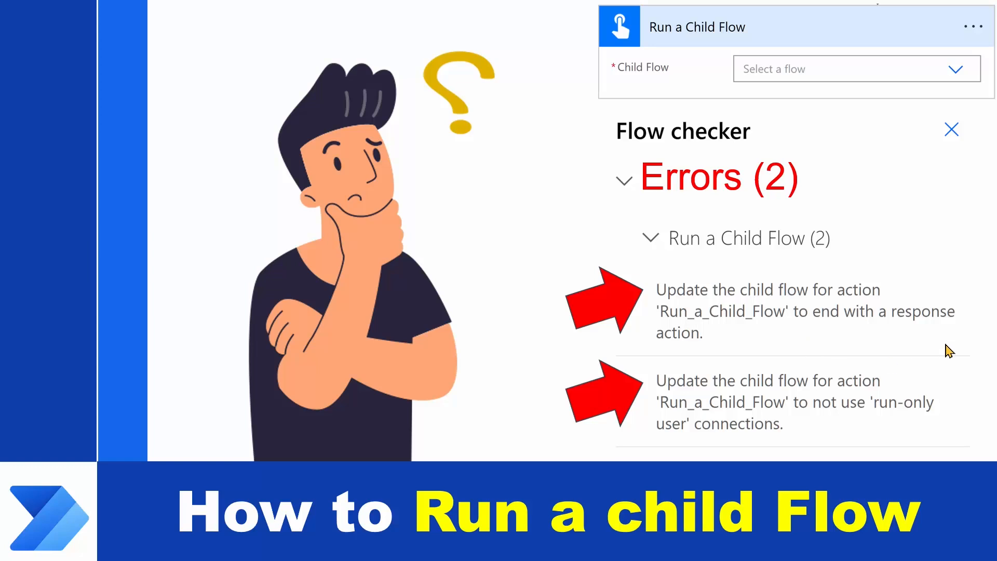
{"action": "mouse_move", "coordinate": [853, 342]}
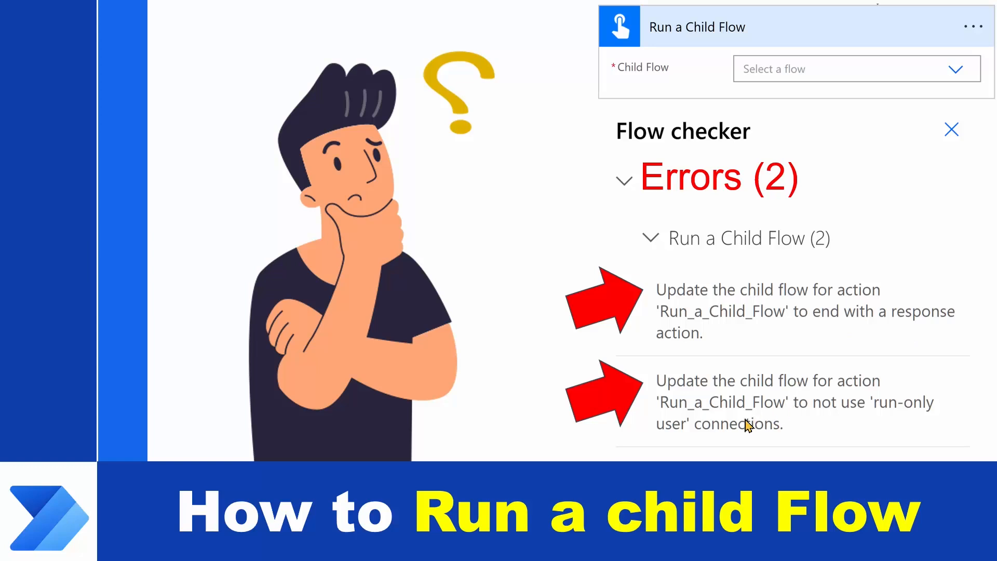
{"action": "mouse_move", "coordinate": [724, 447]}
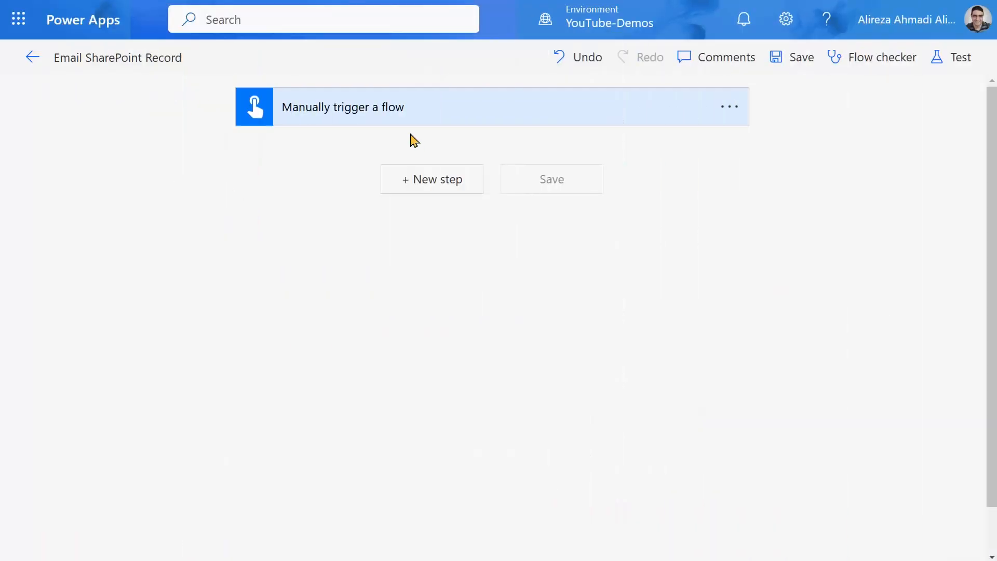
{"action": "mouse_move", "coordinate": [331, 141]}
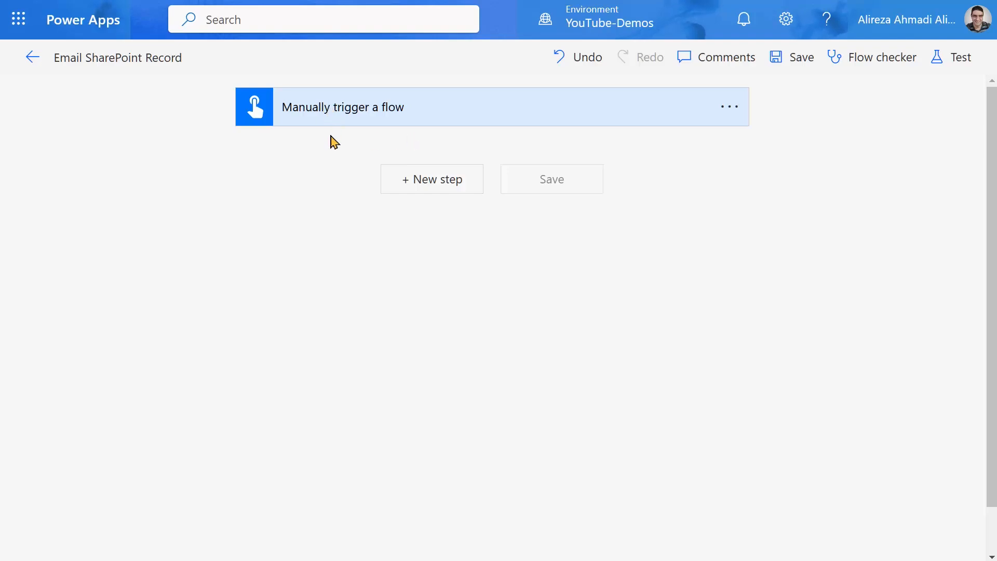
{"action": "mouse_move", "coordinate": [350, 120]}
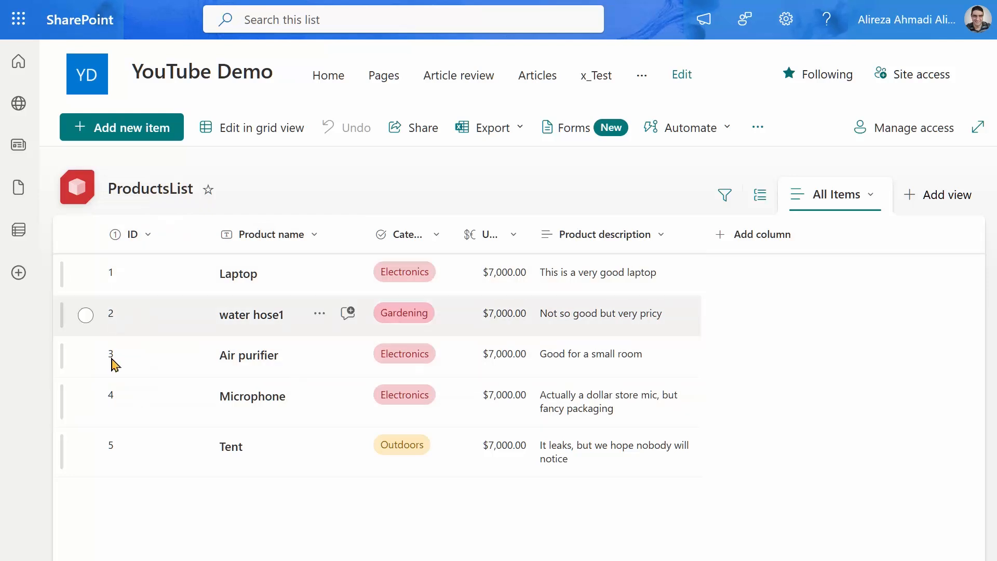
{"action": "mouse_move", "coordinate": [124, 428]}
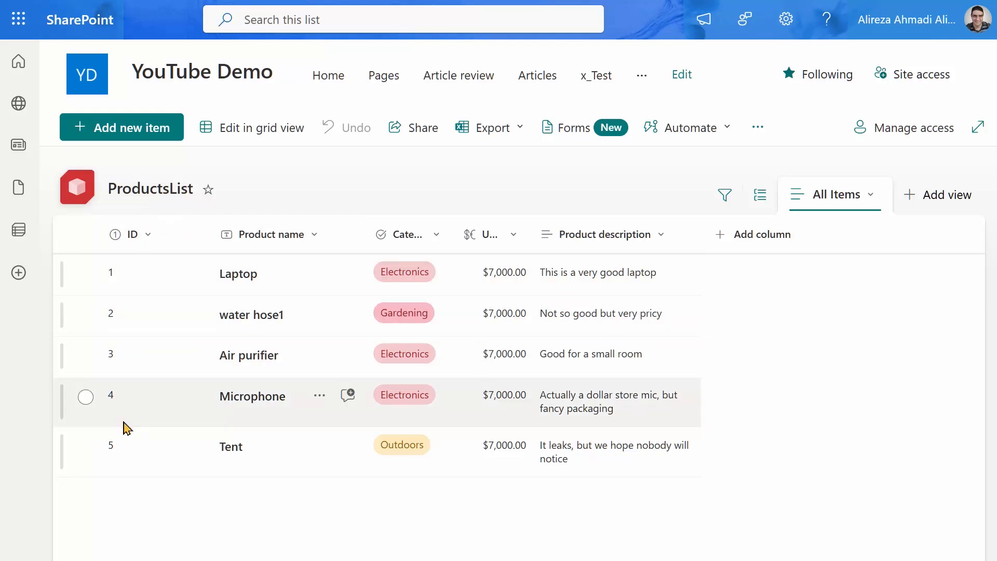
{"action": "mouse_move", "coordinate": [259, 366]}
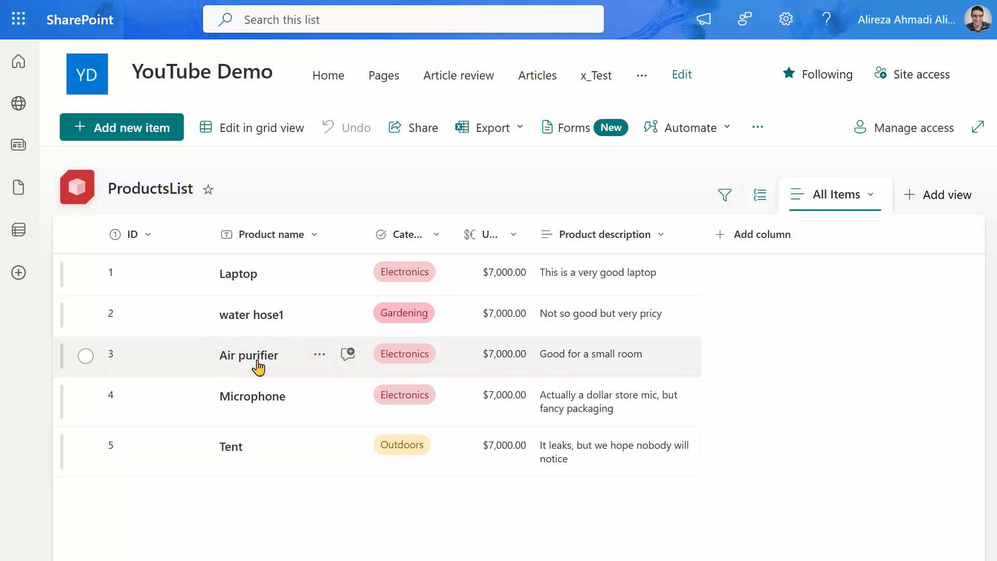
{"action": "mouse_move", "coordinate": [591, 358]}
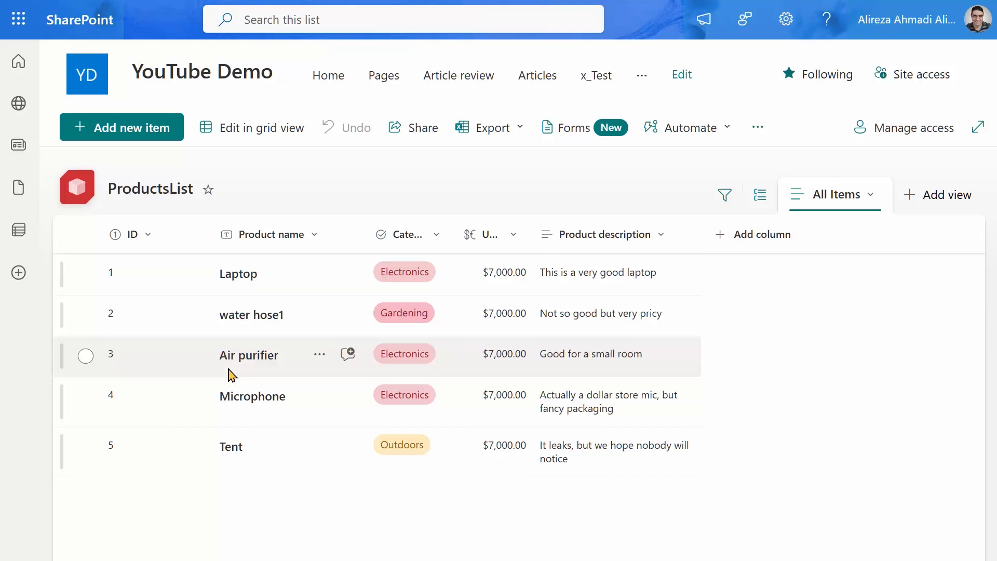
{"action": "mouse_move", "coordinate": [260, 346]}
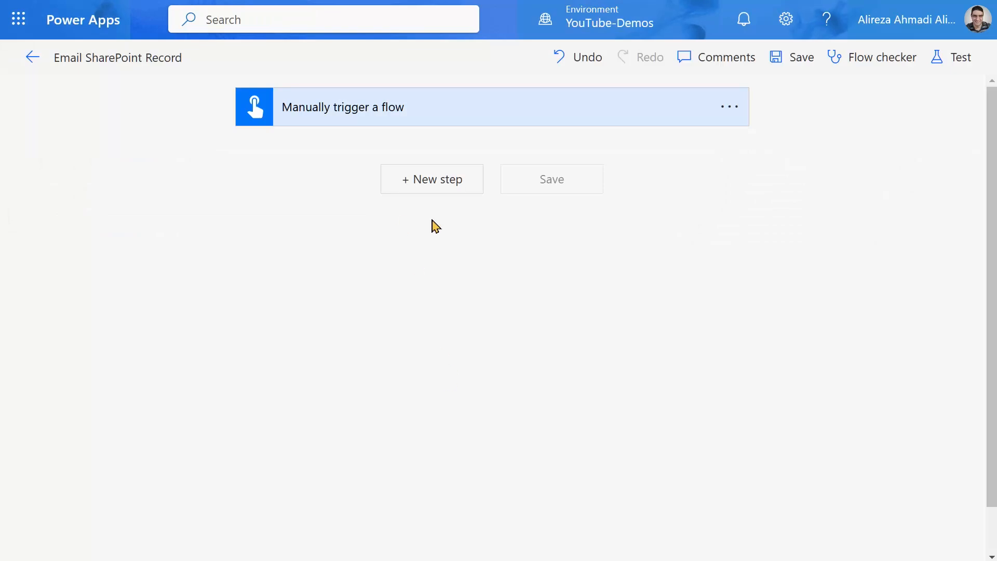
Add a SharePoint Get item action as the new step after the manual trigger
{"action": "left_click", "coordinate": [431, 178]}
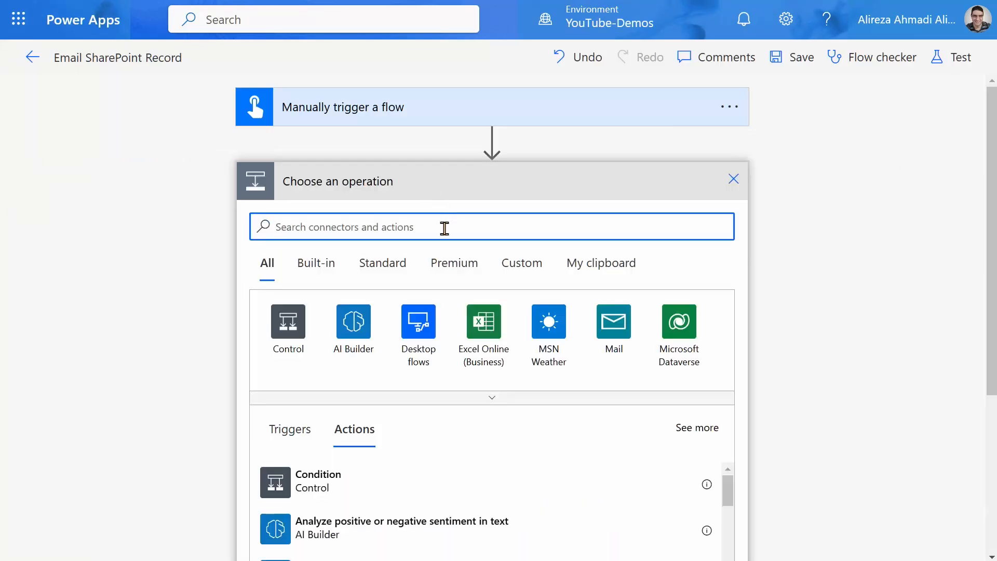
{"action": "type", "text": "Get"}
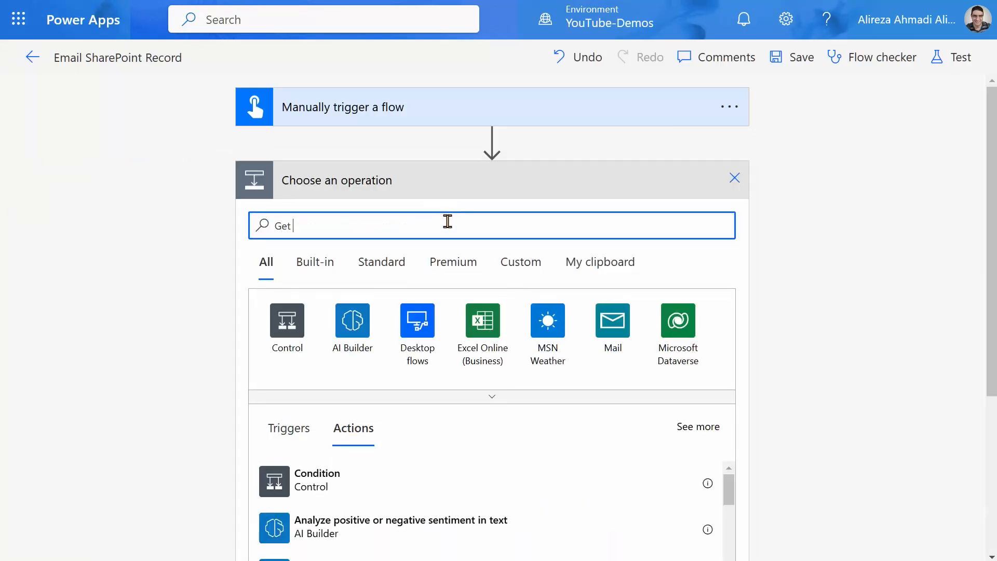
{"action": "type", "text": "item"}
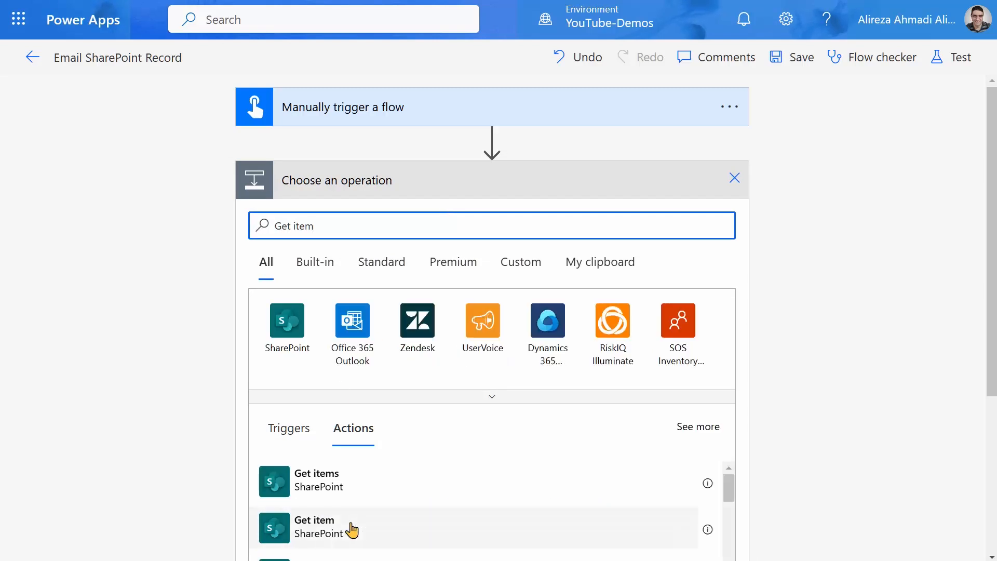
{"action": "left_click", "coordinate": [314, 527]}
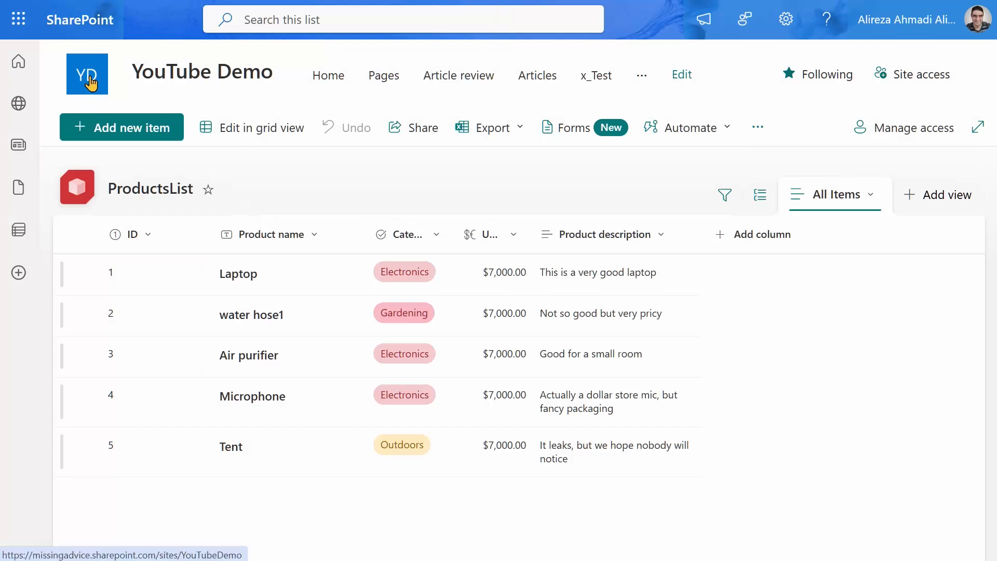
{"action": "right_click", "coordinate": [88, 74]}
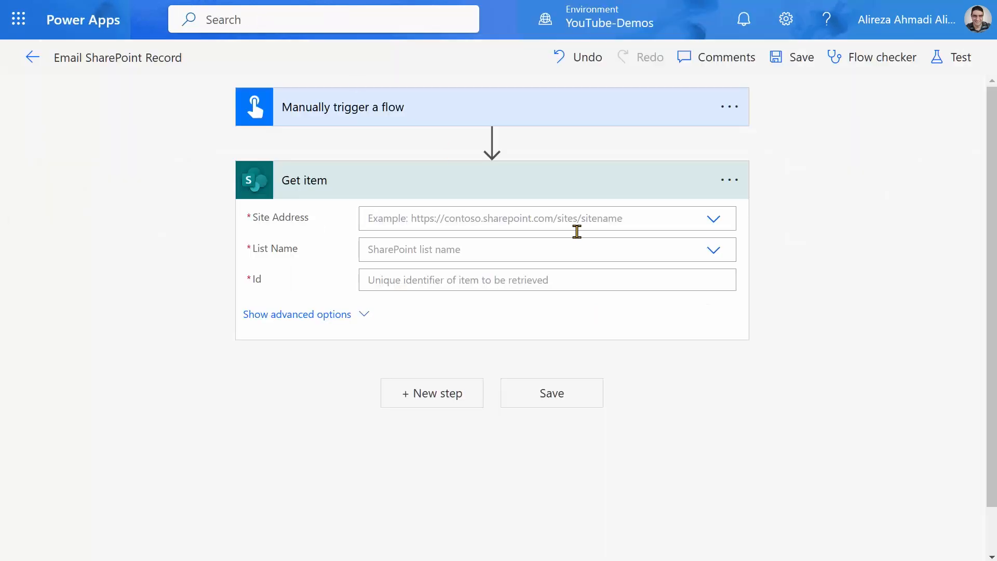
{"action": "left_click", "coordinate": [713, 218]}
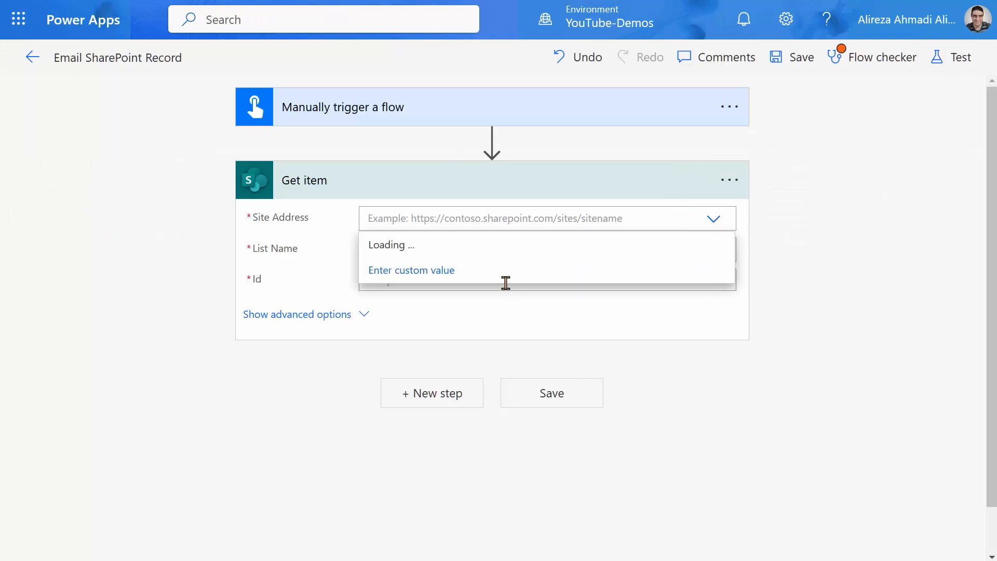
{"action": "left_click", "coordinate": [534, 218]}
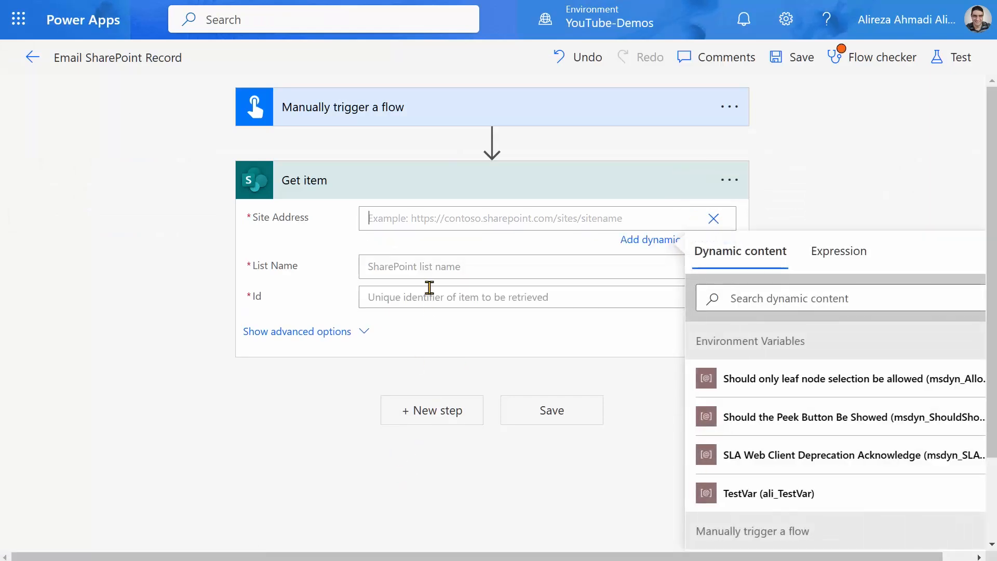
{"action": "type", "text": "https://missingadvice.sharepoint.com/sites/YouTubeDemo"}
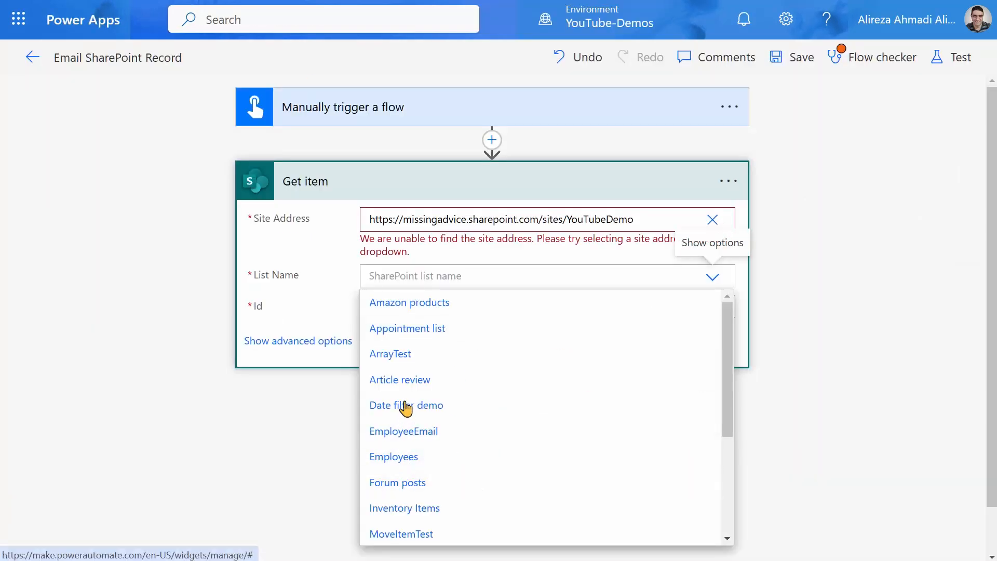
{"action": "scroll", "scroll_direction": "down", "scroll_amount": 3}
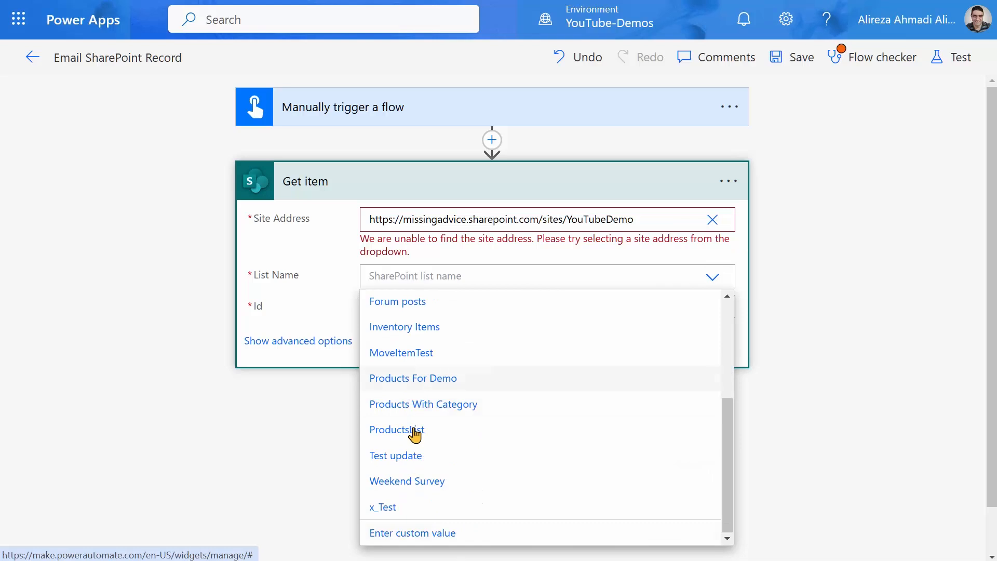
{"action": "left_click", "coordinate": [396, 430]}
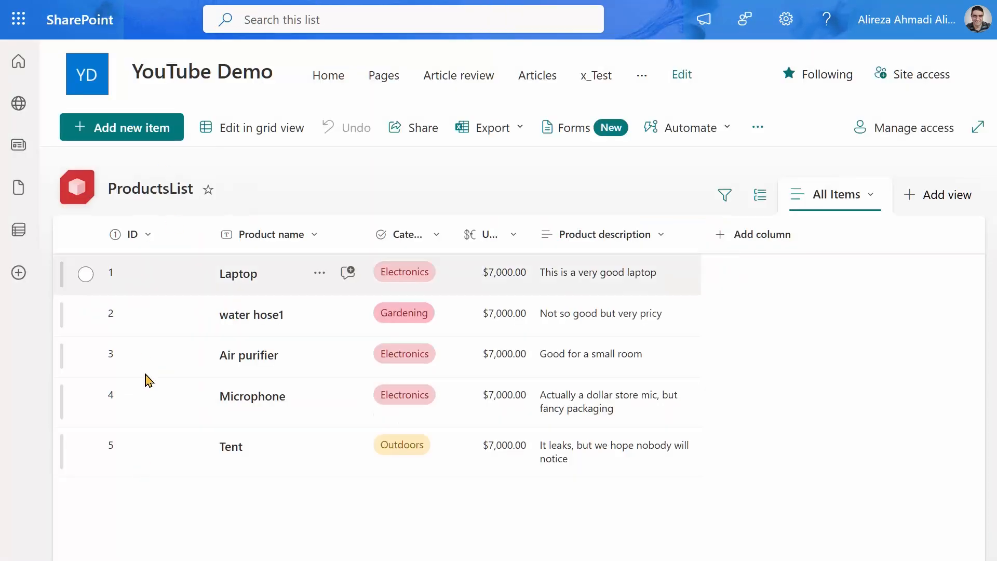
{"action": "mouse_move", "coordinate": [149, 355]}
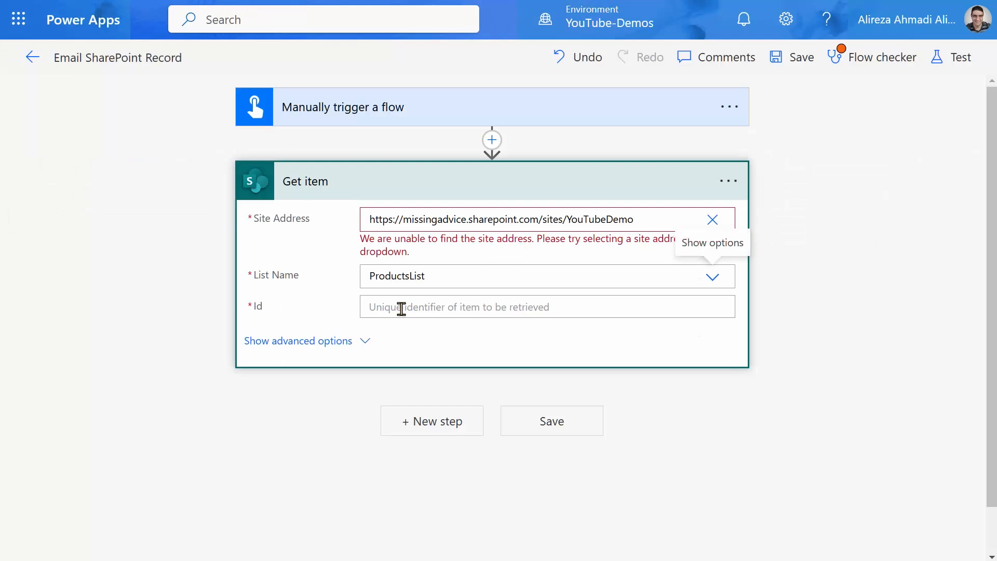
{"action": "mouse_move", "coordinate": [325, 114]}
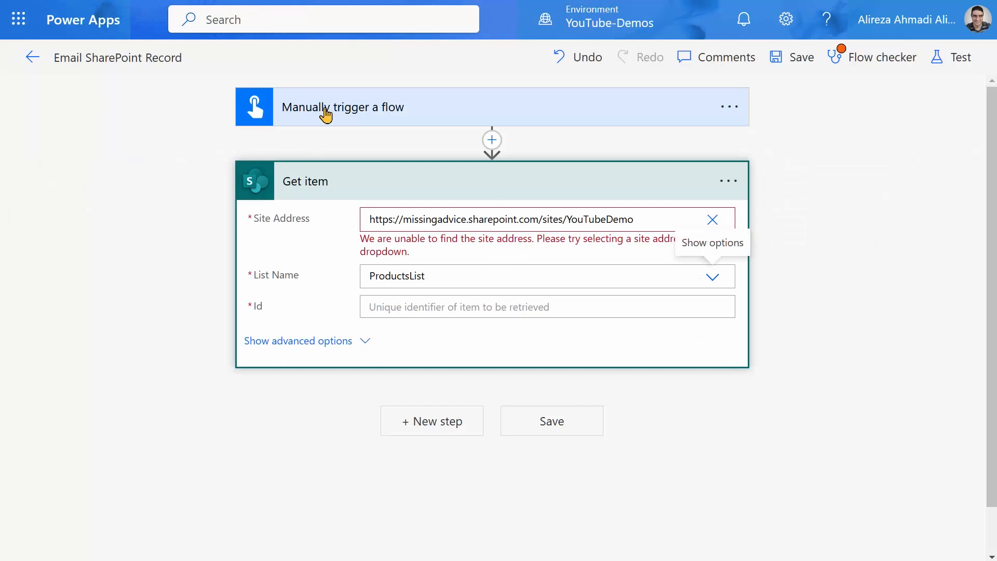
Add a Product ID number input to the manual trigger feeding the Get item Id, then save the flow
{"action": "left_click", "coordinate": [343, 107]}
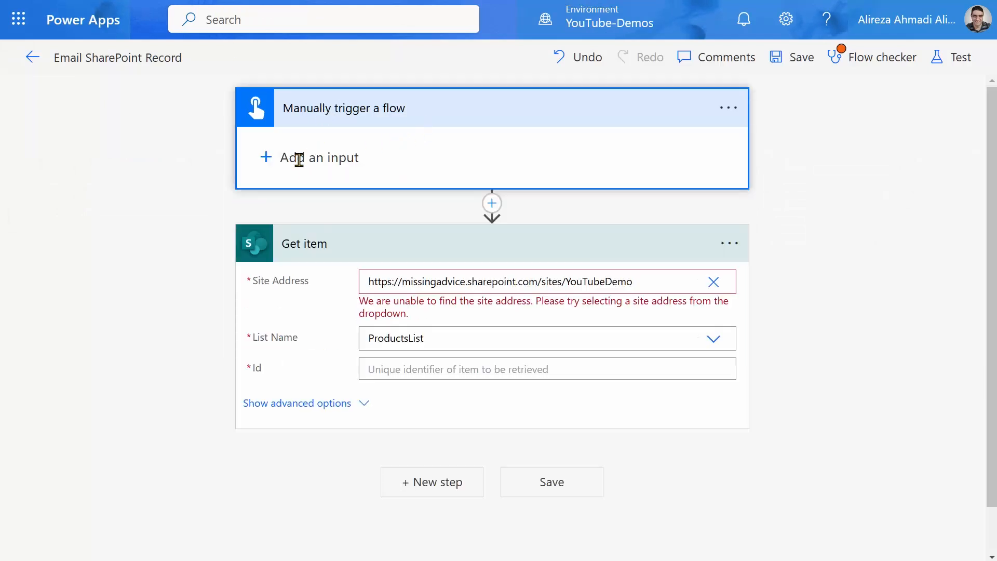
{"action": "left_click", "coordinate": [318, 158]}
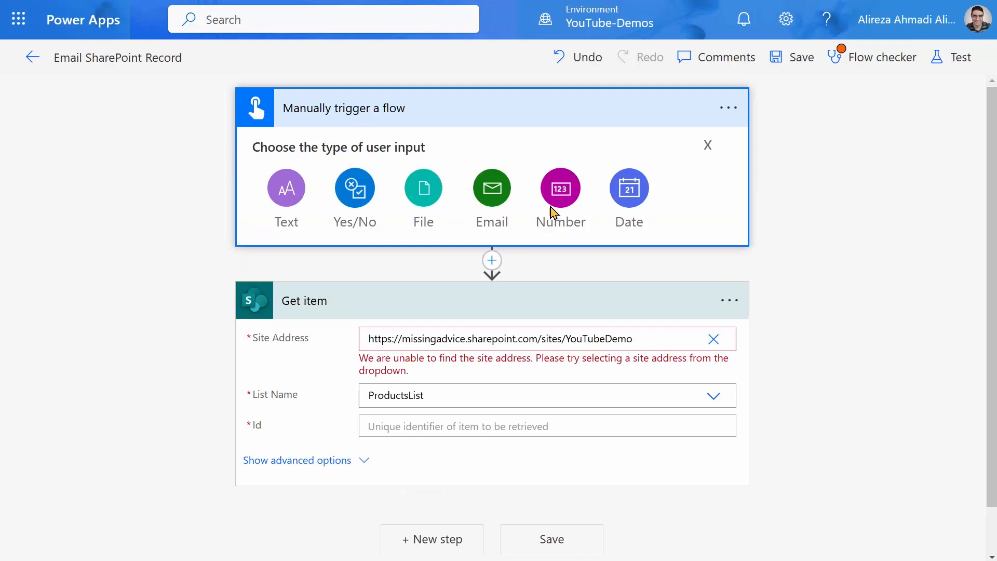
{"action": "left_click", "coordinate": [560, 187]}
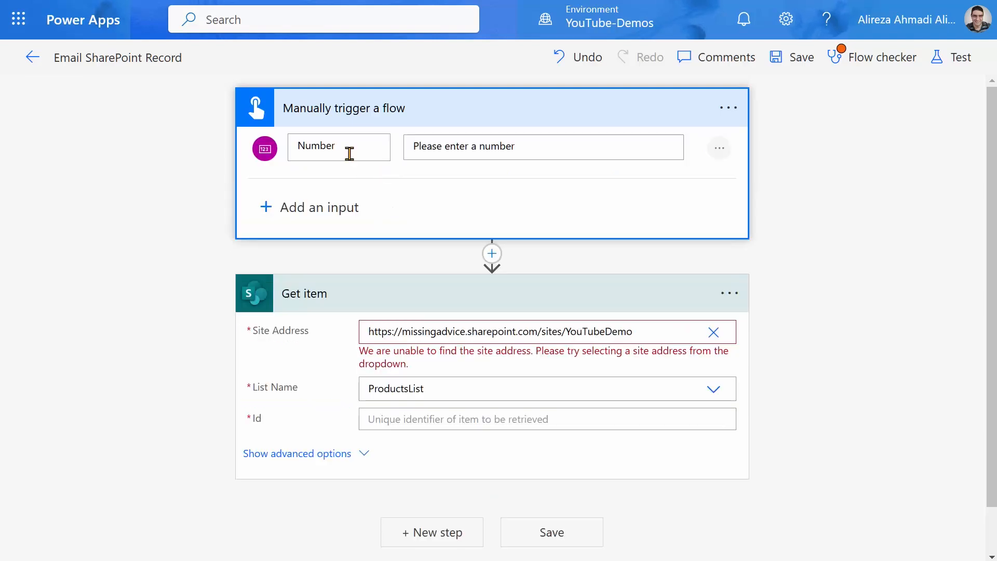
{"action": "type", "text": "Pr"}
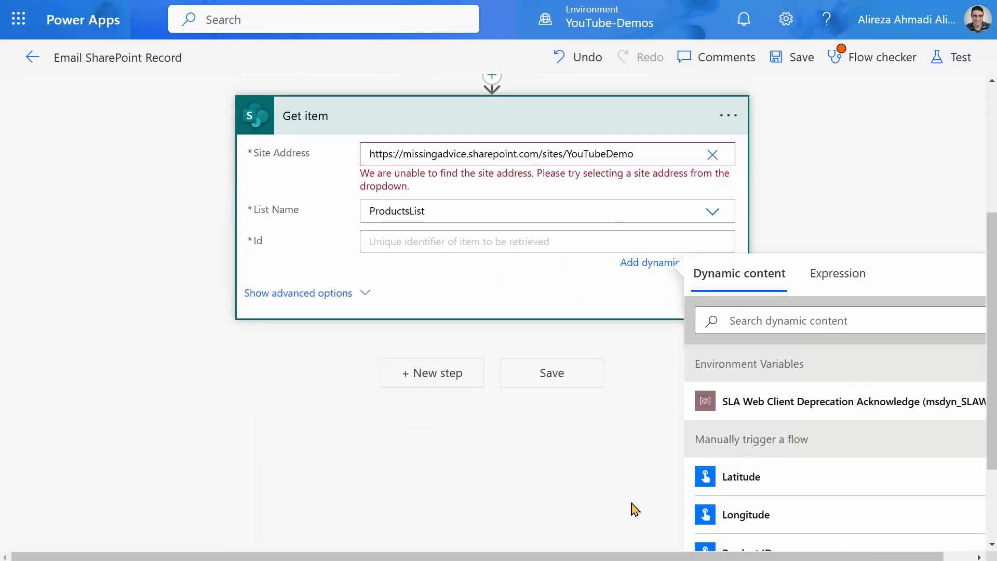
{"action": "type", "text": "P"}
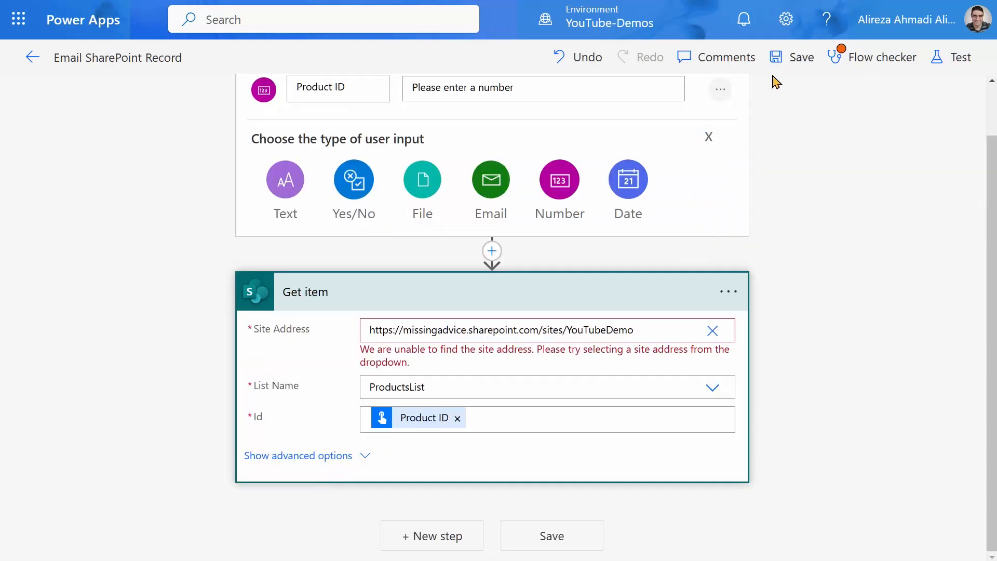
{"action": "left_click", "coordinate": [800, 57]}
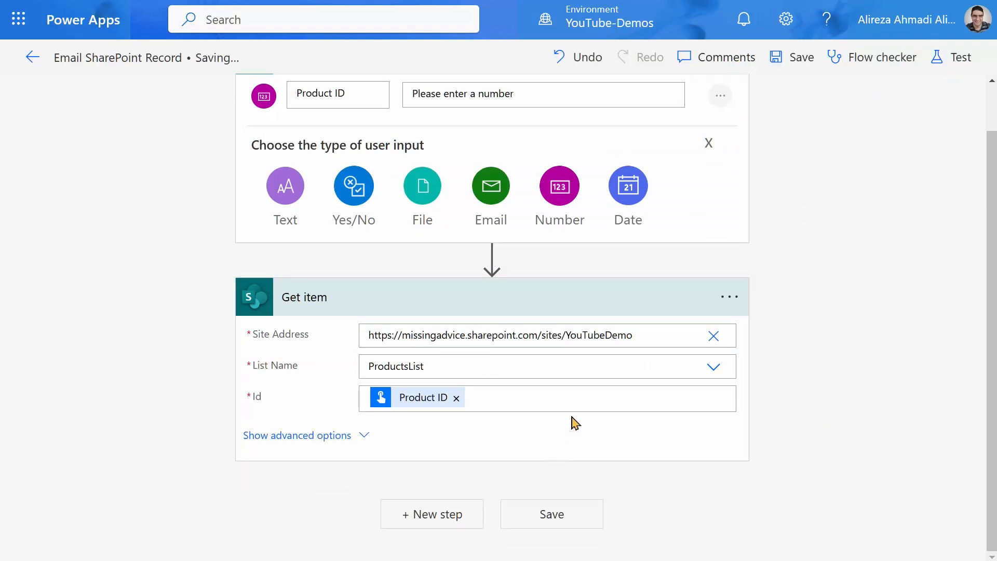
{"action": "mouse_move", "coordinate": [432, 514]}
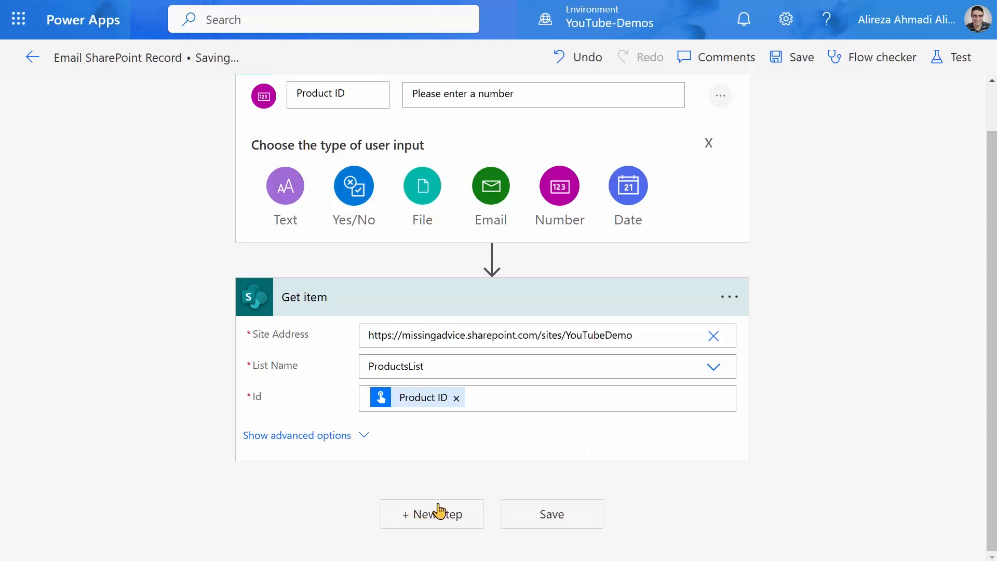
Add an Office 365 Send an email (V2) step addressed to yourself
{"action": "left_click", "coordinate": [432, 514]}
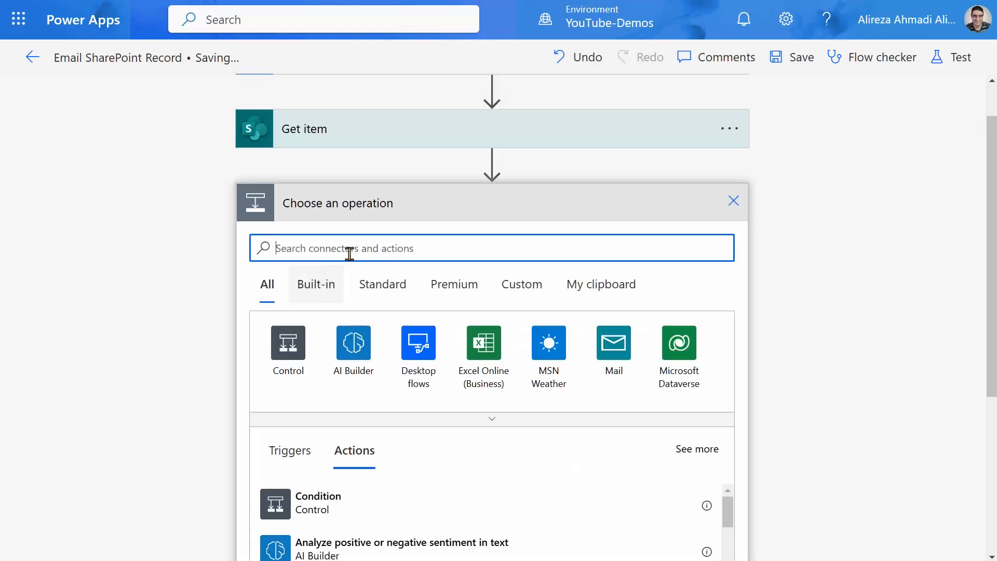
{"action": "type", "text": "Send em"}
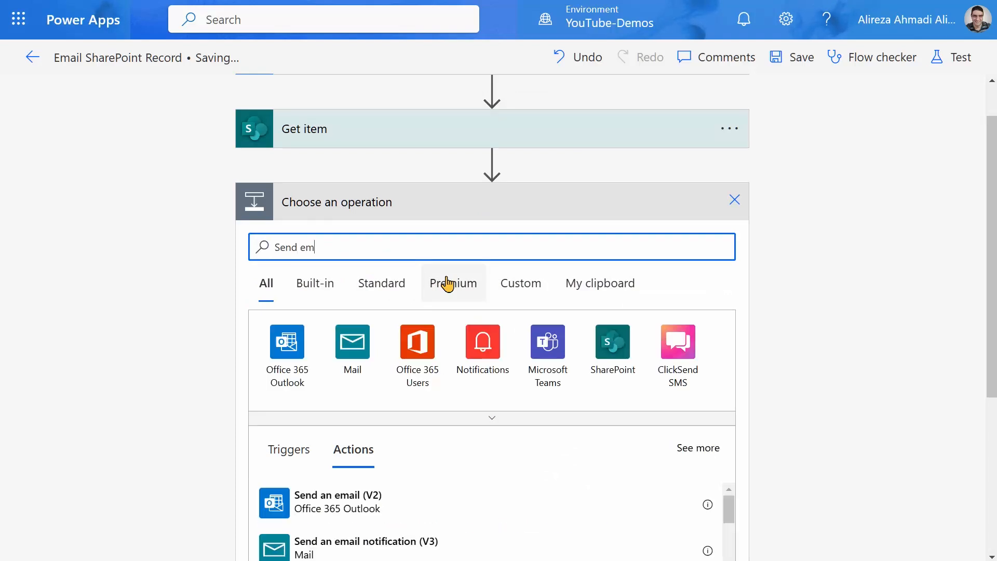
{"action": "left_click", "coordinate": [338, 495]}
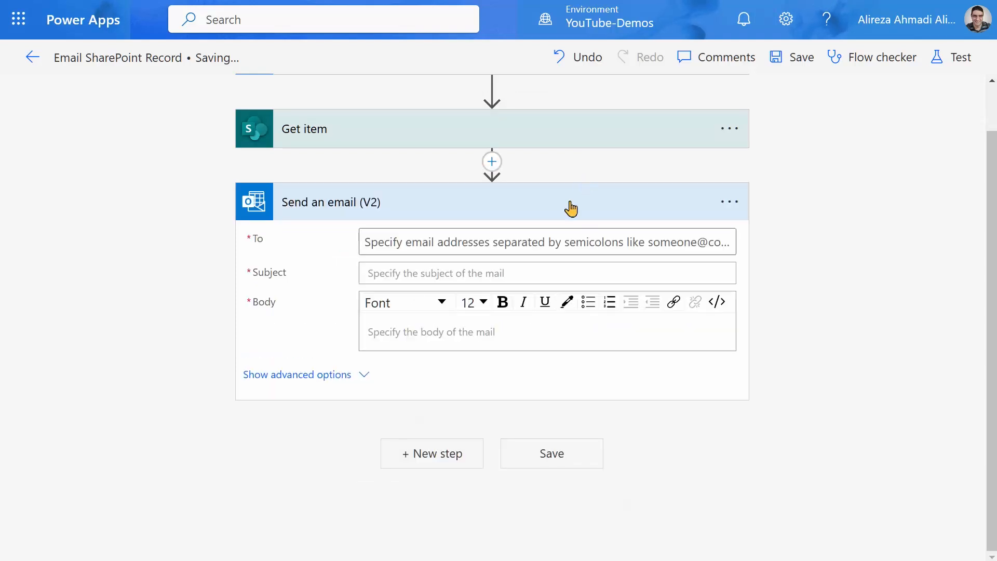
{"action": "type", "text": "al"}
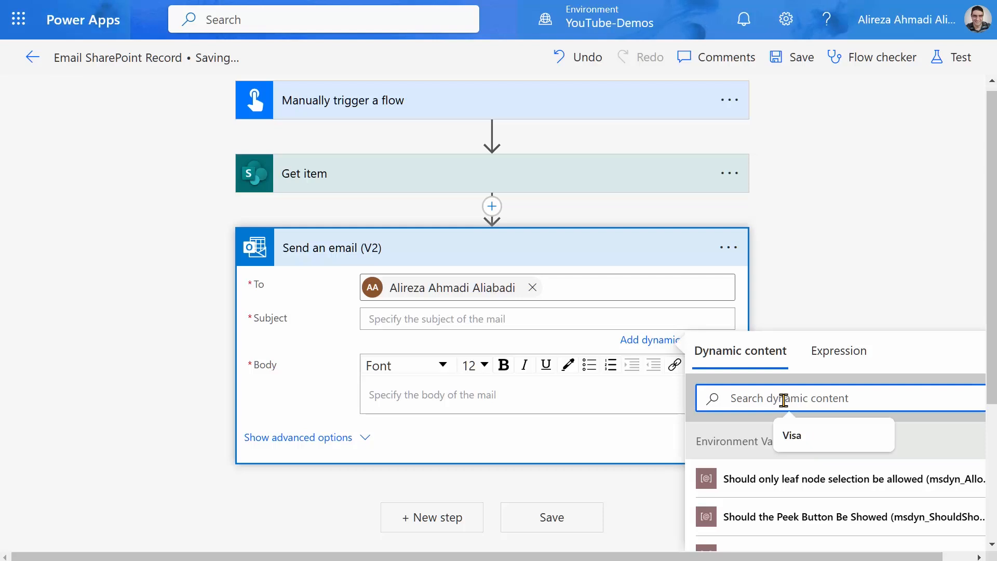
Set the email Subject to the item's Title and the Body to its Product description
{"action": "type", "text": "titl"}
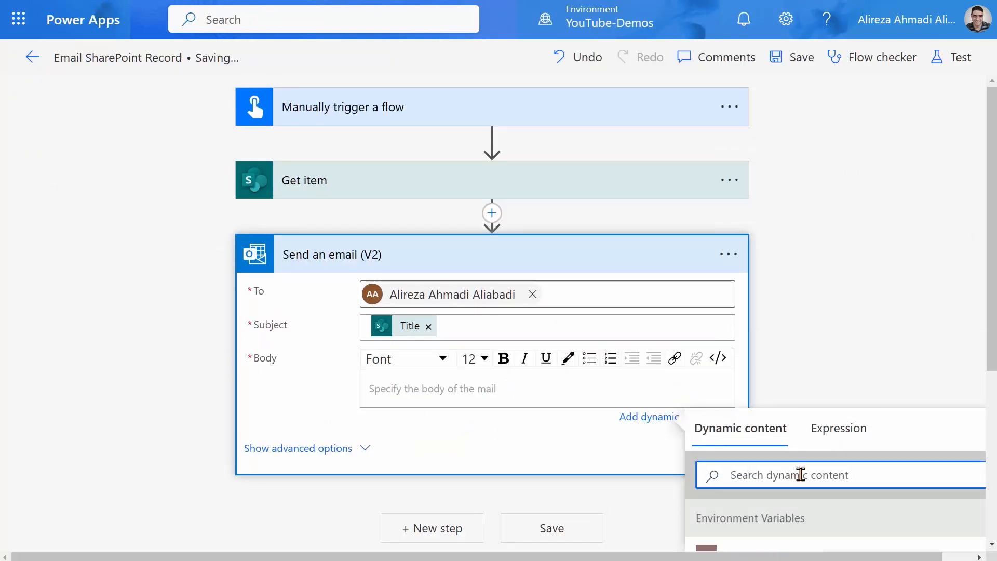
{"action": "type", "text": "Des"}
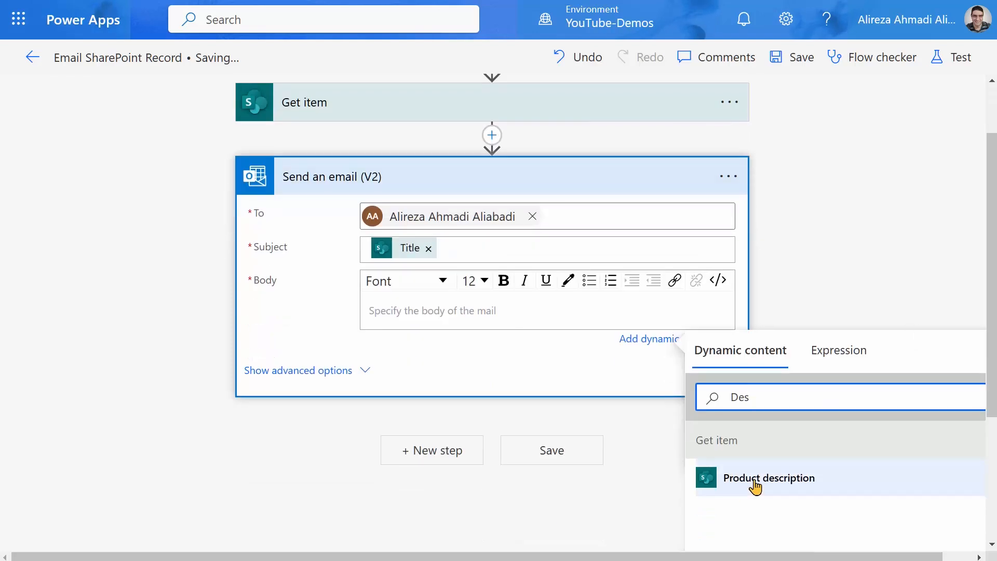
{"action": "left_click", "coordinate": [768, 478]}
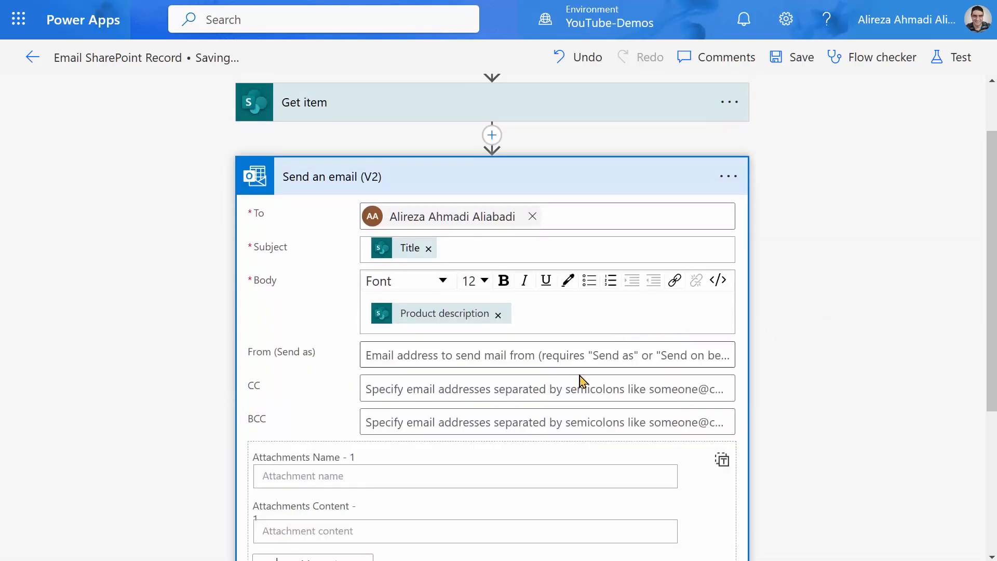
{"action": "scroll", "scroll_direction": "down", "scroll_amount": 3}
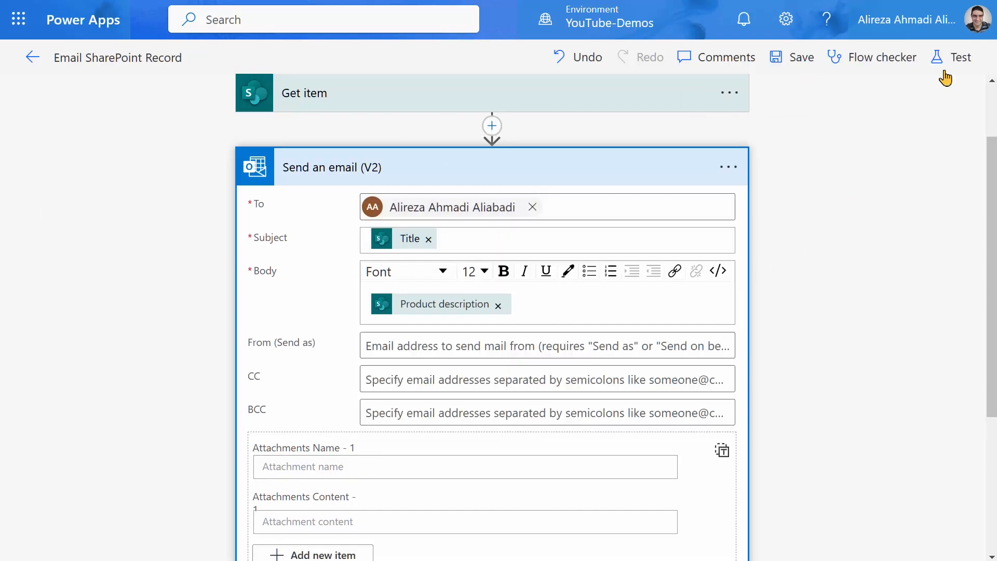
Run a manual test of the flow with Product ID 3, accepting the SharePoint and Outlook connections
{"action": "left_click", "coordinate": [963, 56]}
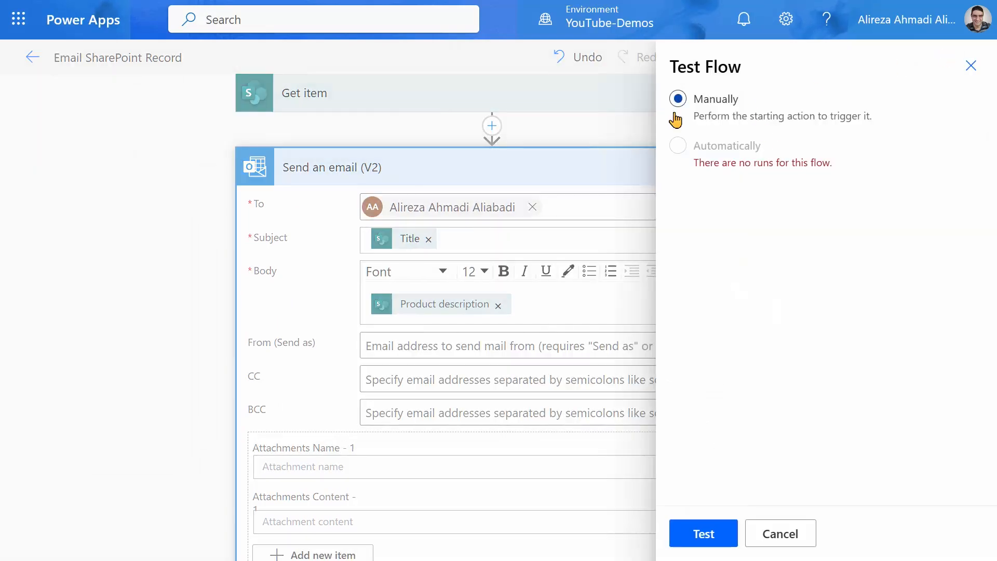
{"action": "left_click", "coordinate": [703, 533]}
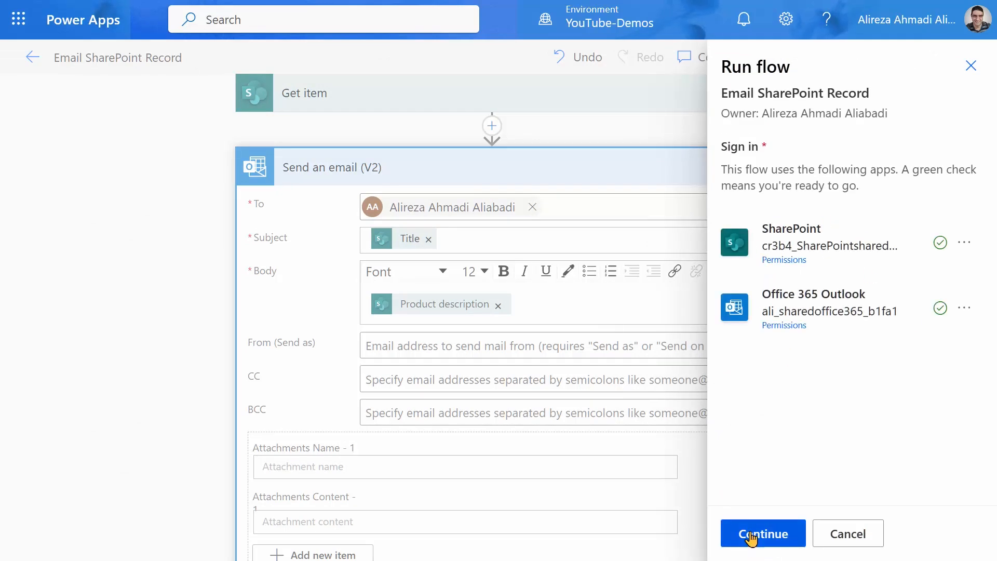
{"action": "left_click", "coordinate": [763, 533]}
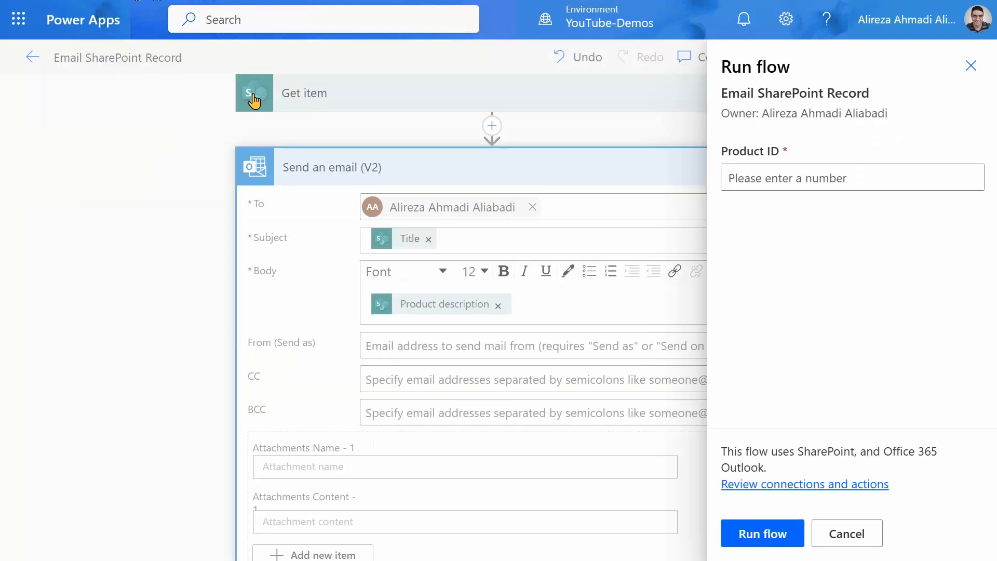
{"action": "type", "text": "3"}
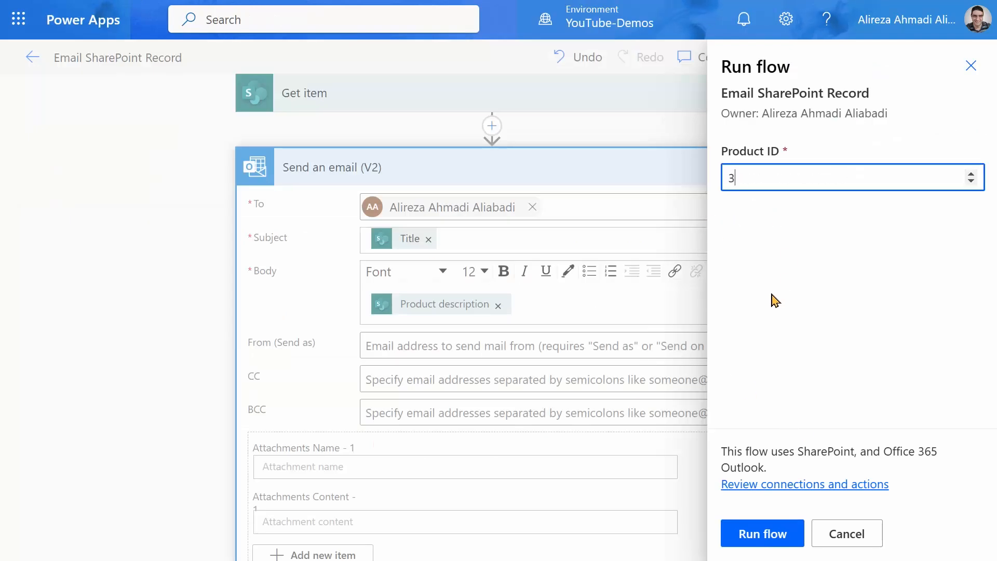
{"action": "left_click", "coordinate": [761, 533]}
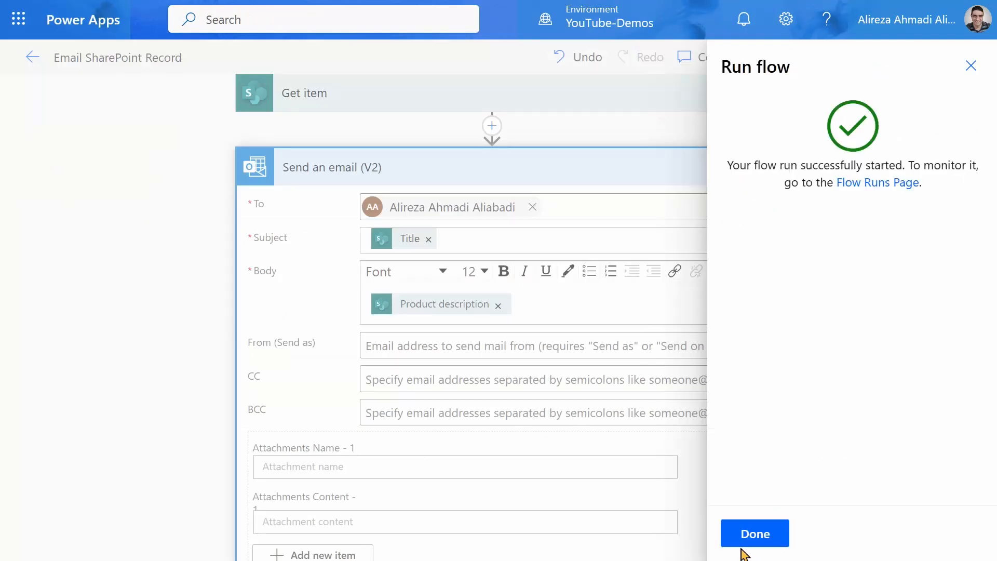
{"action": "left_click", "coordinate": [753, 533]}
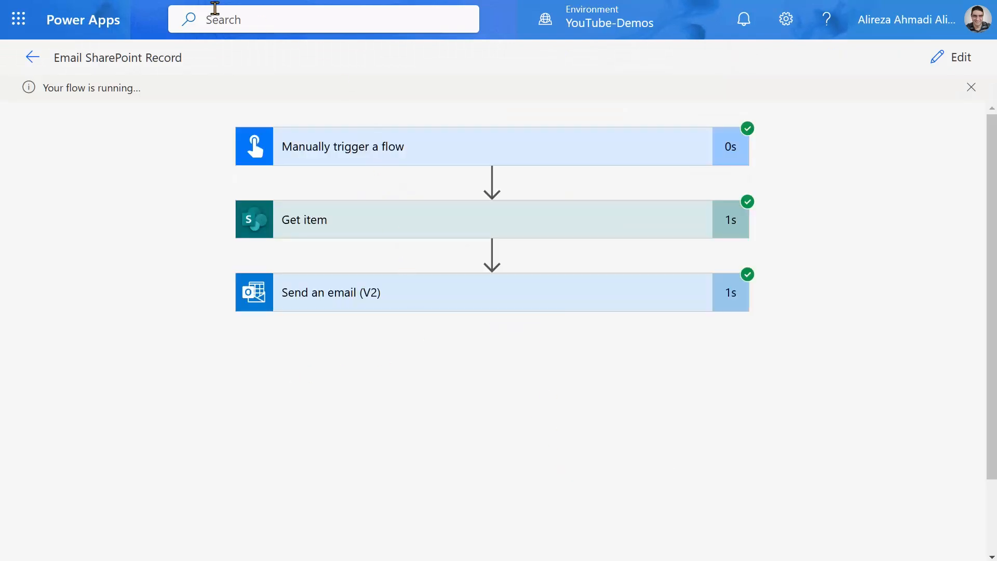
Confirm all three steps succeeded and return to the Child Flow Demo solution's objects
{"action": "left_click", "coordinate": [18, 19]}
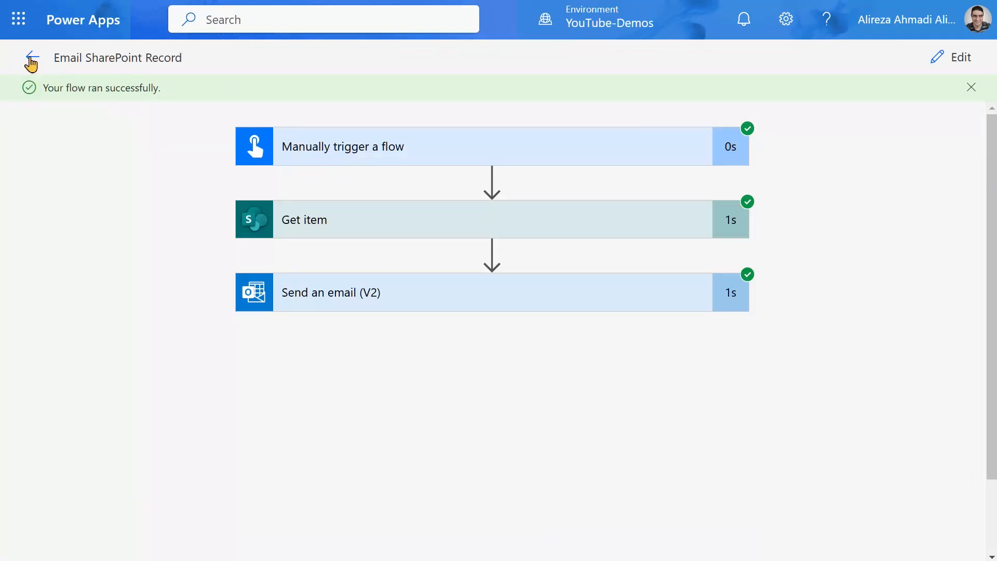
{"action": "left_click", "coordinate": [31, 60]}
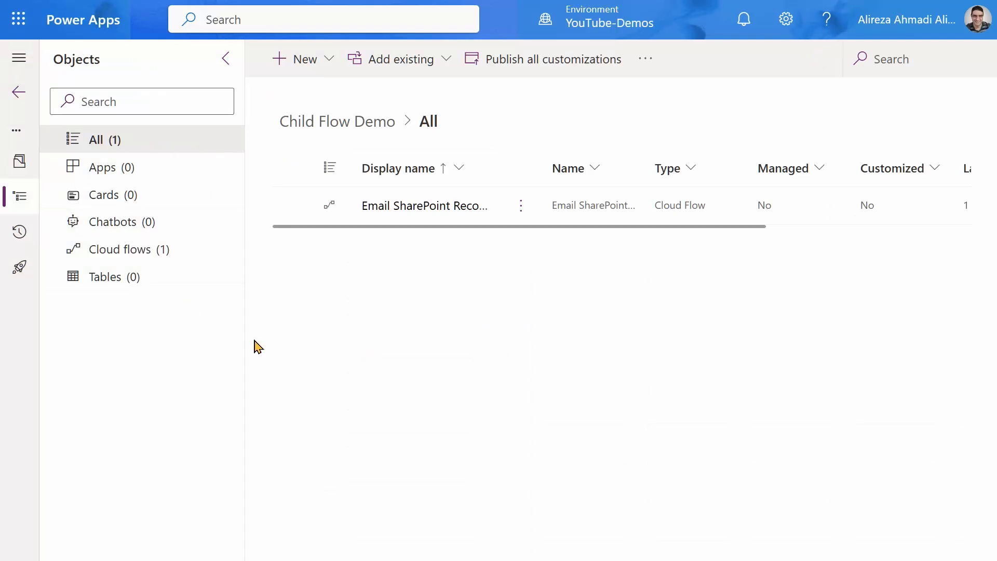
{"action": "mouse_move", "coordinate": [266, 351]}
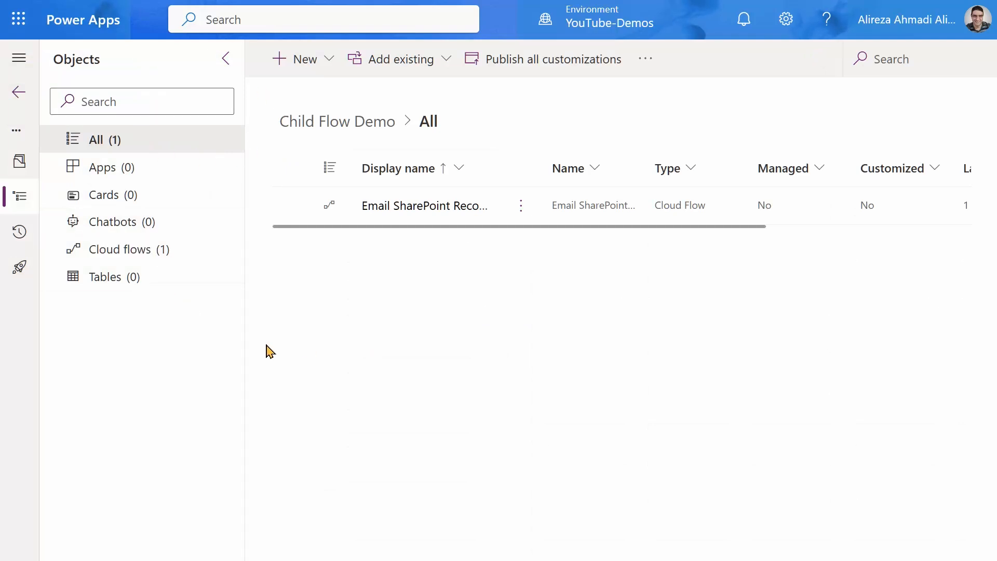
Create a new instant cloud flow named Parent flow demo with a manual trigger
{"action": "left_click", "coordinate": [297, 59]}
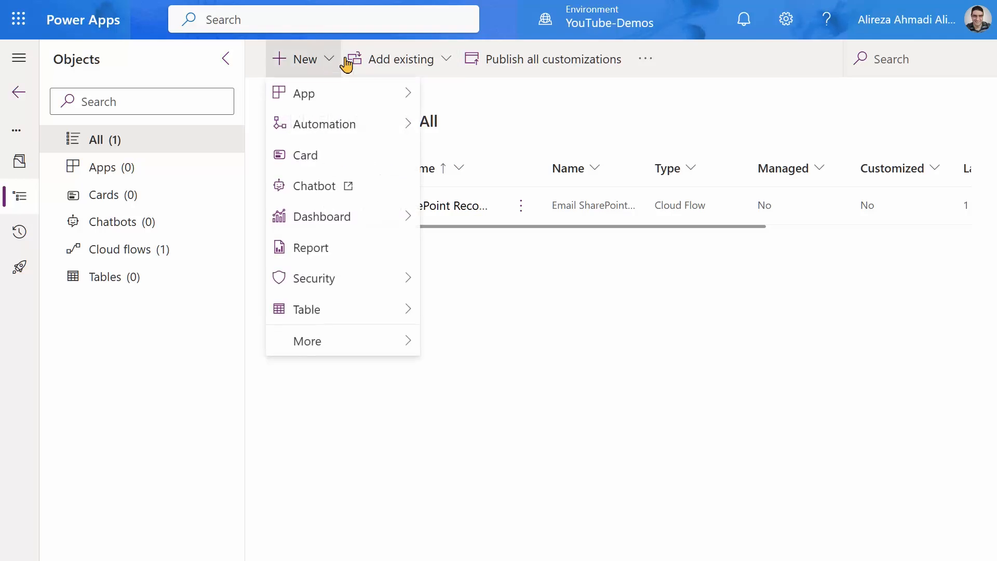
{"action": "mouse_move", "coordinate": [307, 309]}
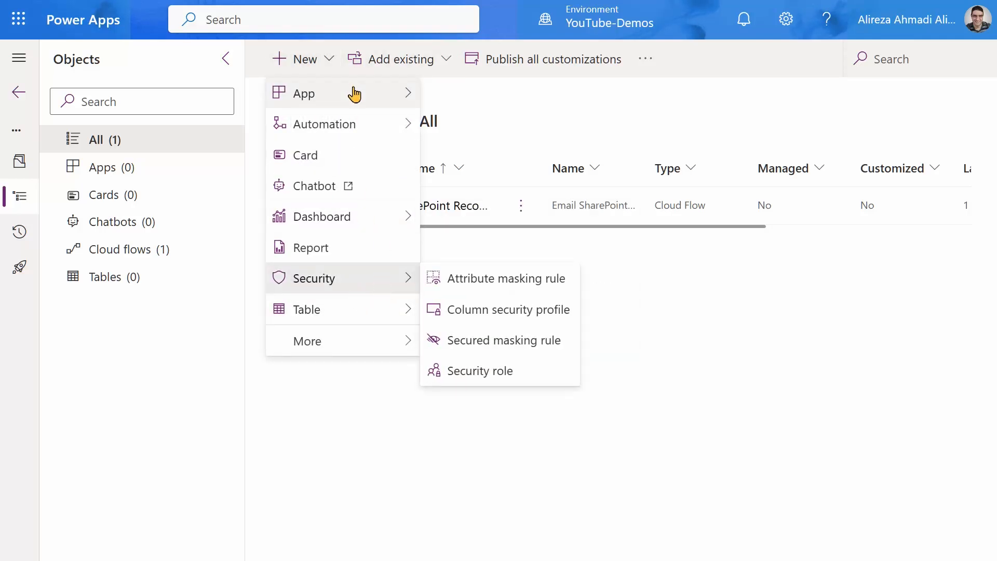
{"action": "mouse_move", "coordinate": [324, 124]}
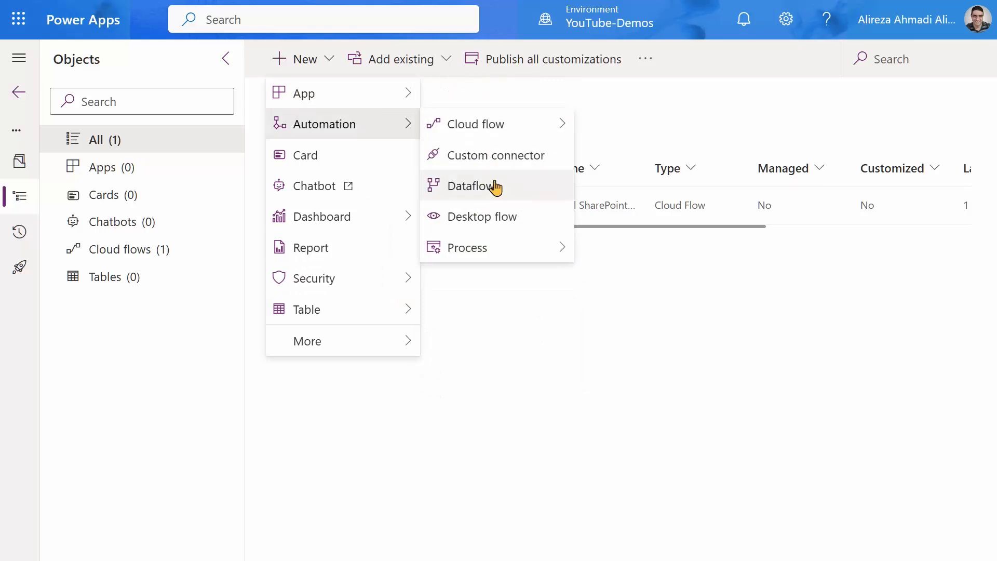
{"action": "mouse_move", "coordinate": [473, 123]}
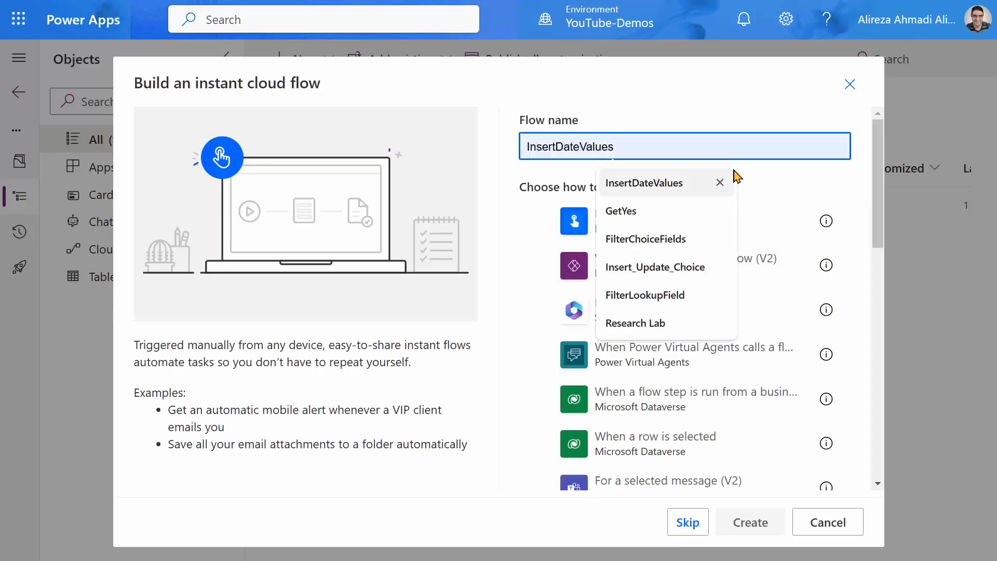
{"action": "type", "text": "Parent flow demo"}
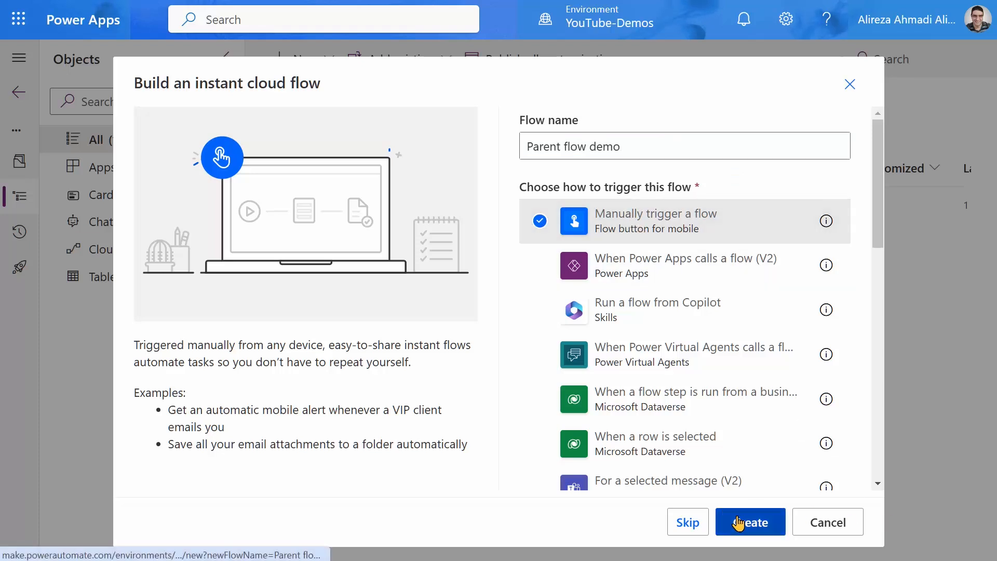
{"action": "left_click", "coordinate": [749, 522]}
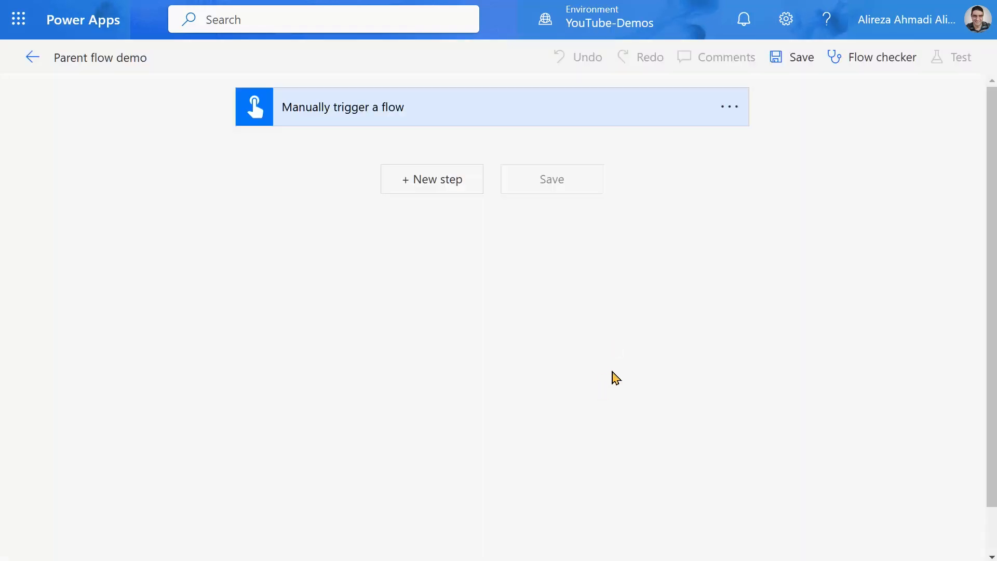
{"action": "mouse_move", "coordinate": [406, 134]}
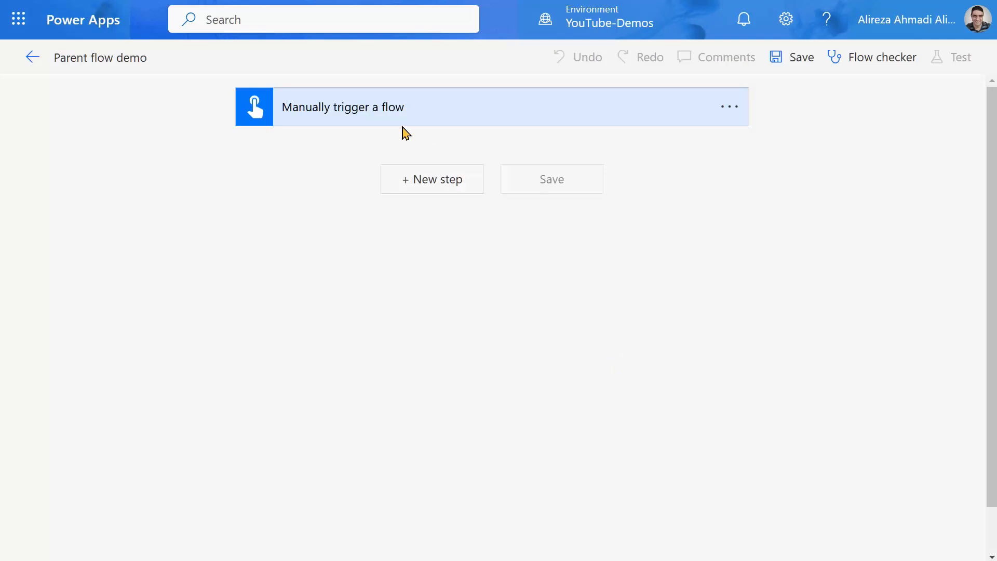
Add a Run a Child Flow step calling Email SharePoint Record and look up product IDs for its Product ID input
{"action": "left_click", "coordinate": [342, 107]}
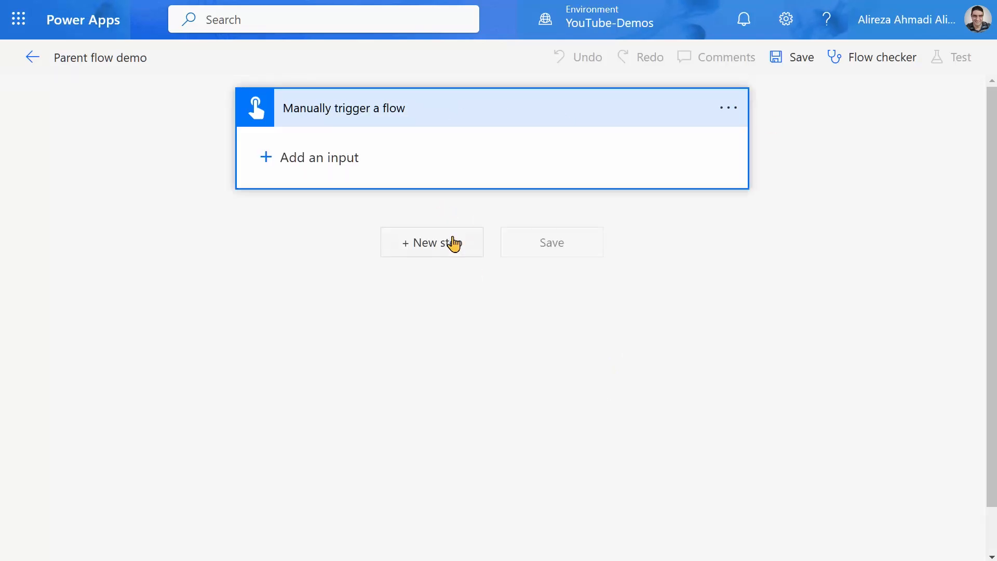
{"action": "left_click", "coordinate": [432, 243]}
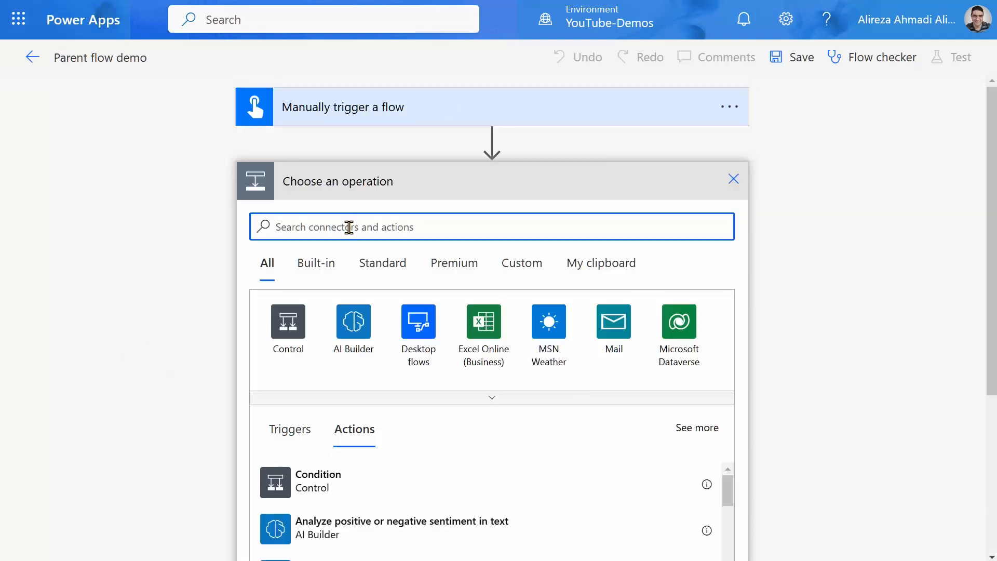
{"action": "type", "text": "Ru"}
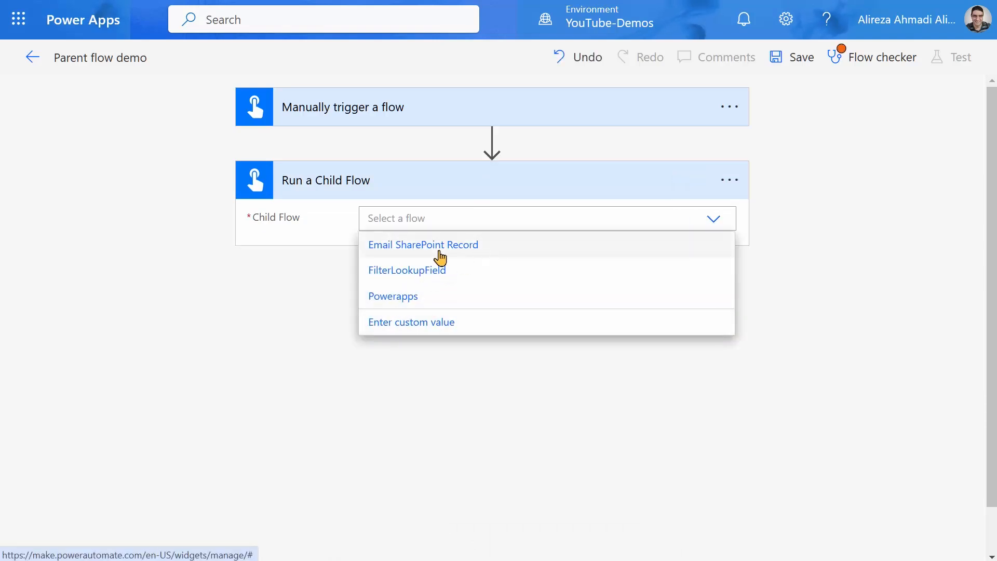
{"action": "left_click", "coordinate": [422, 244]}
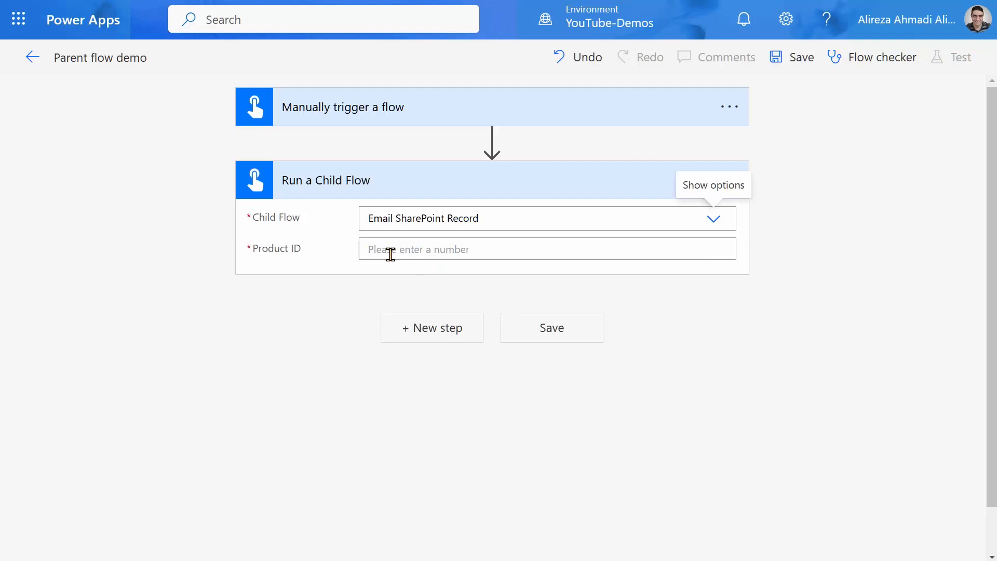
{"action": "left_click", "coordinate": [546, 249]}
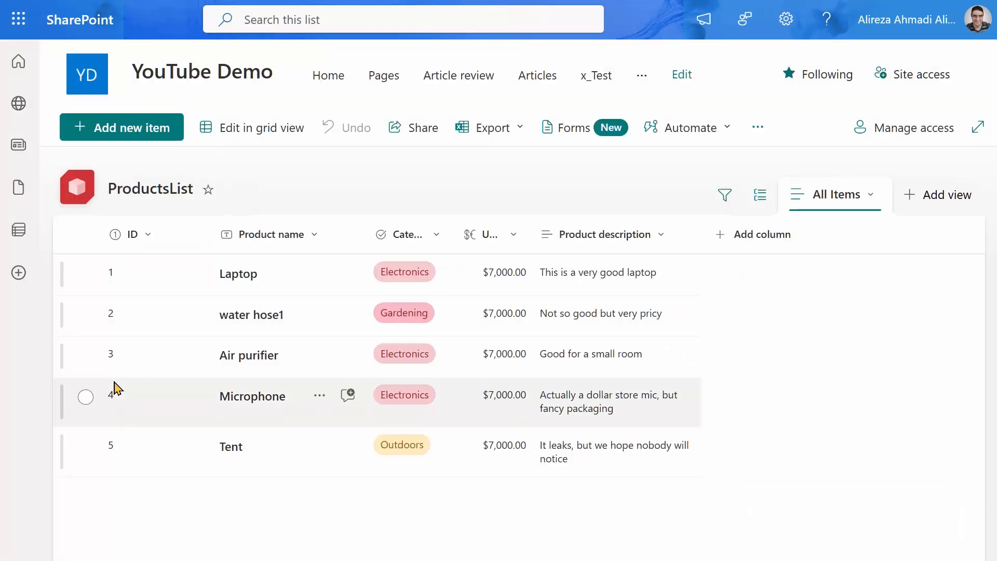
{"action": "mouse_move", "coordinate": [111, 402]}
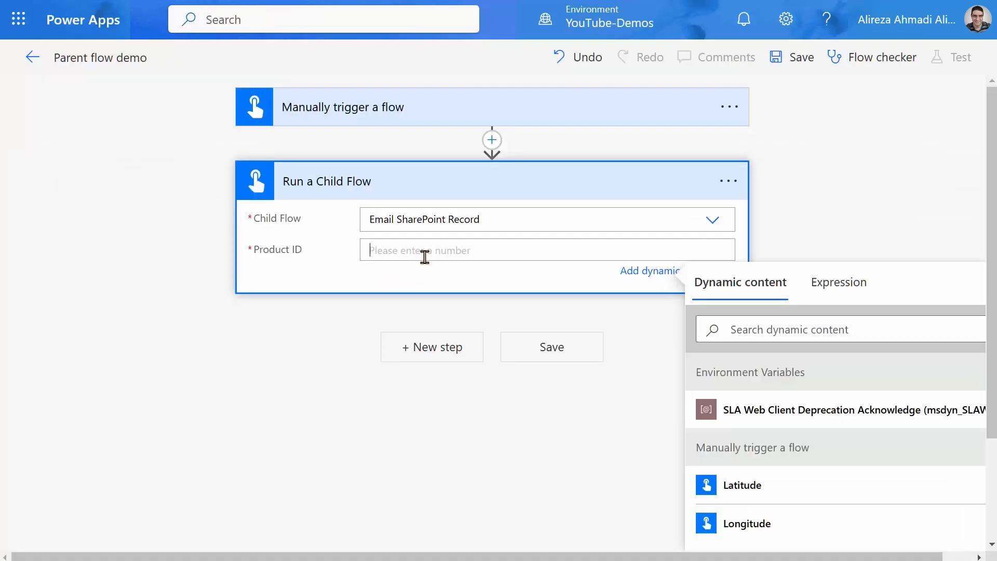
Enter Product ID 4, attempt to save the parent flow, and review the Flow checker errors about the child flow
{"action": "type", "text": "4"}
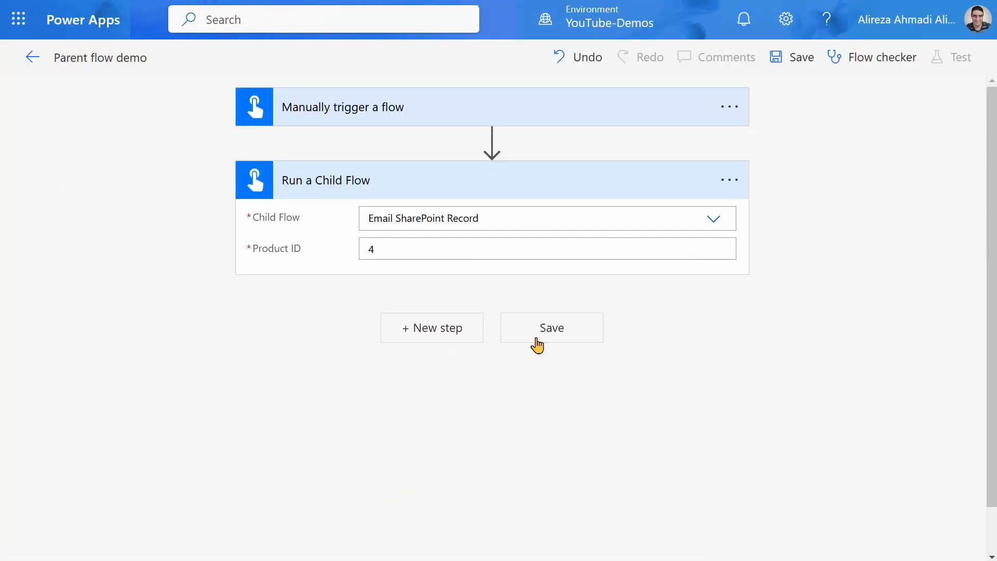
{"action": "left_click", "coordinate": [551, 328]}
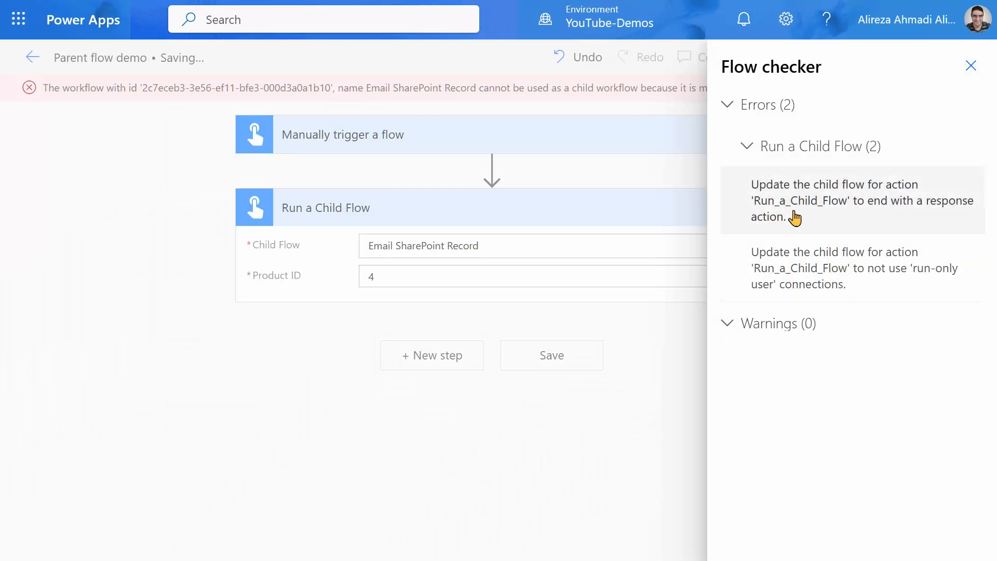
{"action": "mouse_move", "coordinate": [828, 215]}
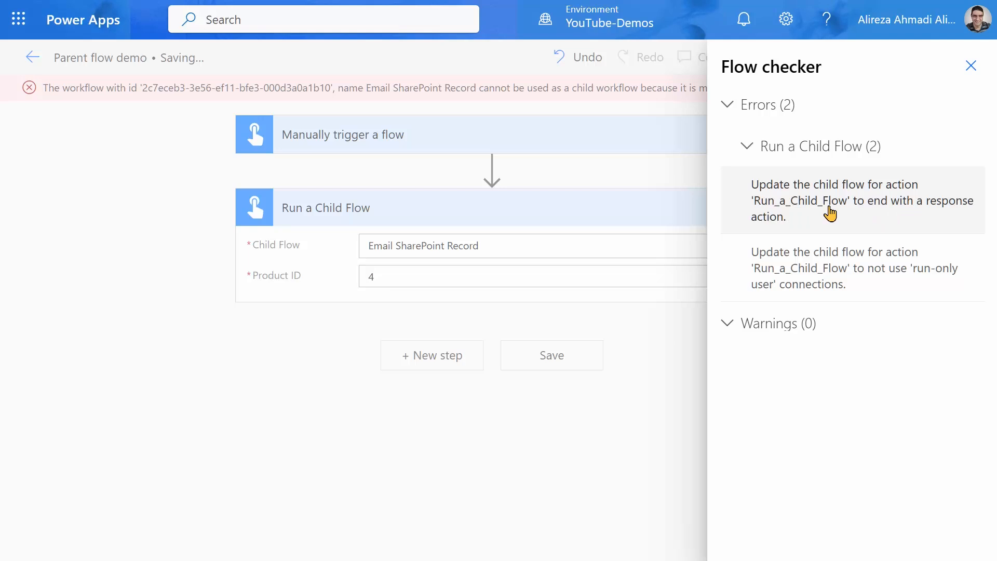
{"action": "mouse_move", "coordinate": [829, 207]}
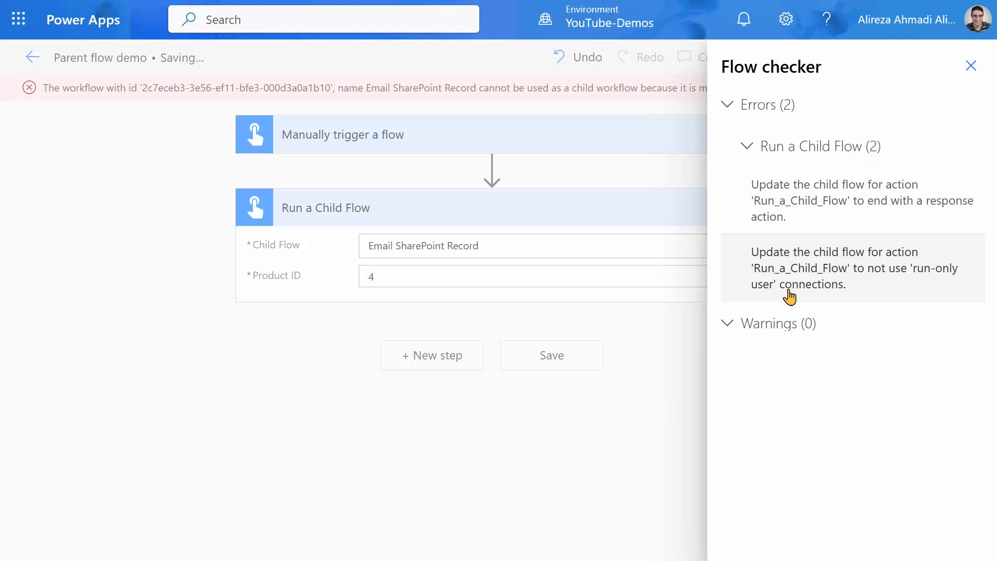
{"action": "mouse_move", "coordinate": [853, 420]}
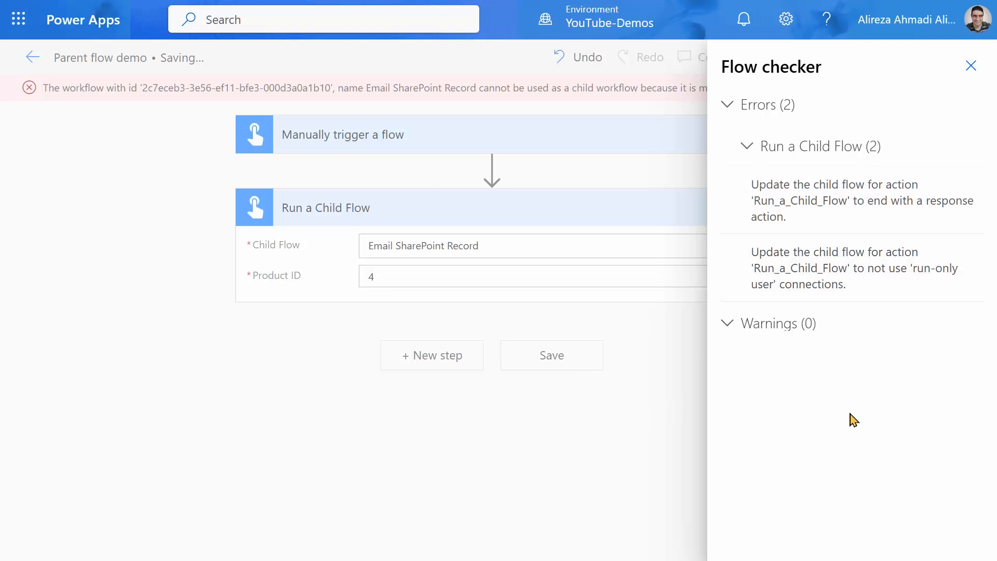
{"action": "mouse_move", "coordinate": [93, 127]}
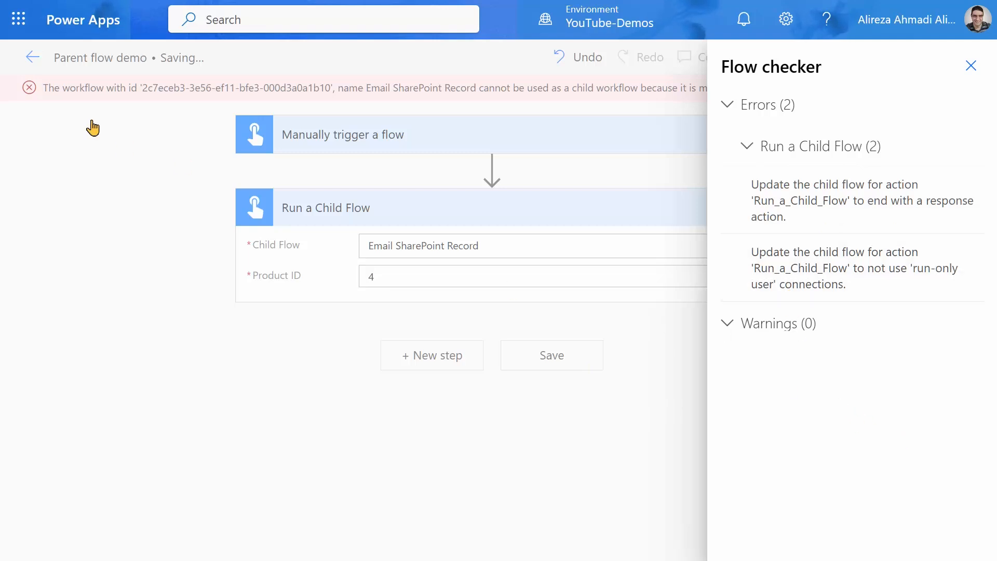
{"action": "mouse_move", "coordinate": [518, 25]}
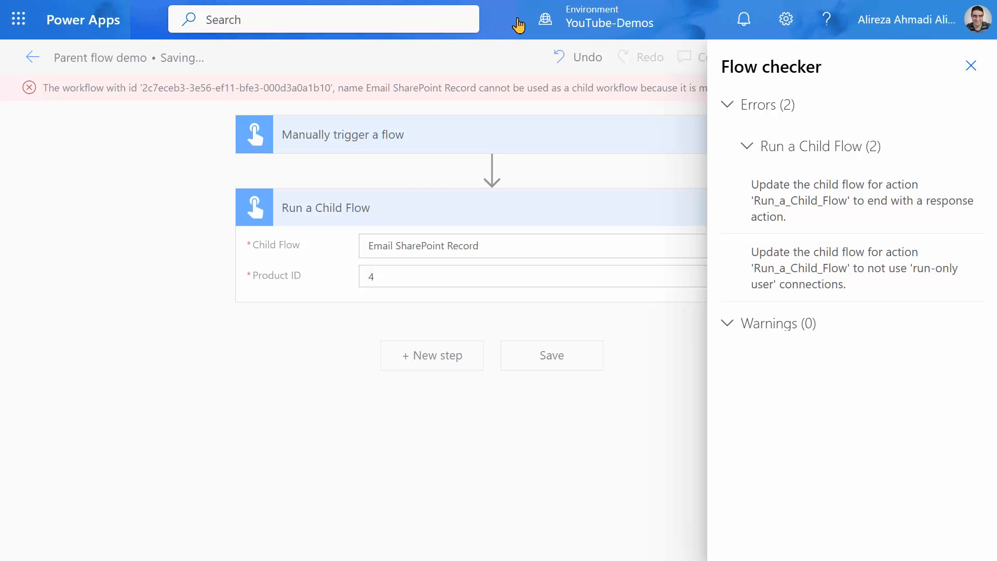
{"action": "left_click", "coordinate": [971, 66]}
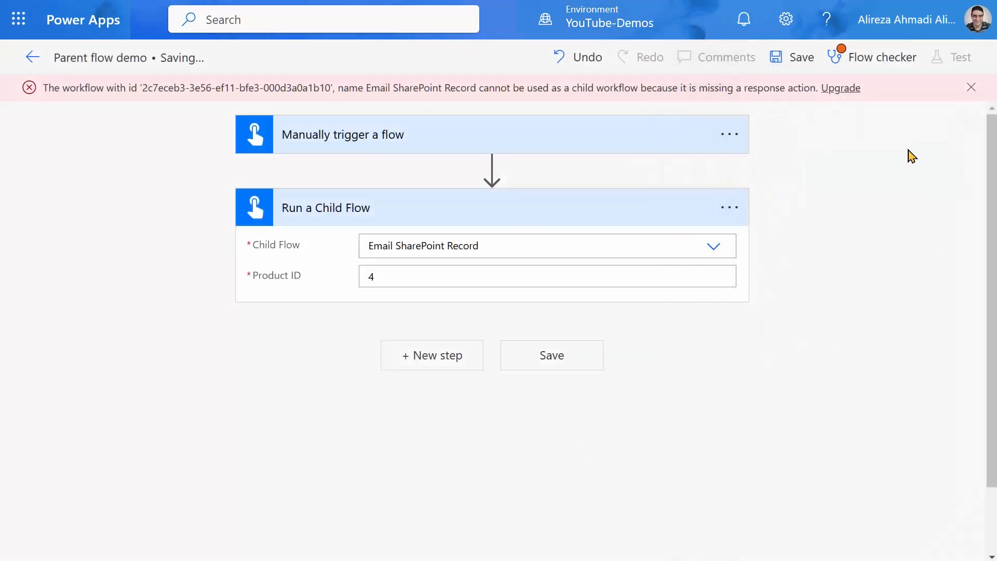
{"action": "mouse_move", "coordinate": [497, 304]}
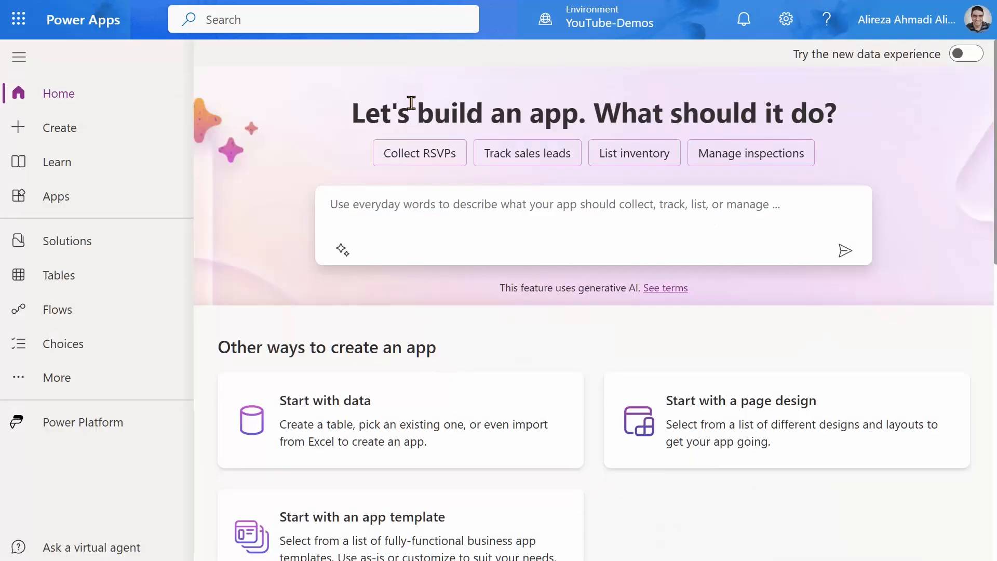
Reopen the Email SharePoint Record flow for editing from the Child Flow Demo solution
{"action": "left_click", "coordinate": [67, 240]}
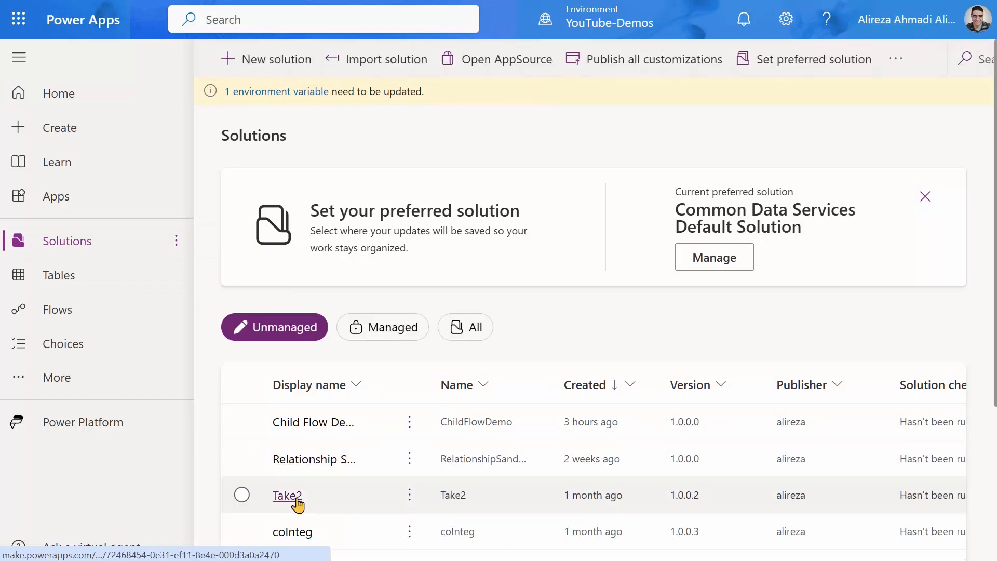
{"action": "left_click", "coordinate": [286, 495]}
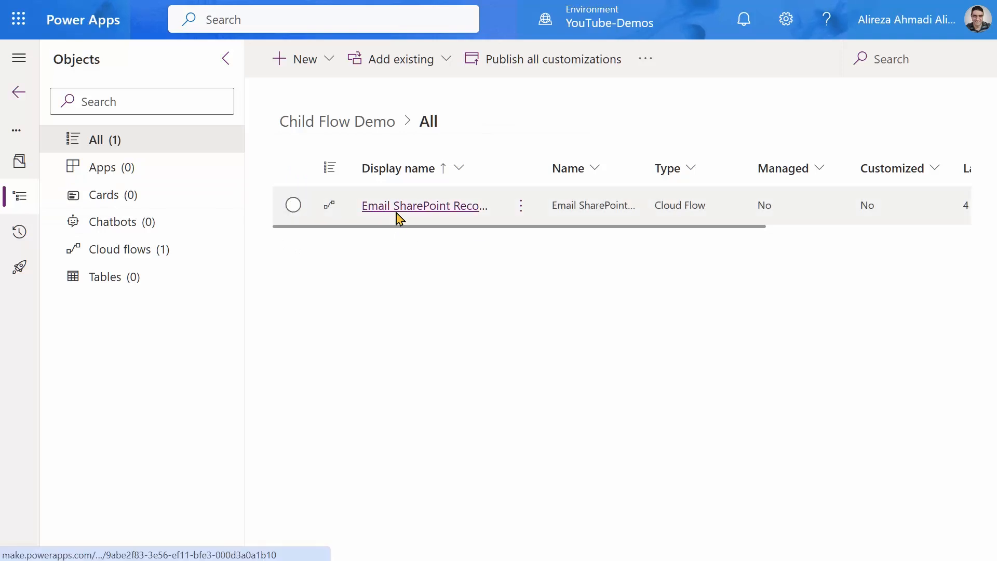
{"action": "left_click", "coordinate": [423, 205]}
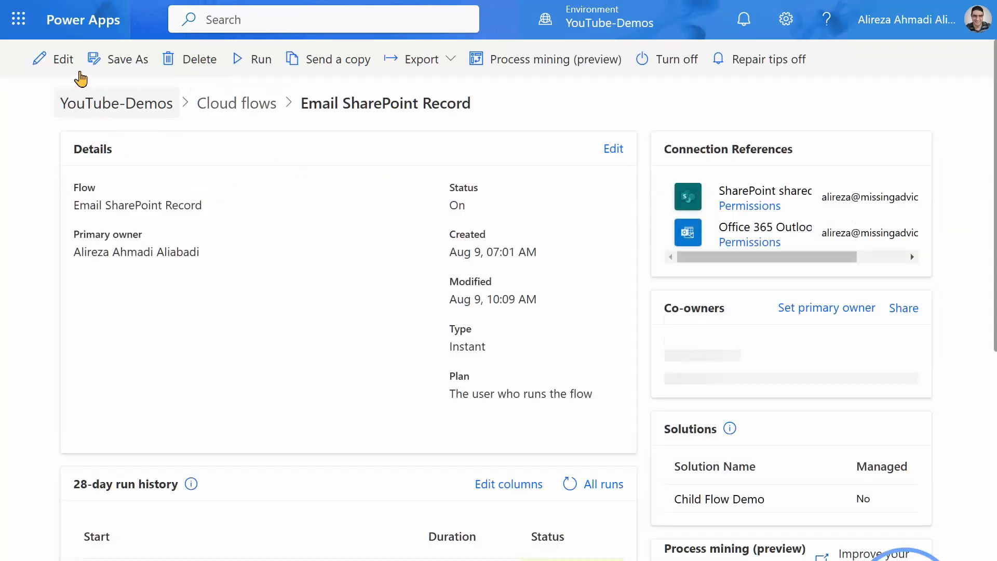
{"action": "left_click", "coordinate": [53, 58]}
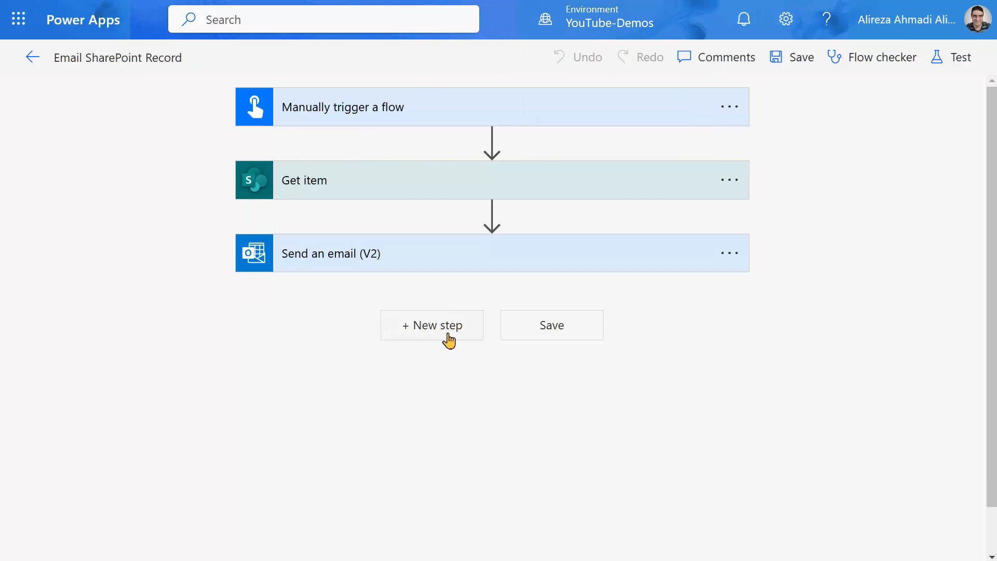
Add a Respond to a Power App or flow step at the end of the child flow
{"action": "left_click", "coordinate": [432, 325]}
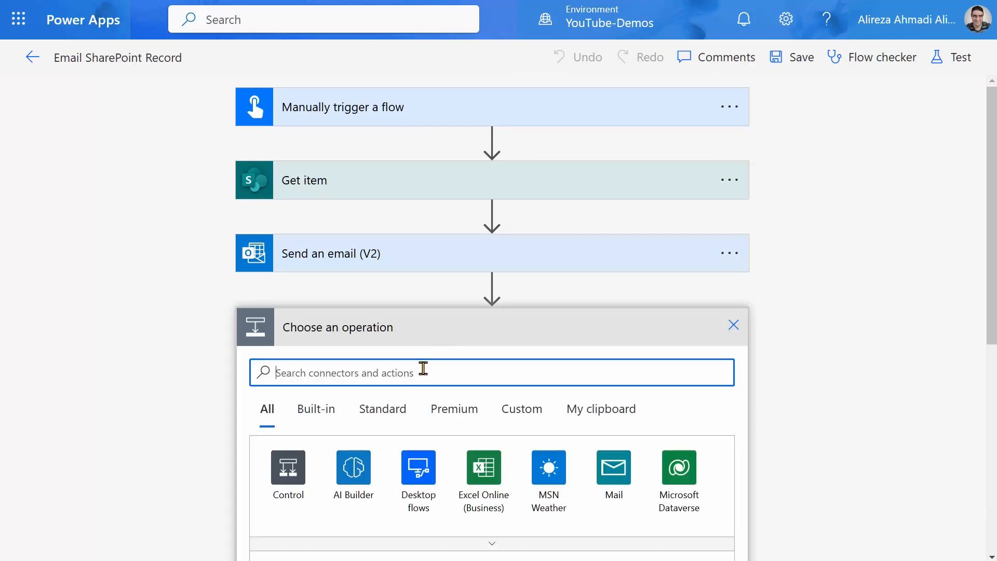
{"action": "type", "text": "Response"}
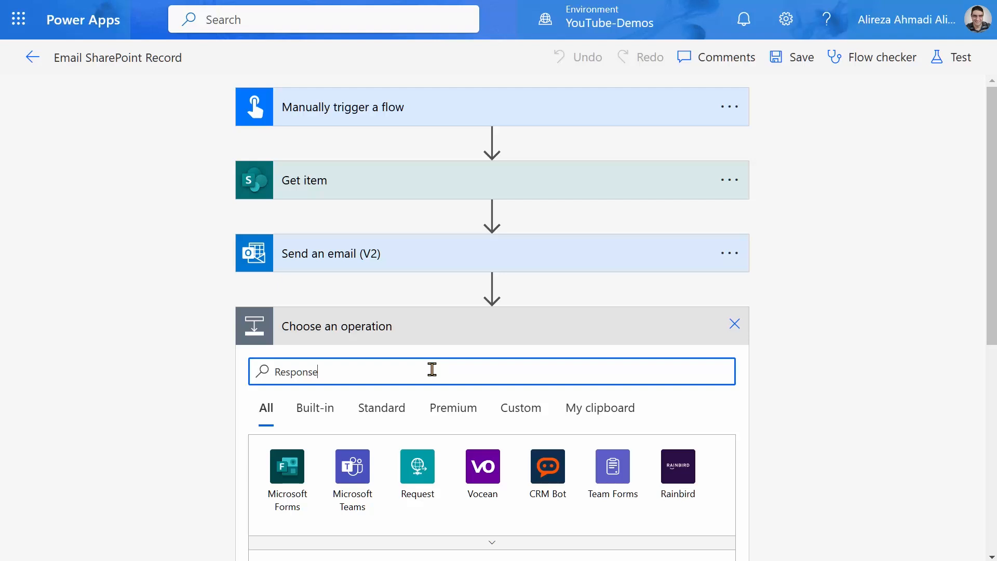
{"action": "scroll", "scroll_direction": "down", "scroll_amount": 3}
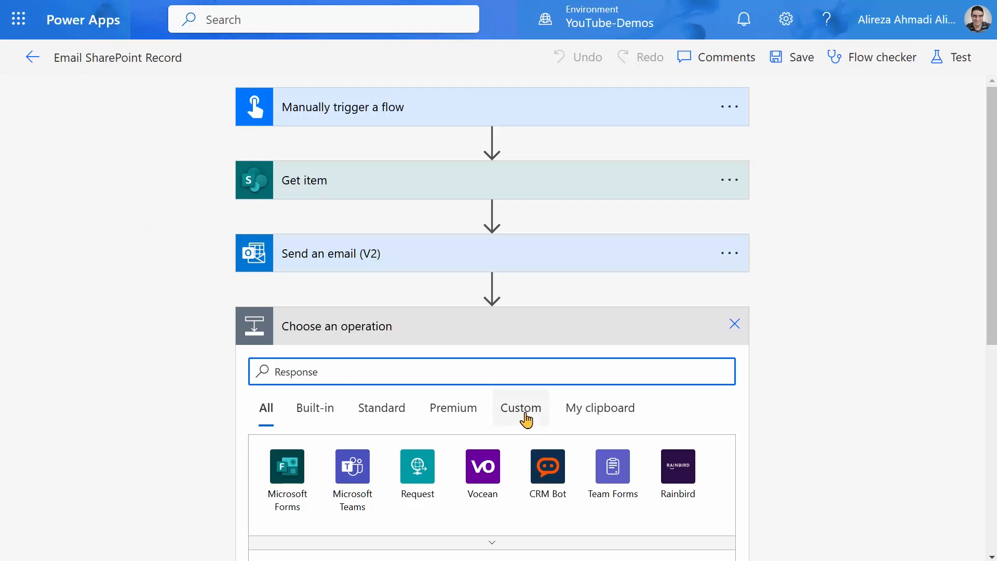
{"action": "type", "text": "power a"}
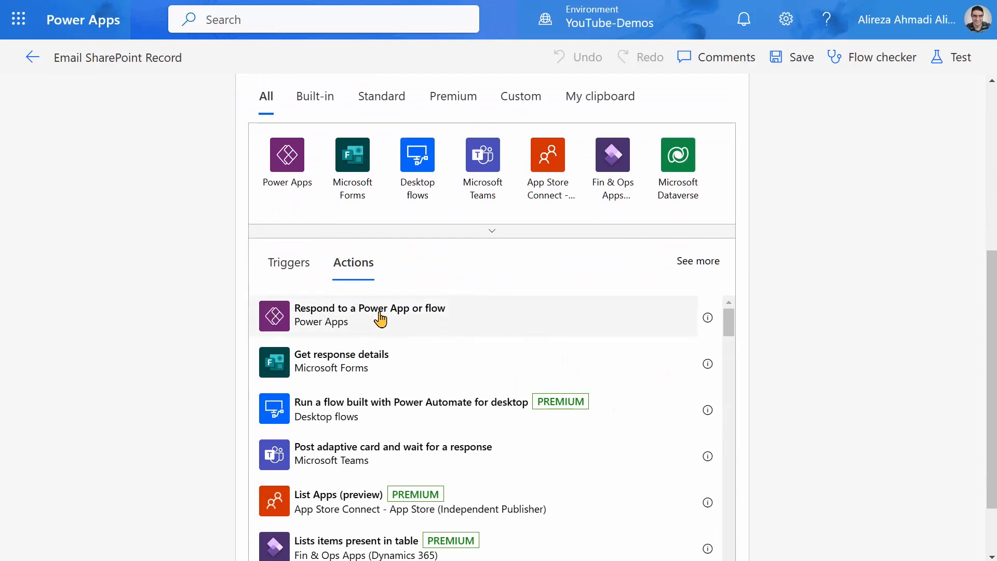
{"action": "mouse_move", "coordinate": [358, 318]}
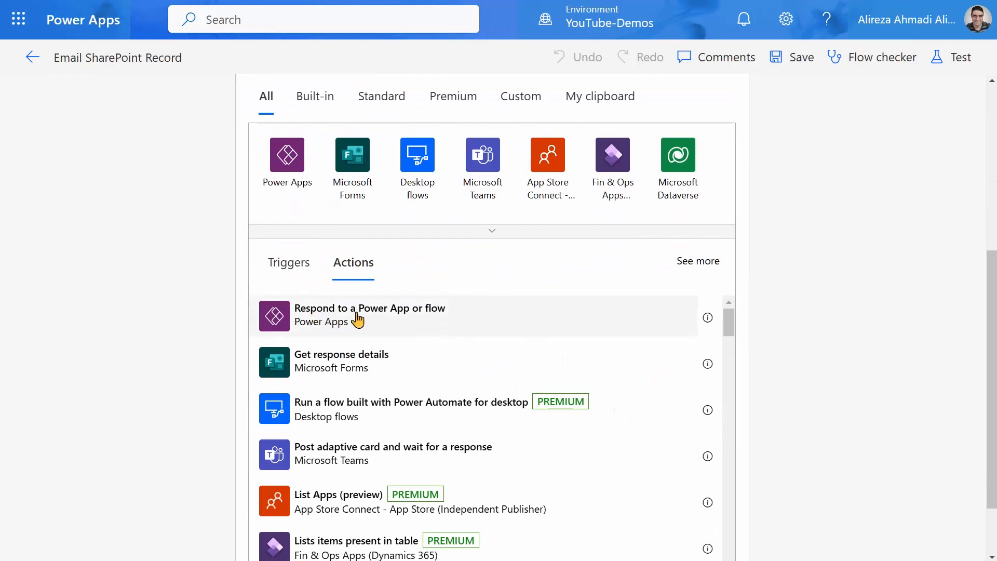
{"action": "mouse_move", "coordinate": [434, 323]}
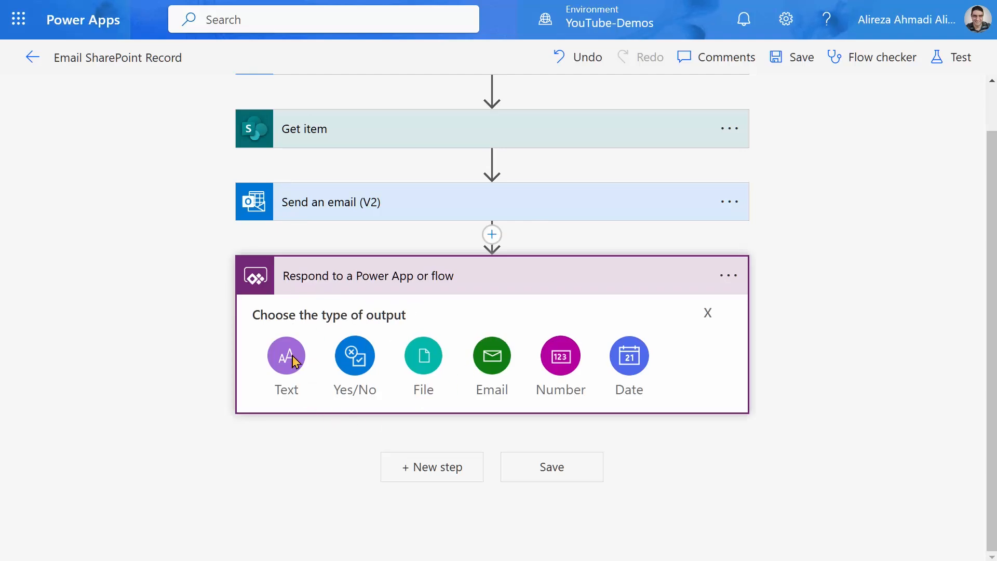
Add a Text output titled Response with the value 'Email sent successfully'
{"action": "left_click", "coordinate": [286, 355]}
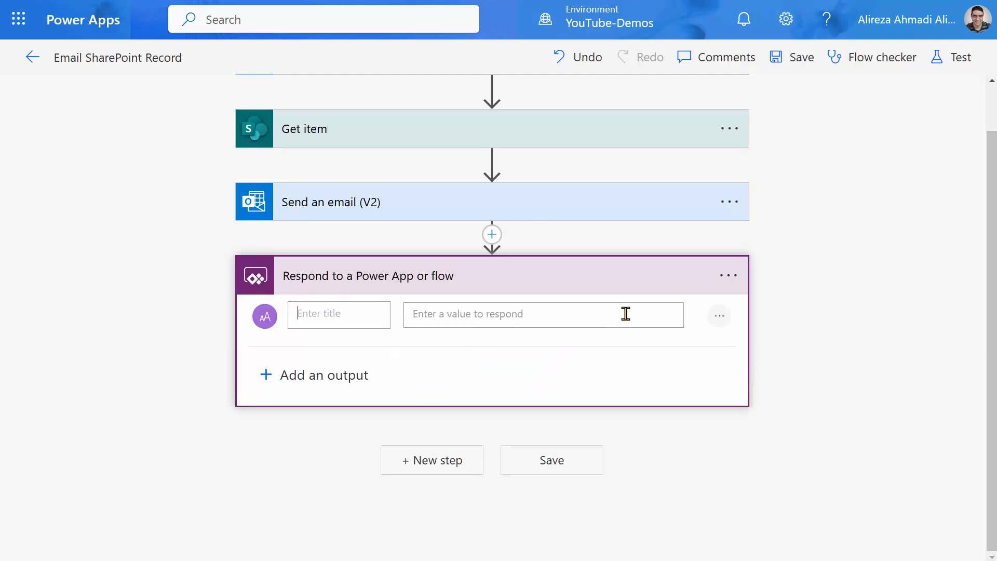
{"action": "type", "text": "Response"}
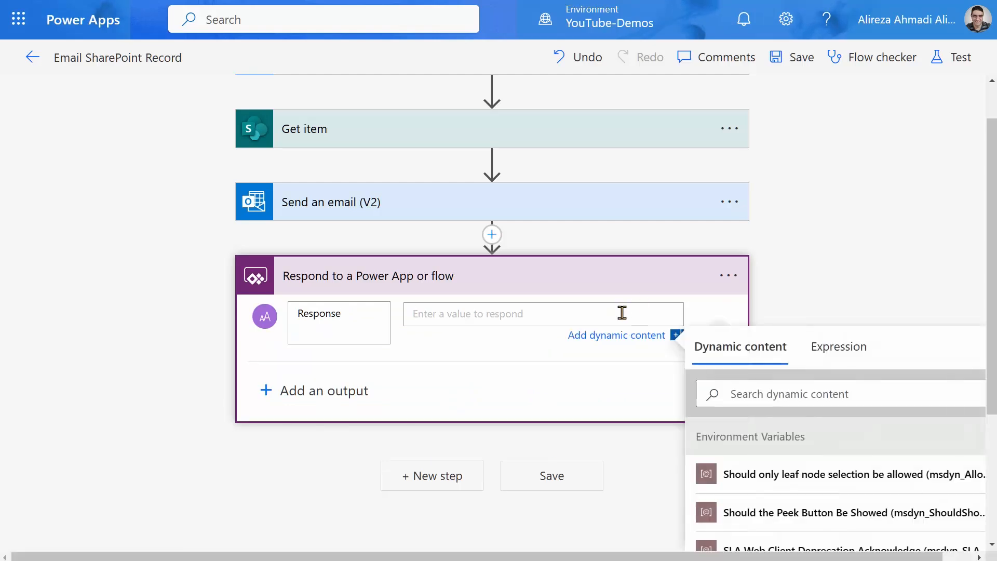
{"action": "type", "text": "Email sen"}
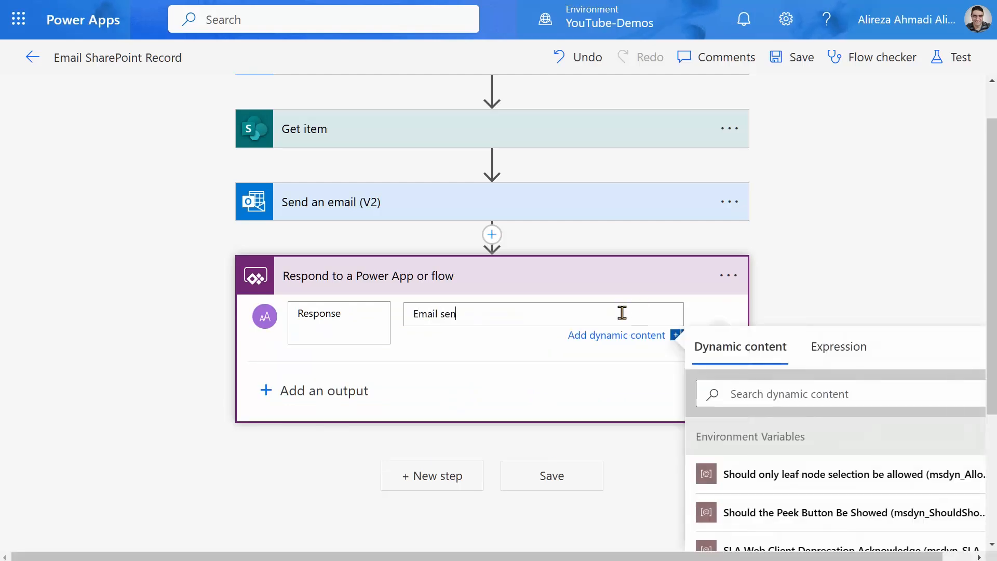
{"action": "type", "text": "t succes"}
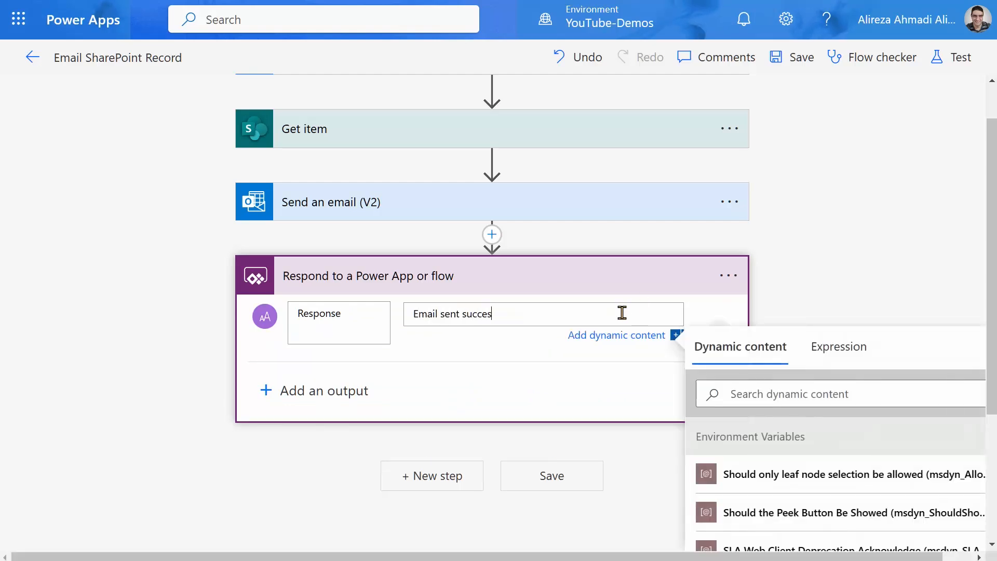
{"action": "left_click", "coordinate": [324, 391]}
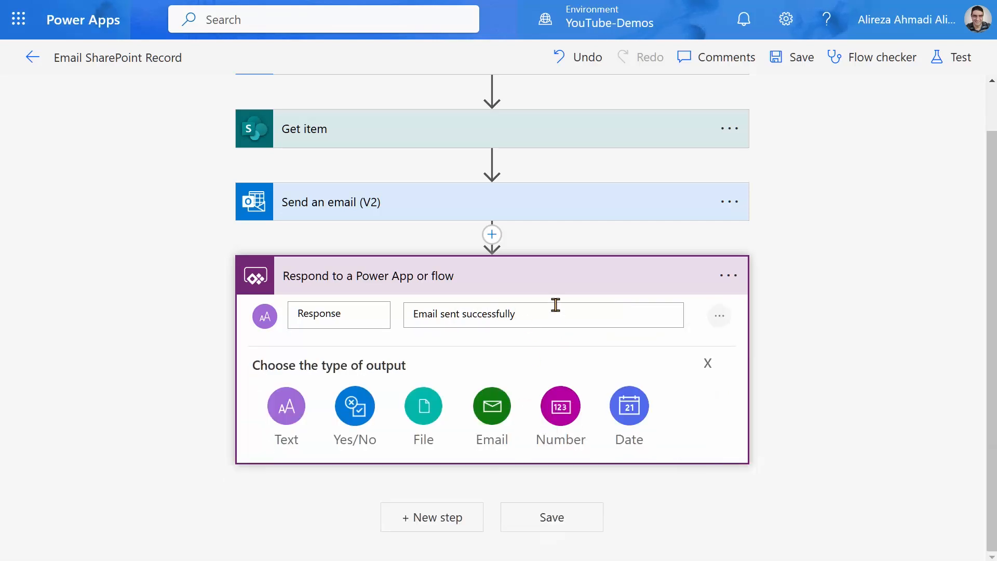
{"action": "mouse_move", "coordinate": [312, 194]}
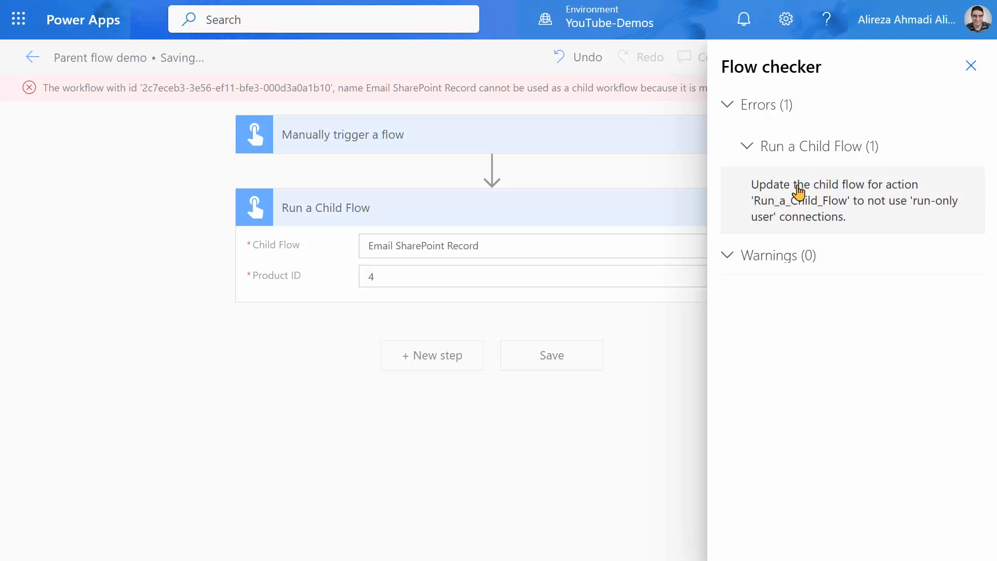
{"action": "mouse_move", "coordinate": [791, 224]}
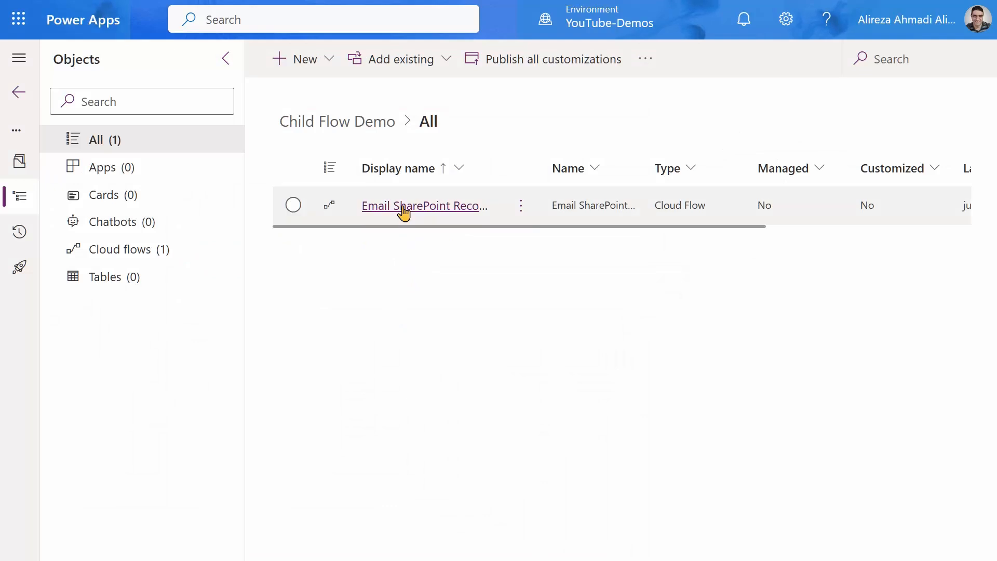
{"action": "left_click", "coordinate": [424, 206]}
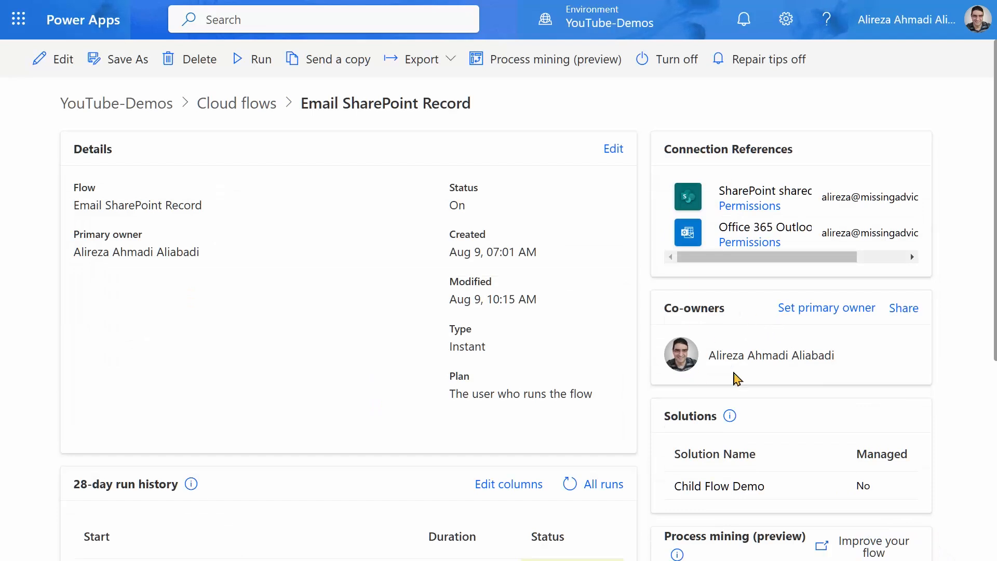
{"action": "mouse_move", "coordinate": [719, 363]}
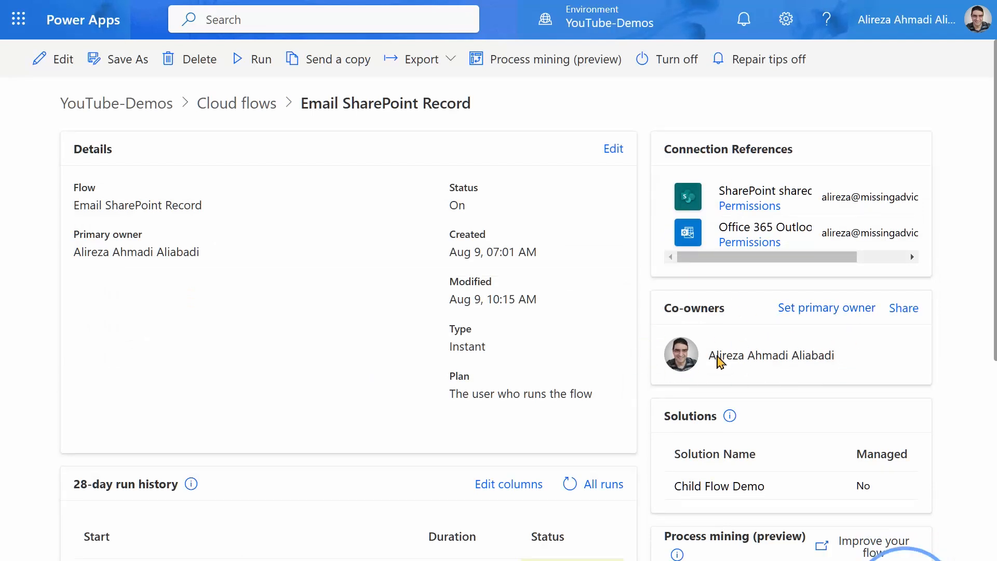
{"action": "mouse_move", "coordinate": [771, 355]}
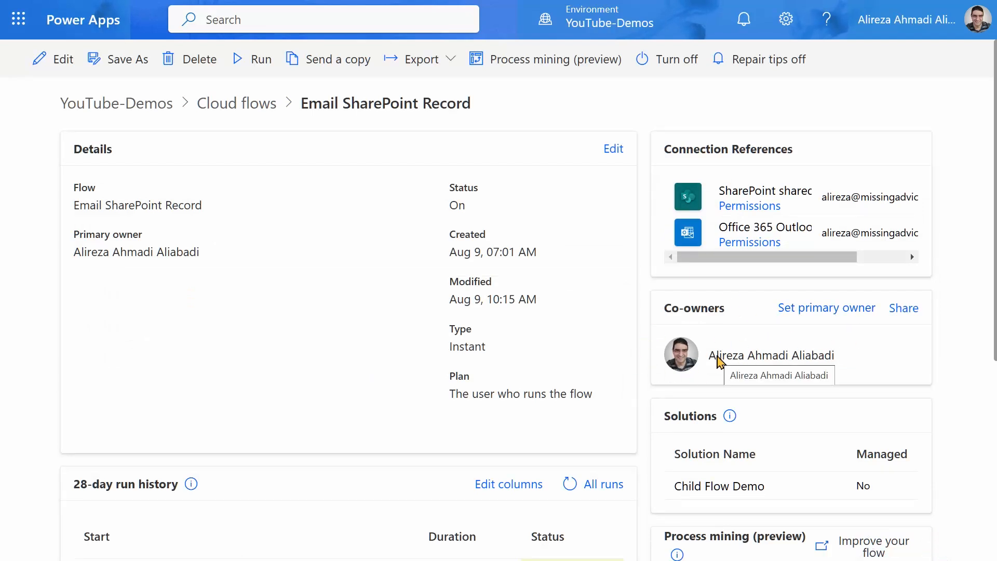
{"action": "mouse_move", "coordinate": [743, 428]}
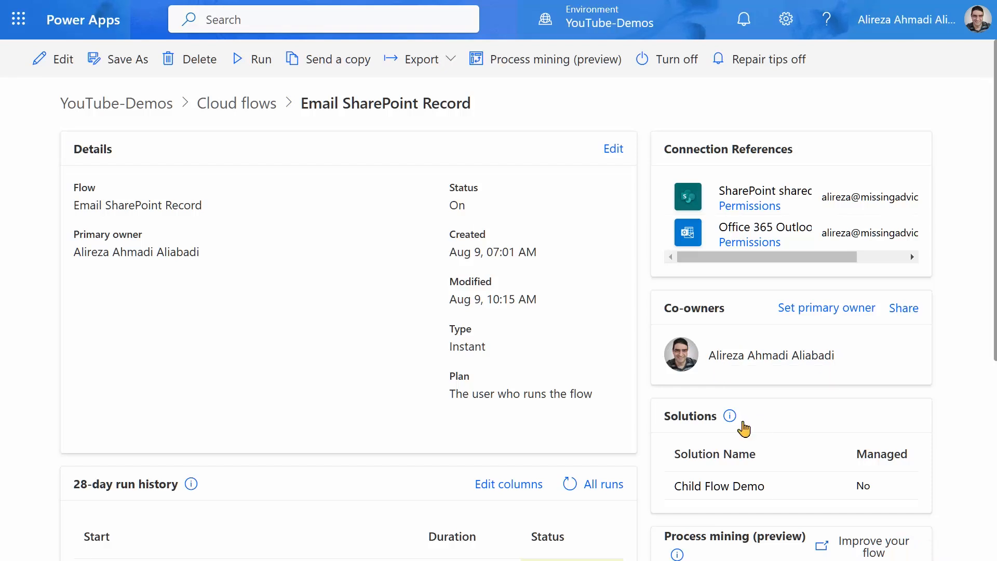
{"action": "scroll", "scroll_direction": "down", "scroll_amount": 3}
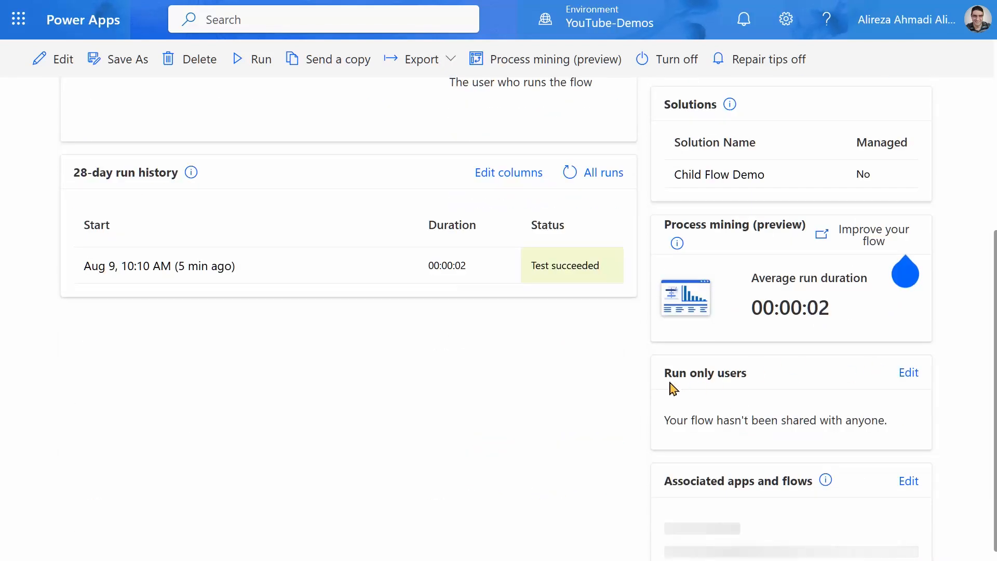
{"action": "mouse_move", "coordinate": [696, 402]}
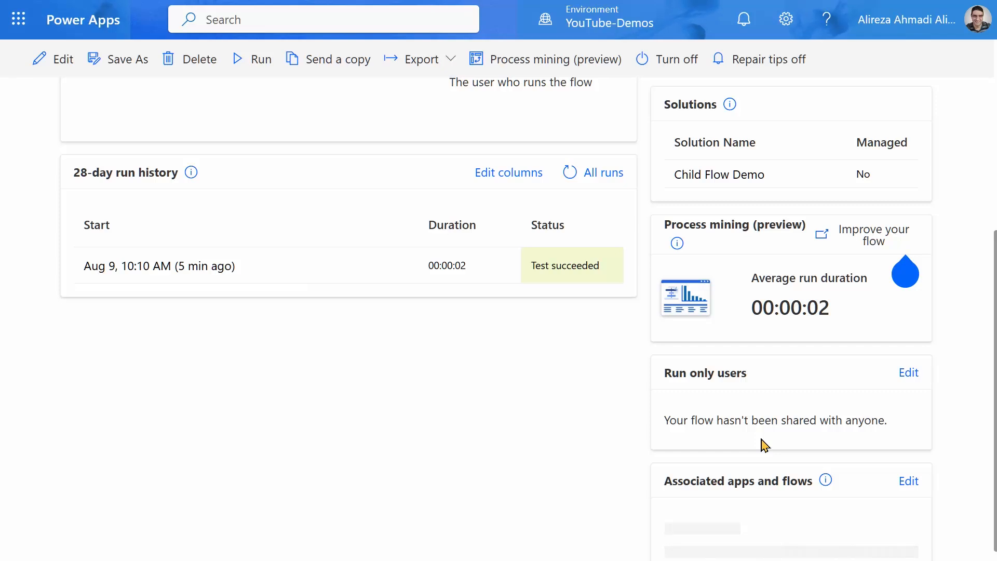
{"action": "mouse_move", "coordinate": [388, 244]}
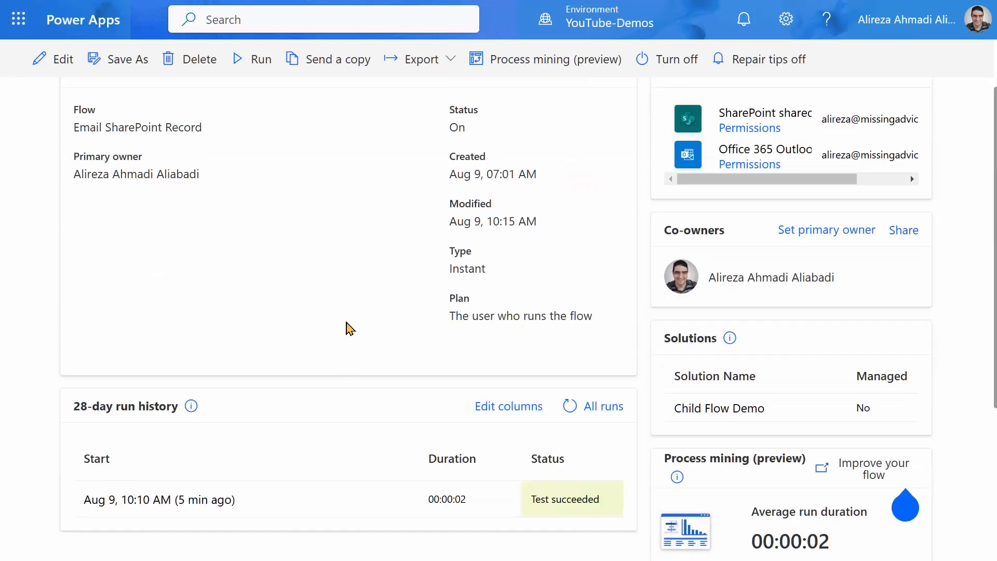
{"action": "scroll", "scroll_direction": "down", "scroll_amount": 3}
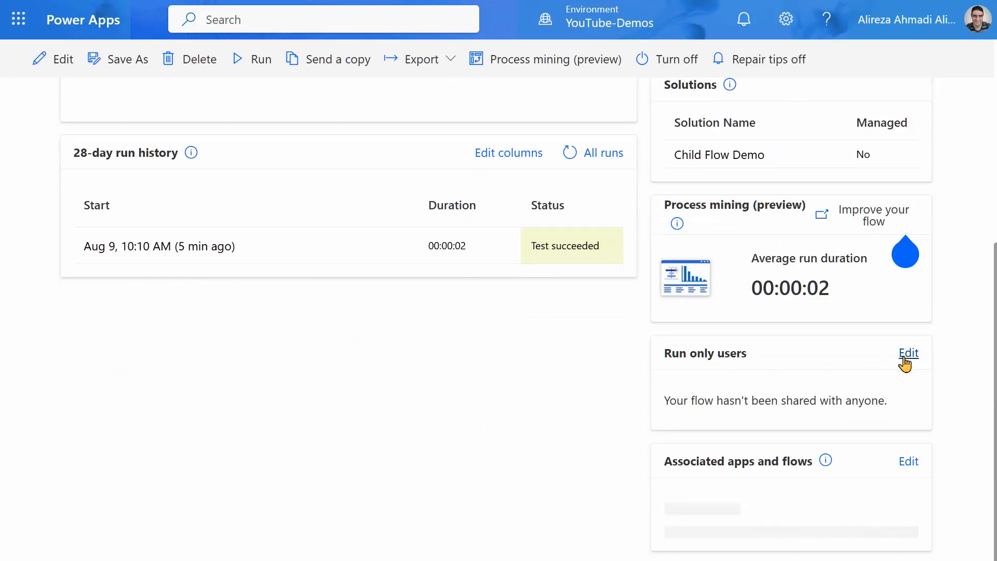
In Run only users, set SharePoint to use the owner's own connection
{"action": "left_click", "coordinate": [908, 354]}
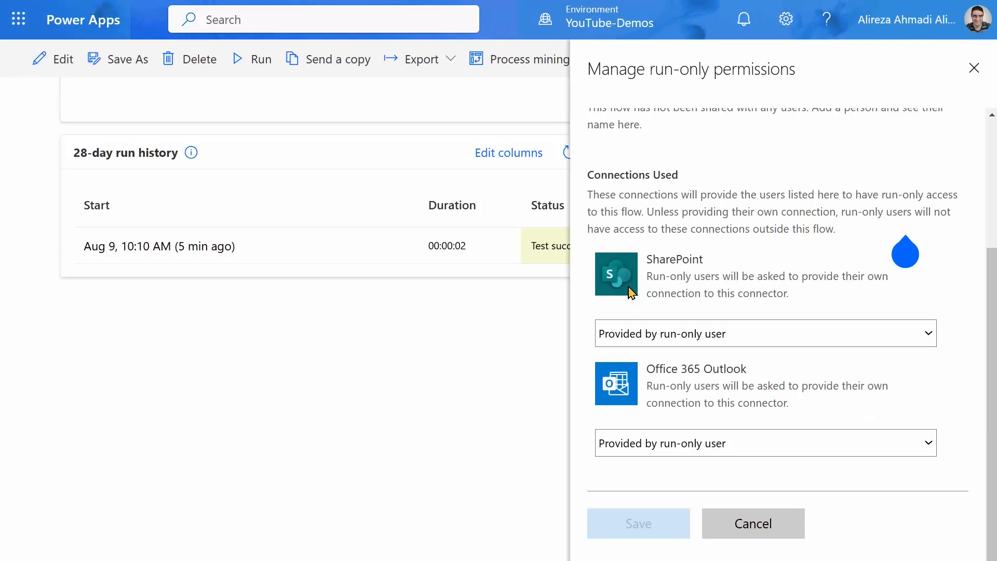
{"action": "mouse_move", "coordinate": [684, 418]}
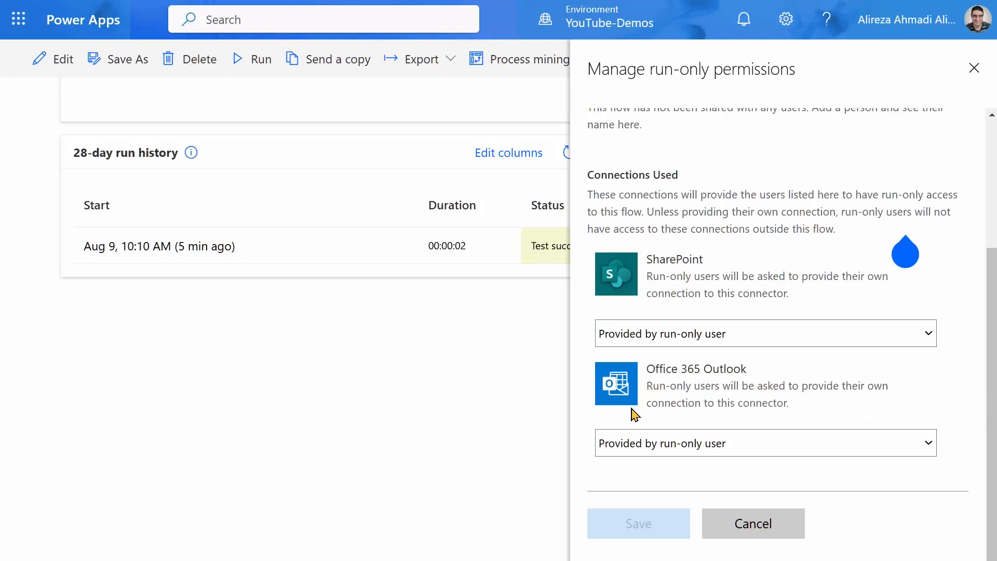
{"action": "mouse_move", "coordinate": [708, 455]}
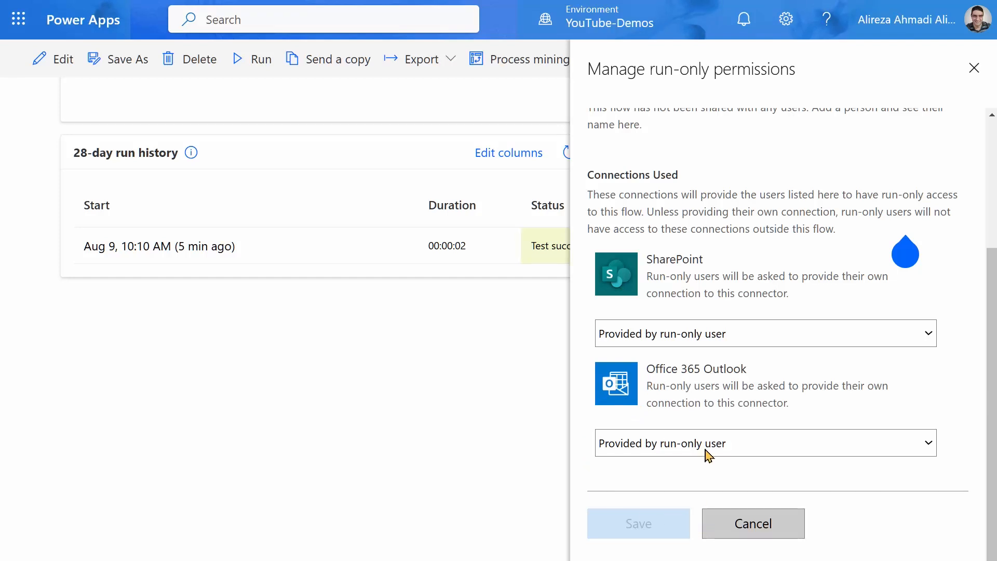
{"action": "mouse_move", "coordinate": [624, 356]}
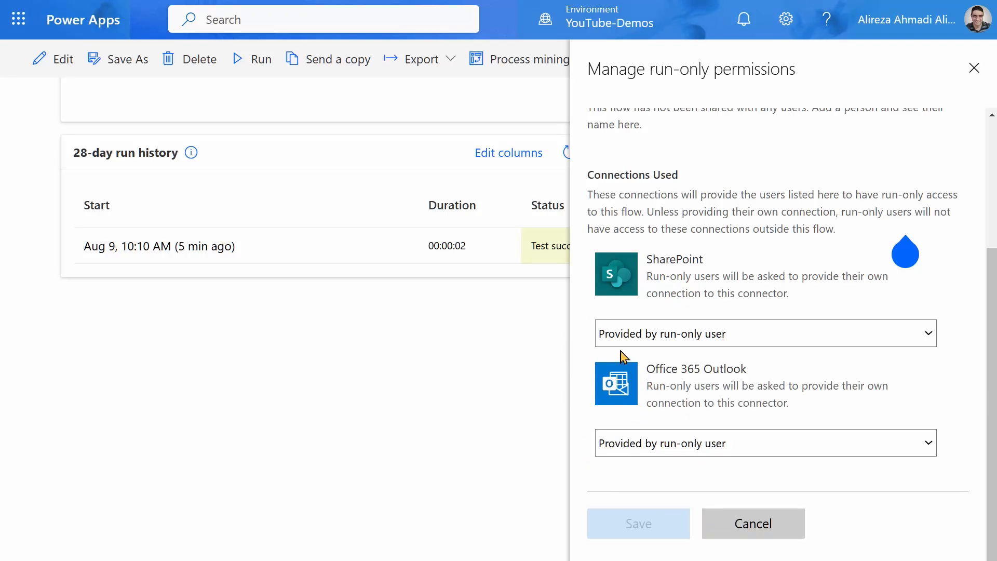
{"action": "mouse_move", "coordinate": [683, 349]}
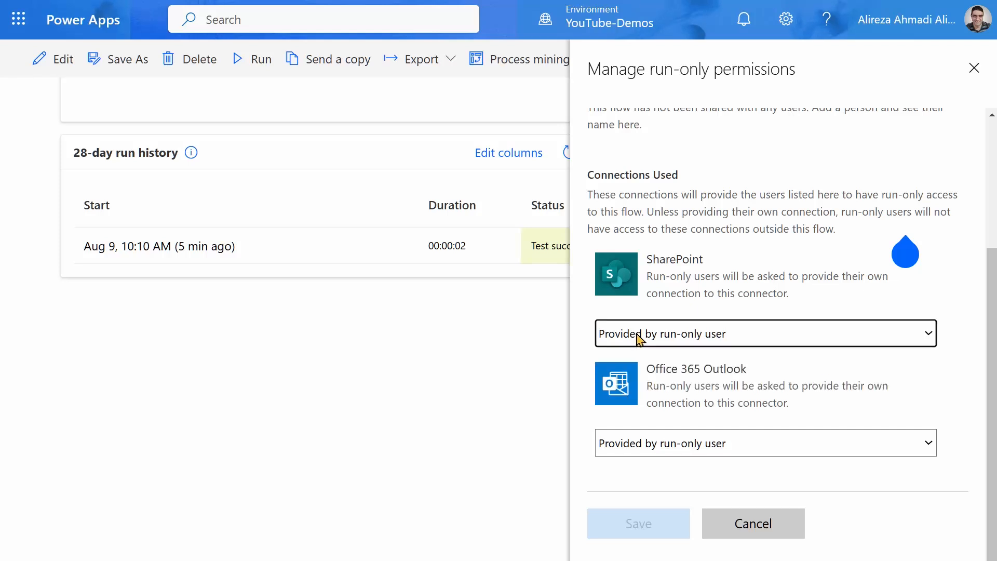
{"action": "left_click", "coordinate": [766, 334]}
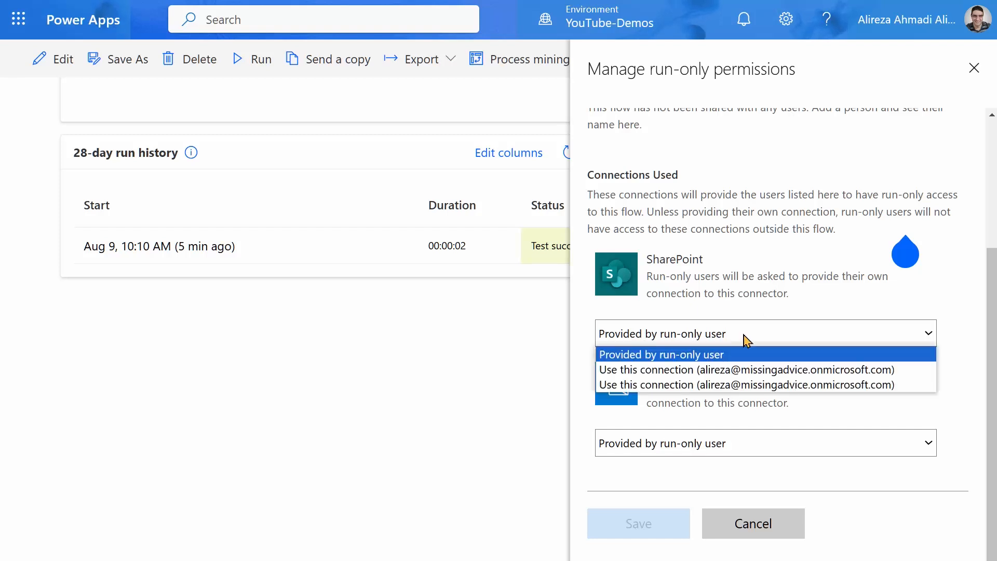
{"action": "left_click", "coordinate": [661, 354]}
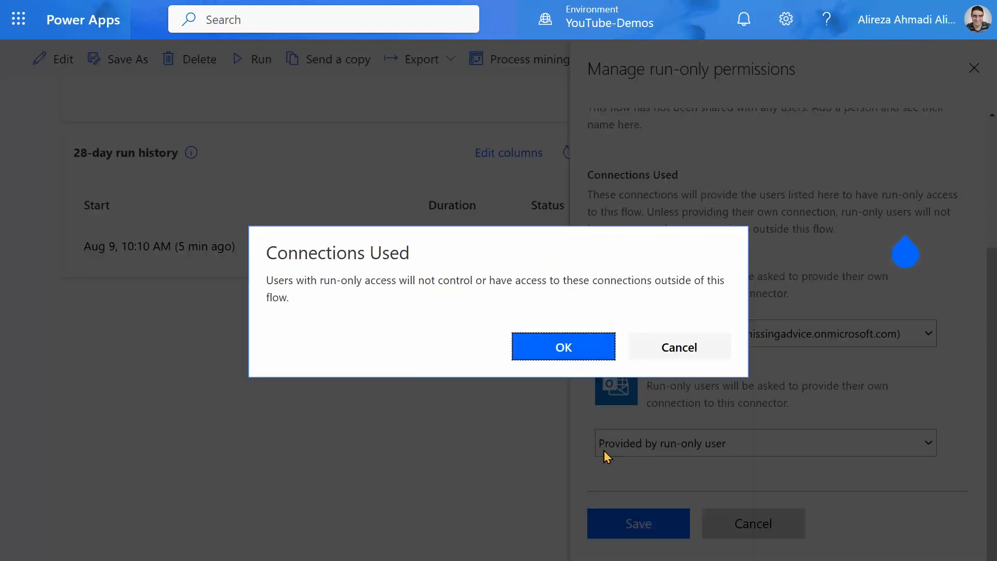
{"action": "left_click", "coordinate": [562, 347]}
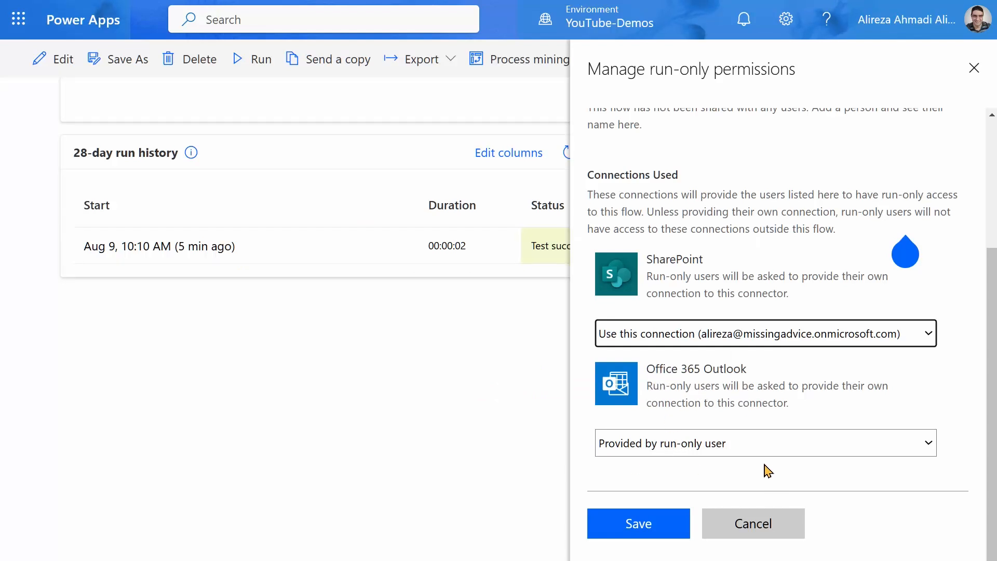
Set Office 365 Outlook to use the owner's connection as well and save the run-only settings
{"action": "left_click", "coordinate": [764, 443]}
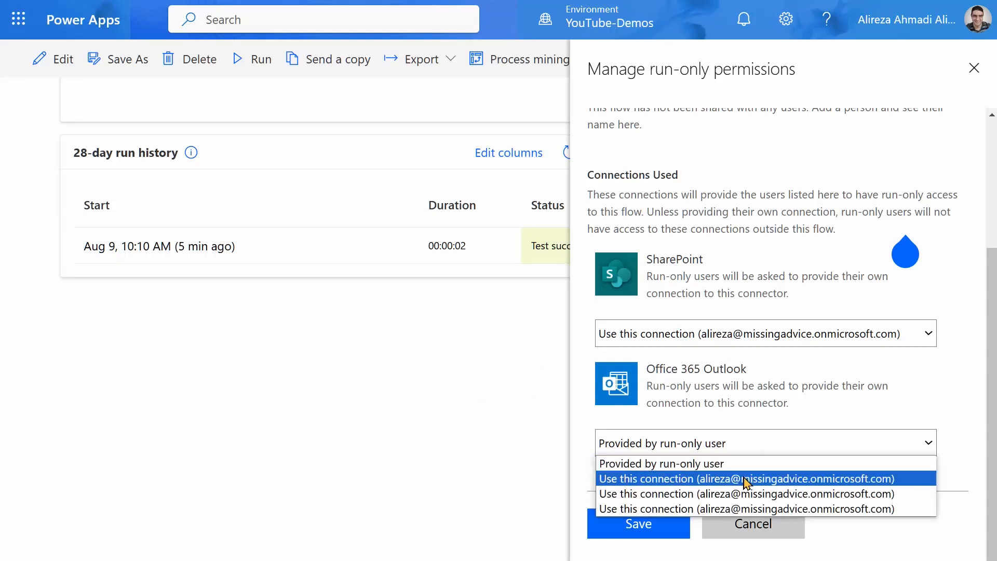
{"action": "left_click", "coordinate": [746, 478]}
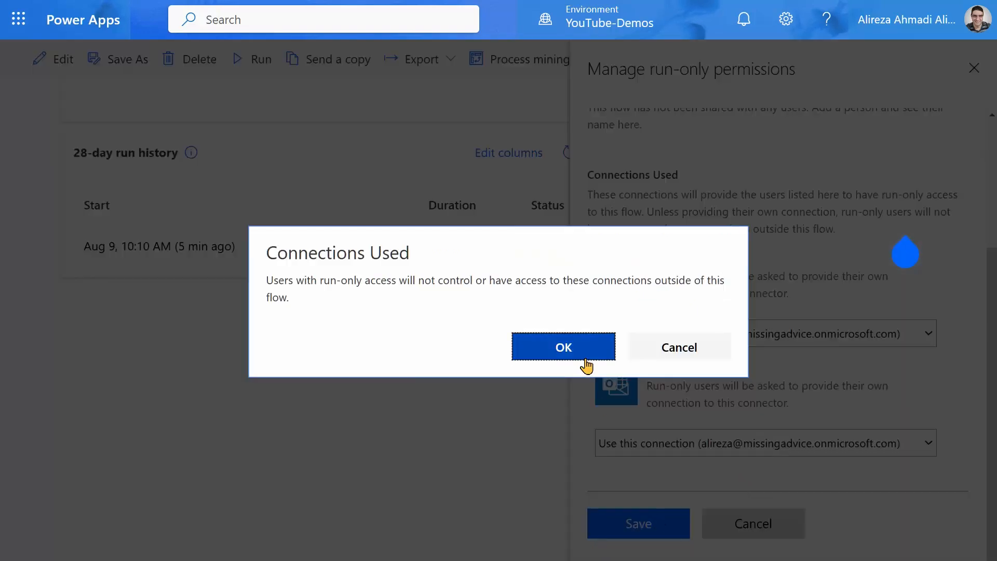
{"action": "left_click", "coordinate": [562, 347]}
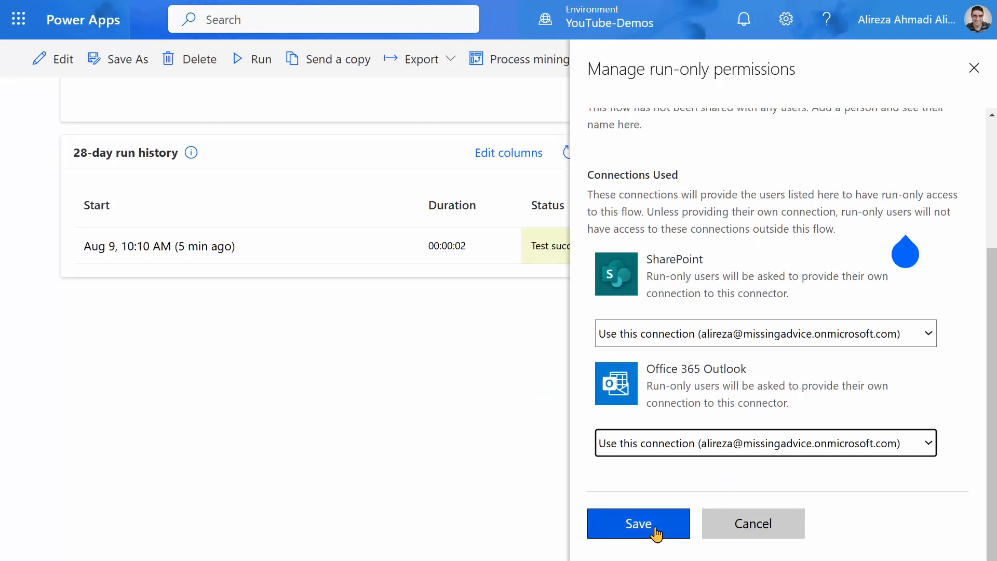
{"action": "left_click", "coordinate": [638, 523]}
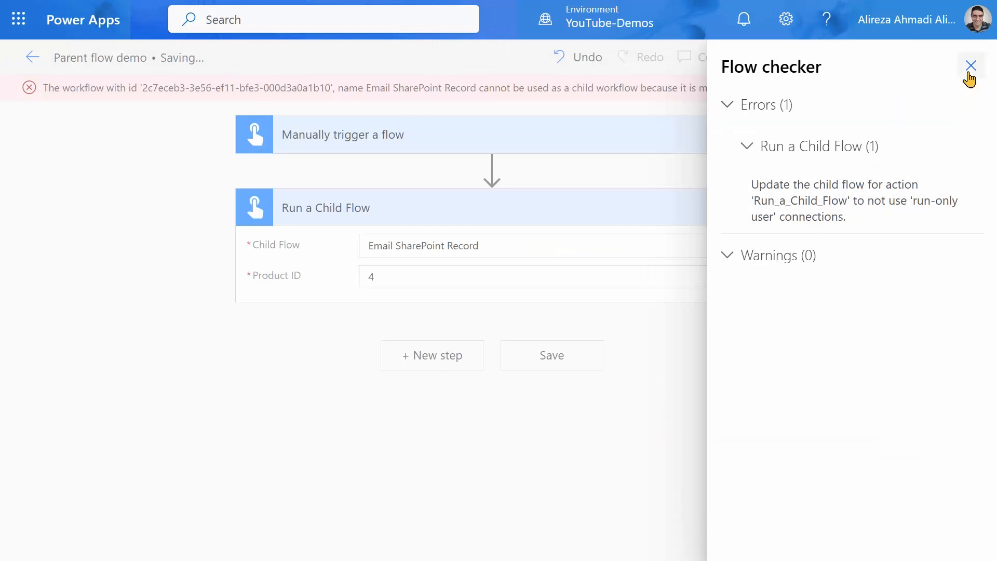
Dismiss the Flow checker pane and save Parent flow demo cleanly
{"action": "left_click", "coordinate": [971, 65]}
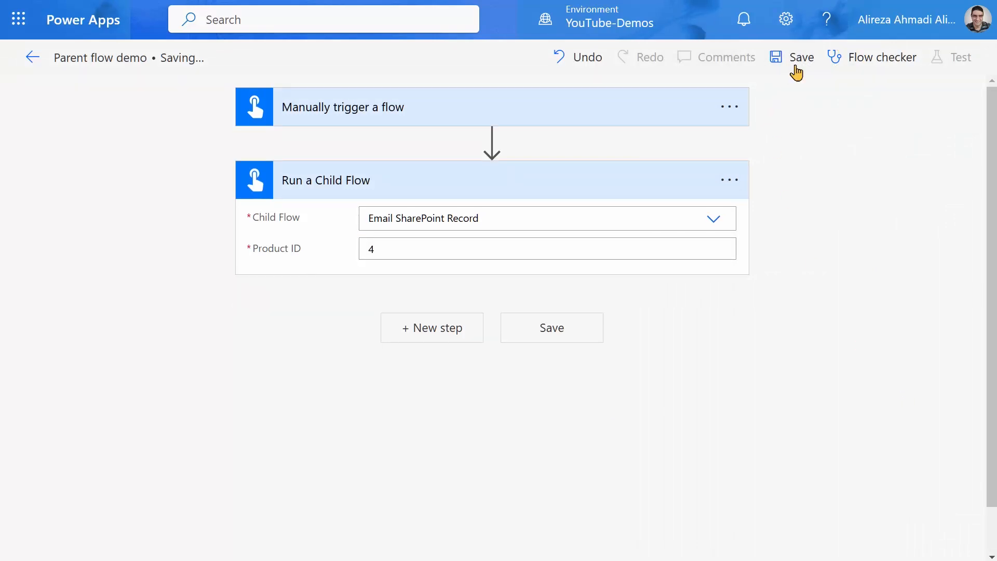
{"action": "left_click", "coordinate": [802, 57]}
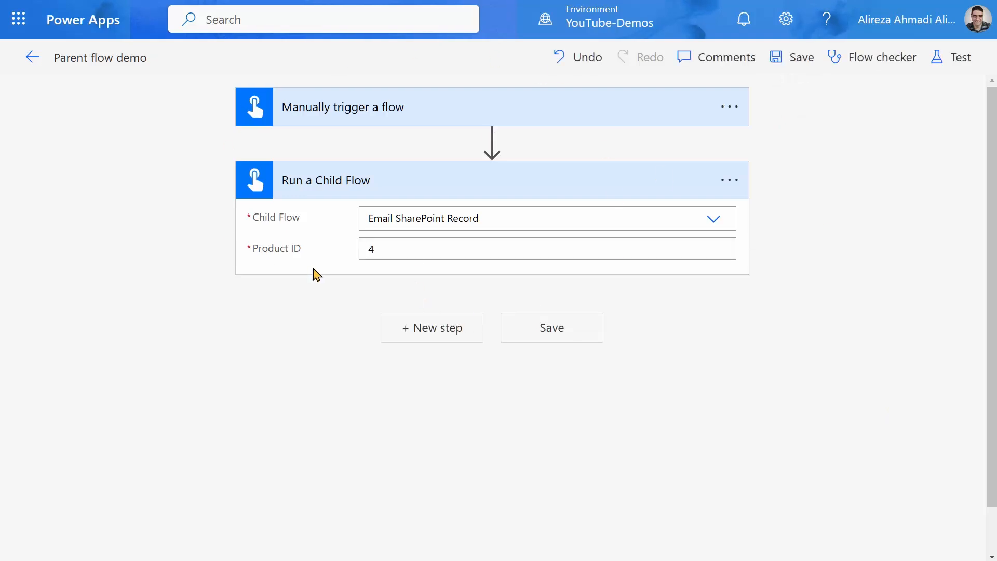
{"action": "mouse_move", "coordinate": [878, 92]}
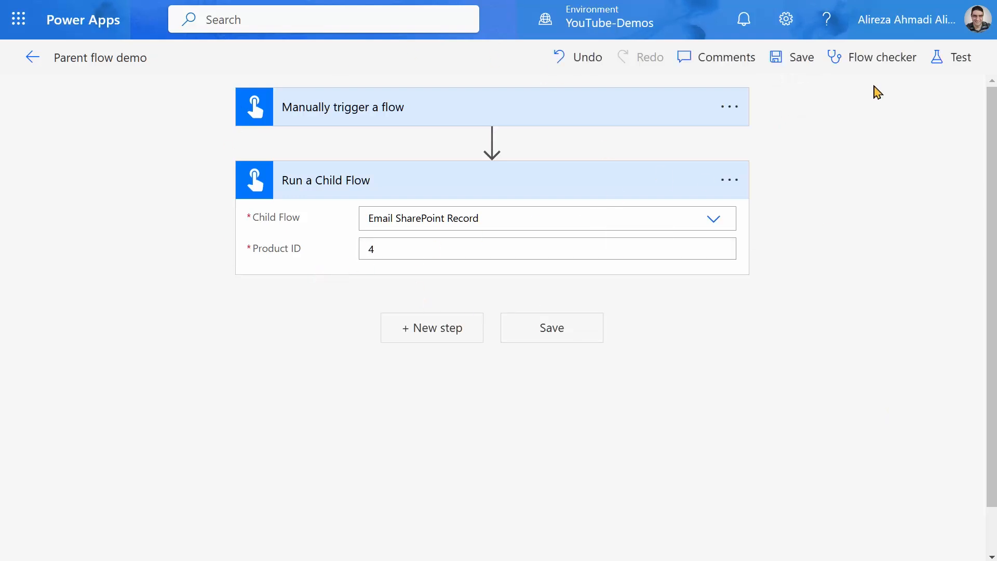
Run a manual test of Parent flow demo so the trigger and Run a Child Flow step succeed
{"action": "left_click", "coordinate": [960, 57]}
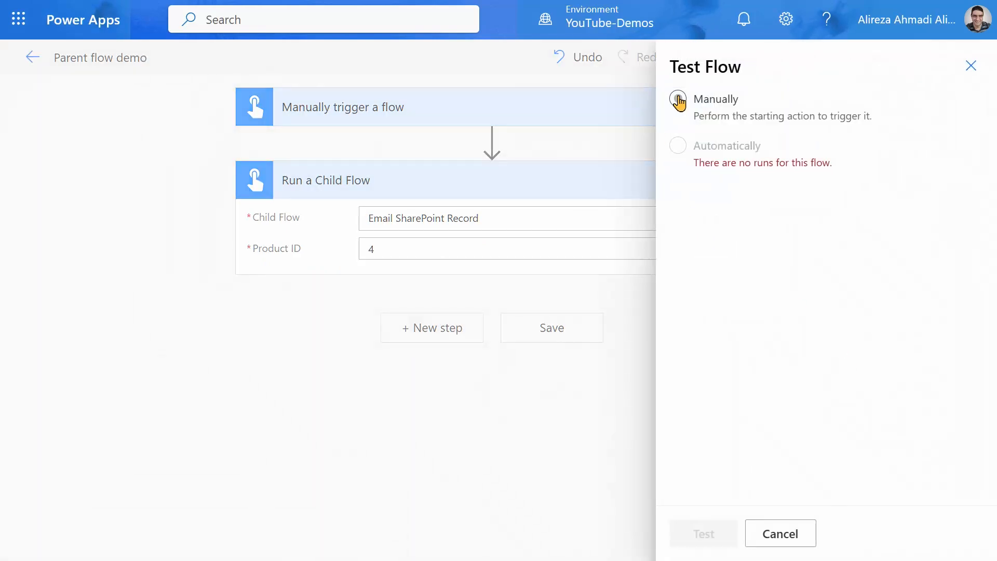
{"action": "left_click", "coordinate": [703, 533]}
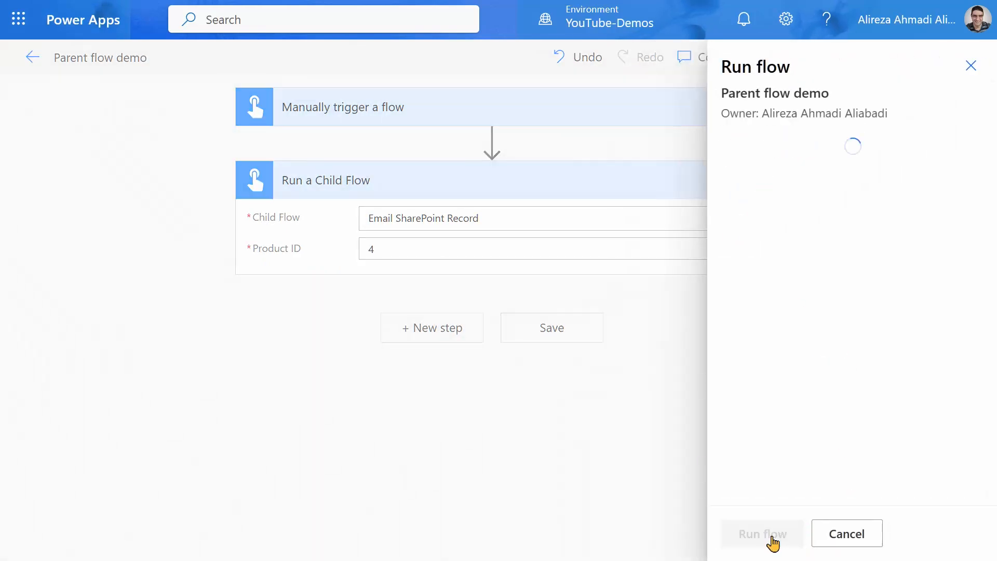
{"action": "left_click", "coordinate": [762, 533]}
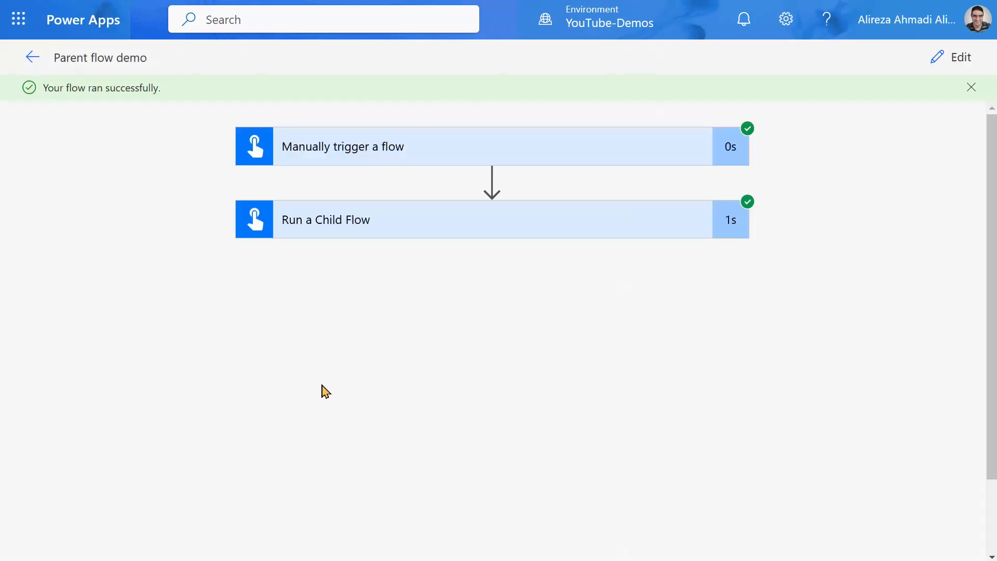
{"action": "mouse_move", "coordinate": [266, 292]}
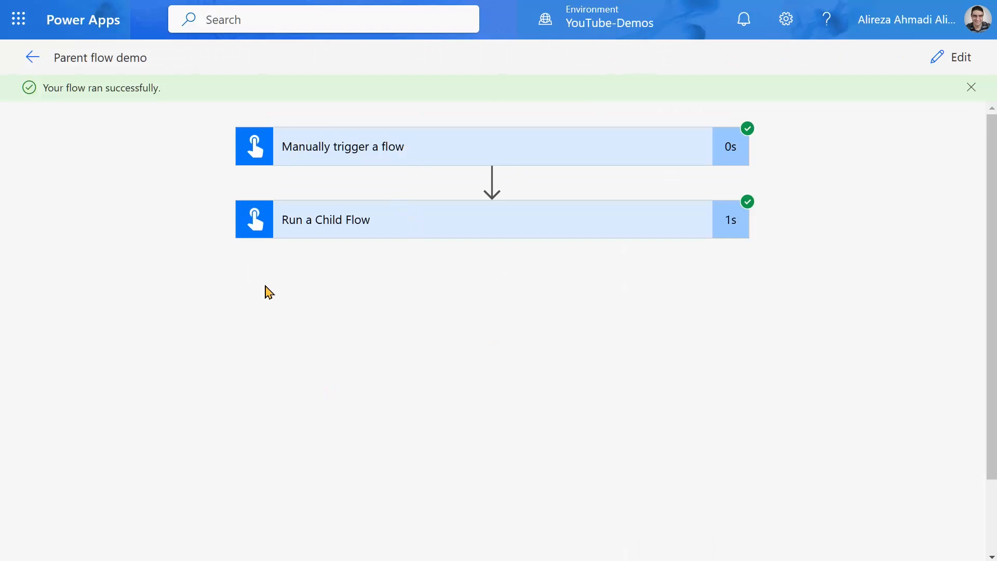
{"action": "mouse_move", "coordinate": [379, 263]}
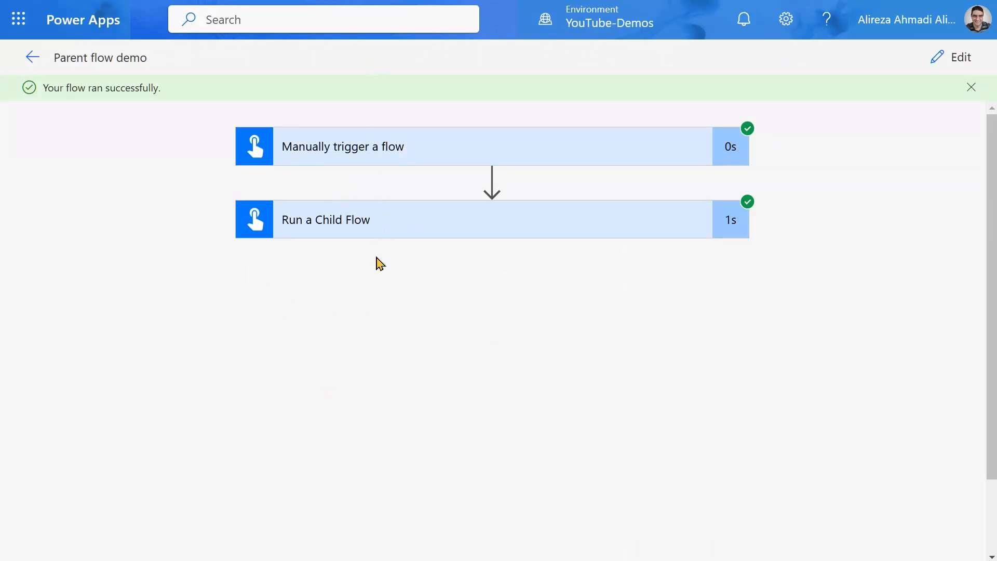
{"action": "mouse_move", "coordinate": [322, 87]}
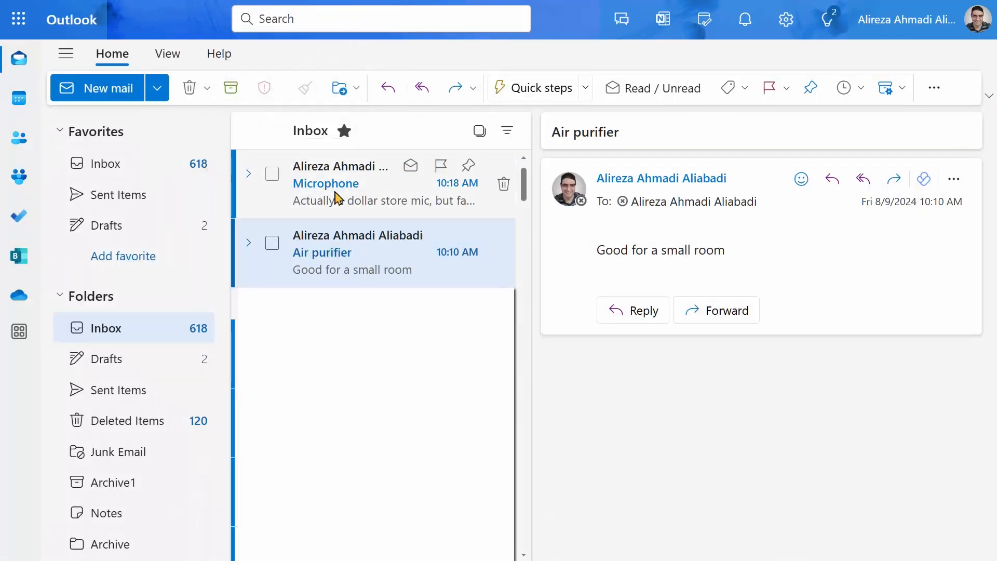
Read the new Microphone email at the top of the Outlook inbox
{"action": "left_click", "coordinate": [340, 184]}
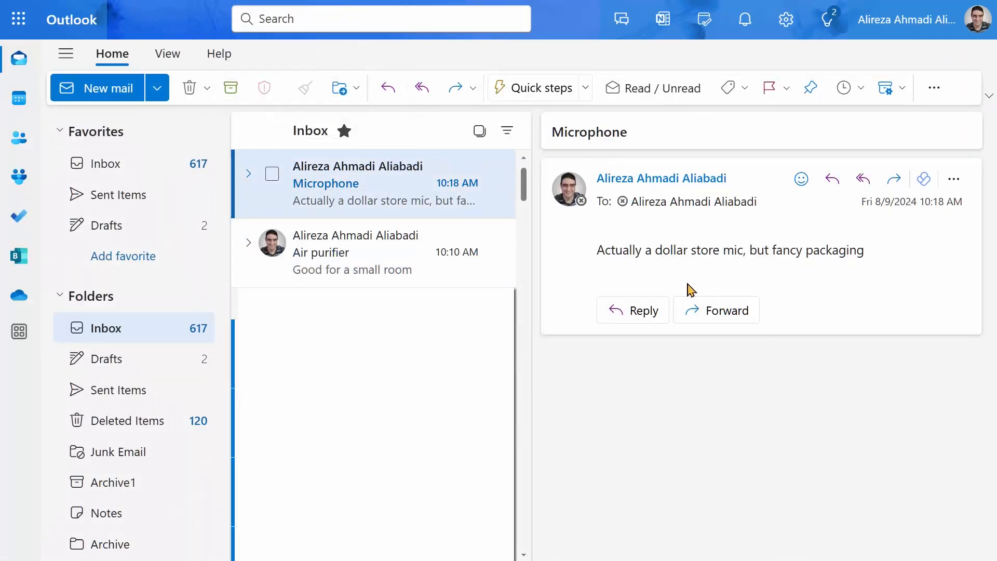